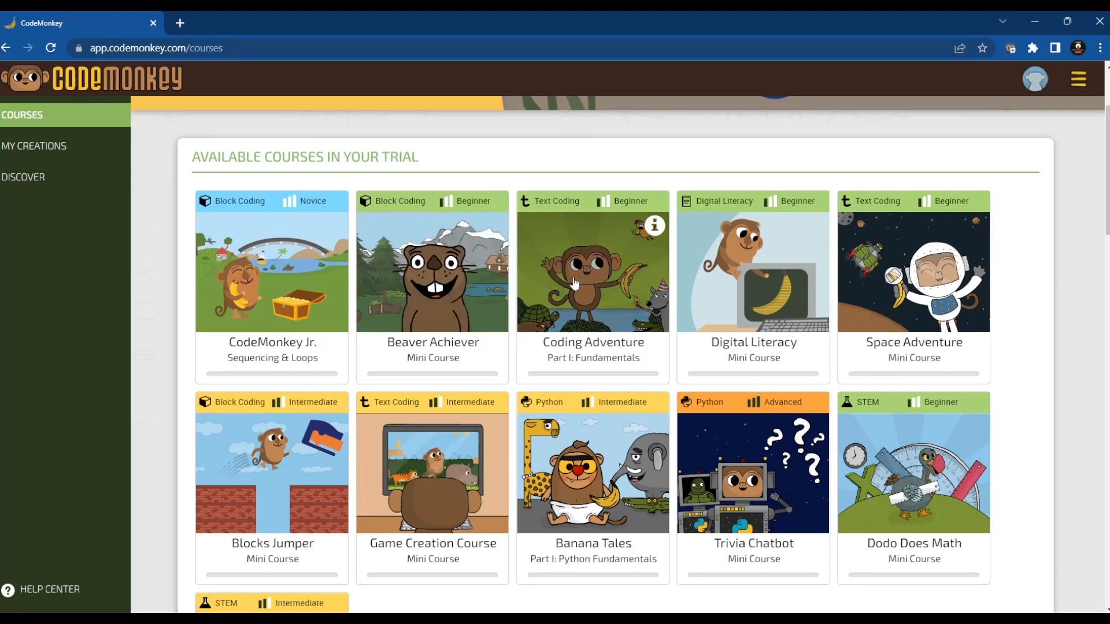
mouse_move(545, 310)
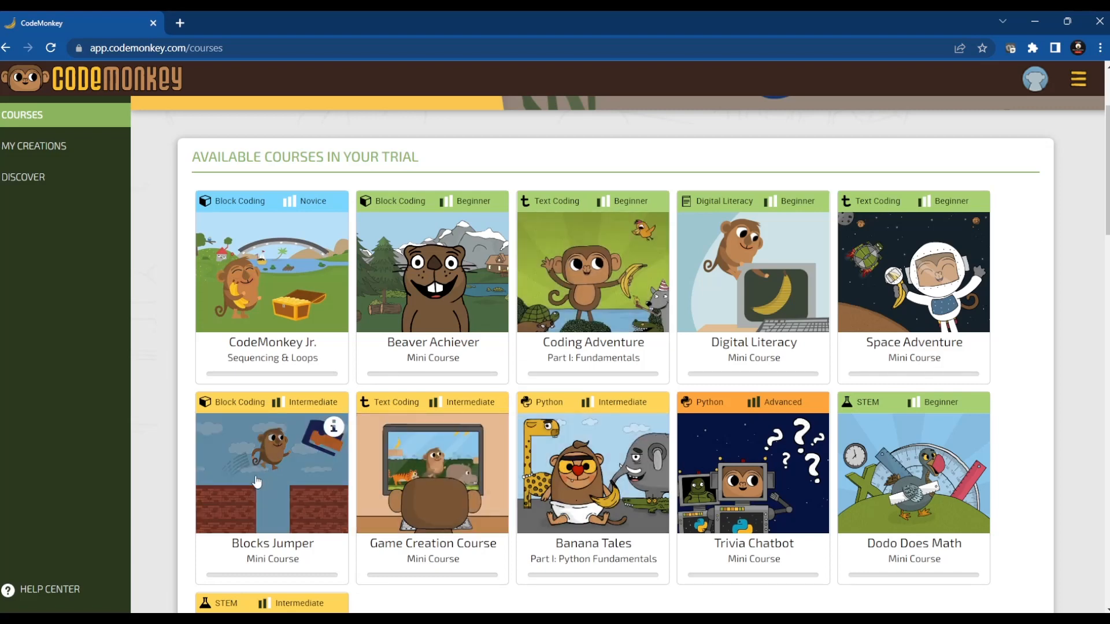
mouse_move(605, 283)
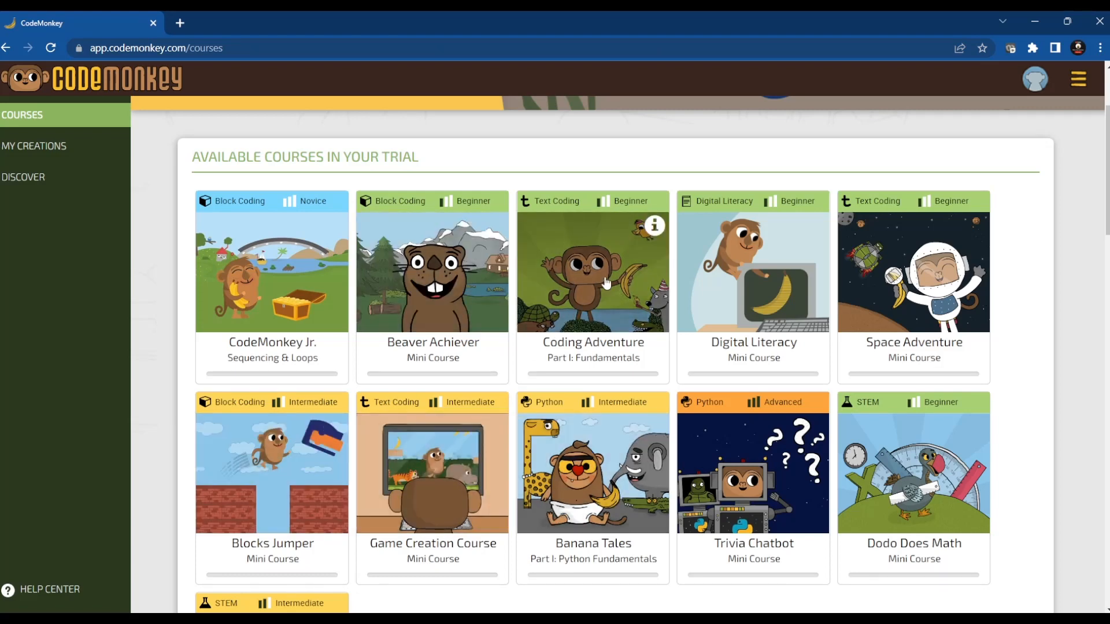
mouse_move(949, 359)
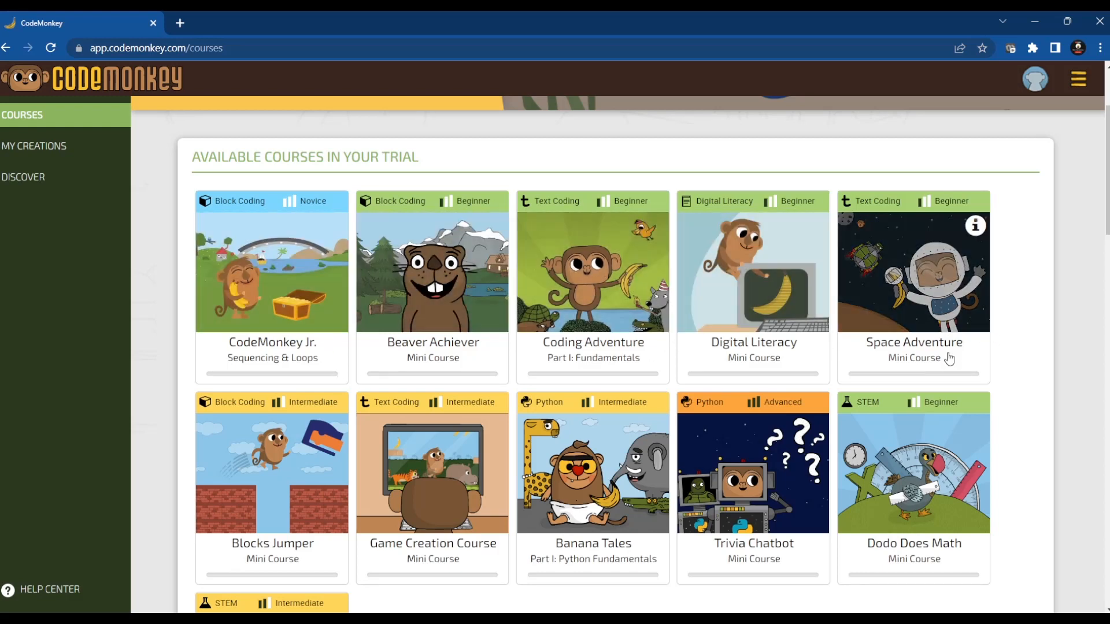
mouse_move(593, 331)
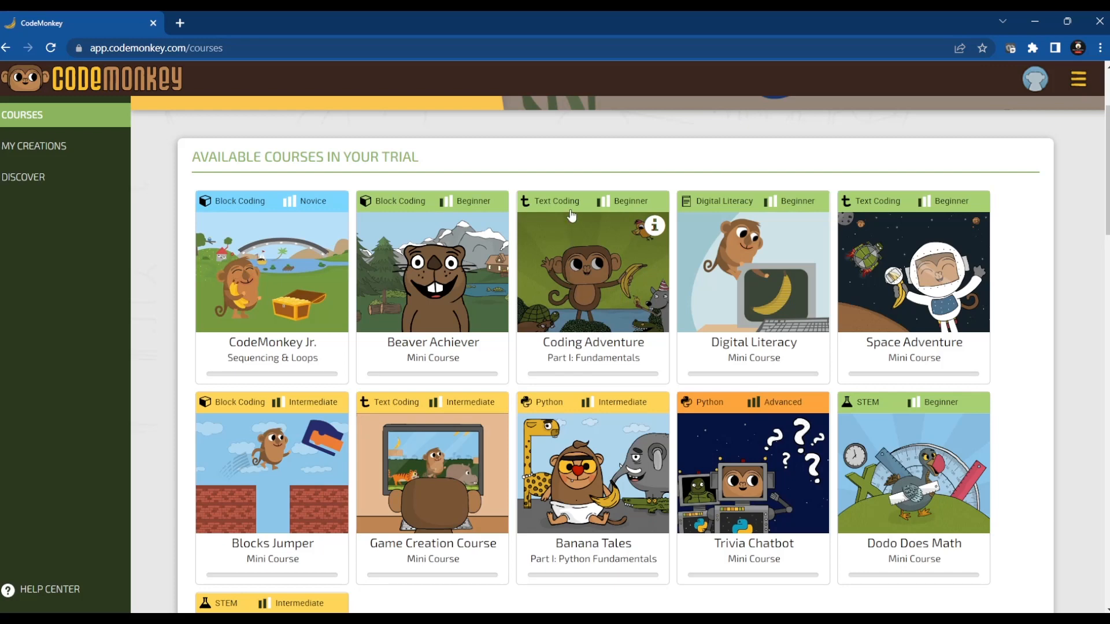
mouse_move(615, 300)
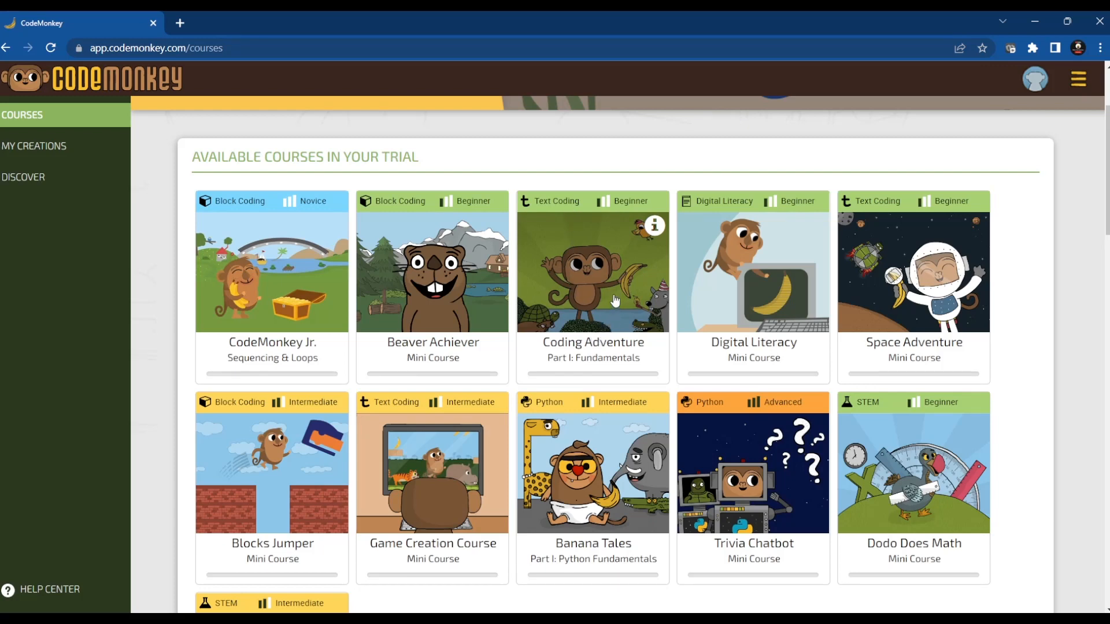
mouse_move(471, 513)
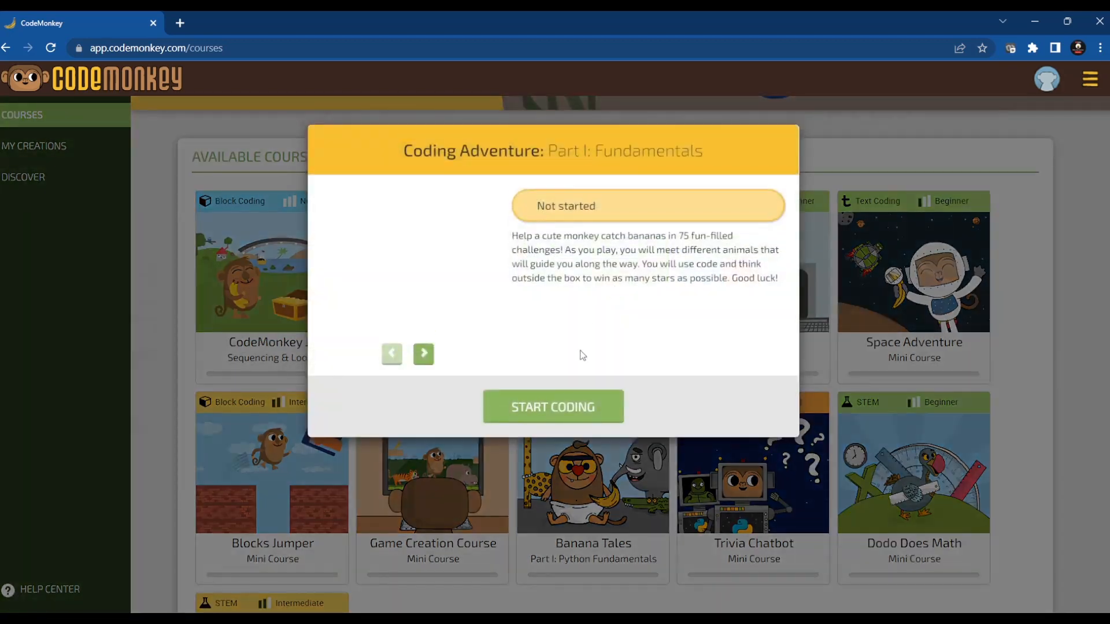
Launch Coding Adventure challenge #0, loading the starter code 'step 15'.
left_click(553, 407)
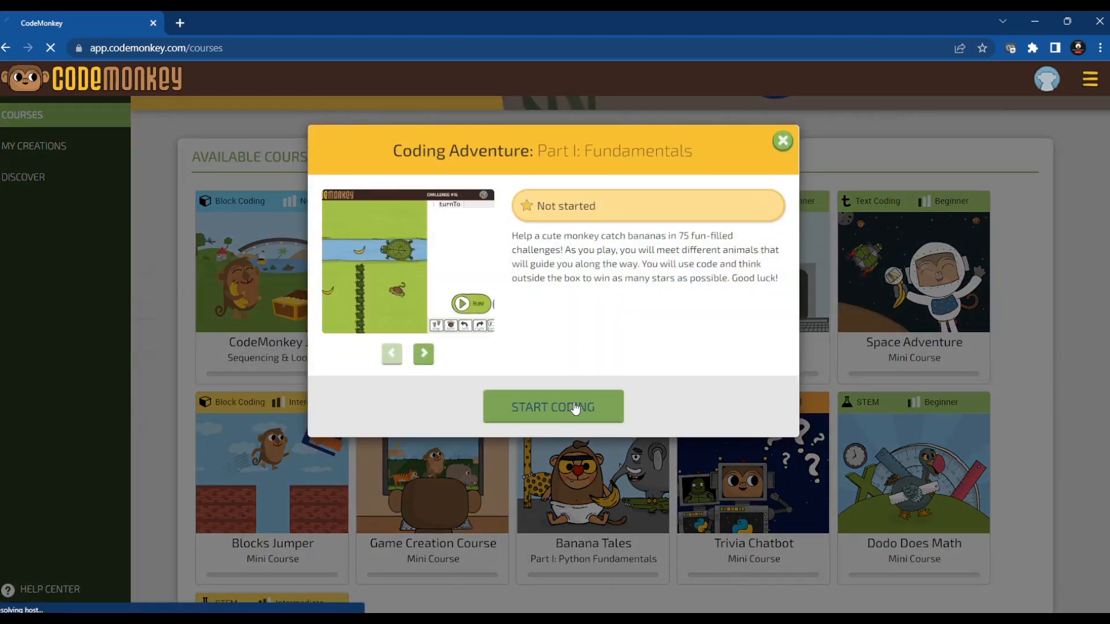
left_click(553, 407)
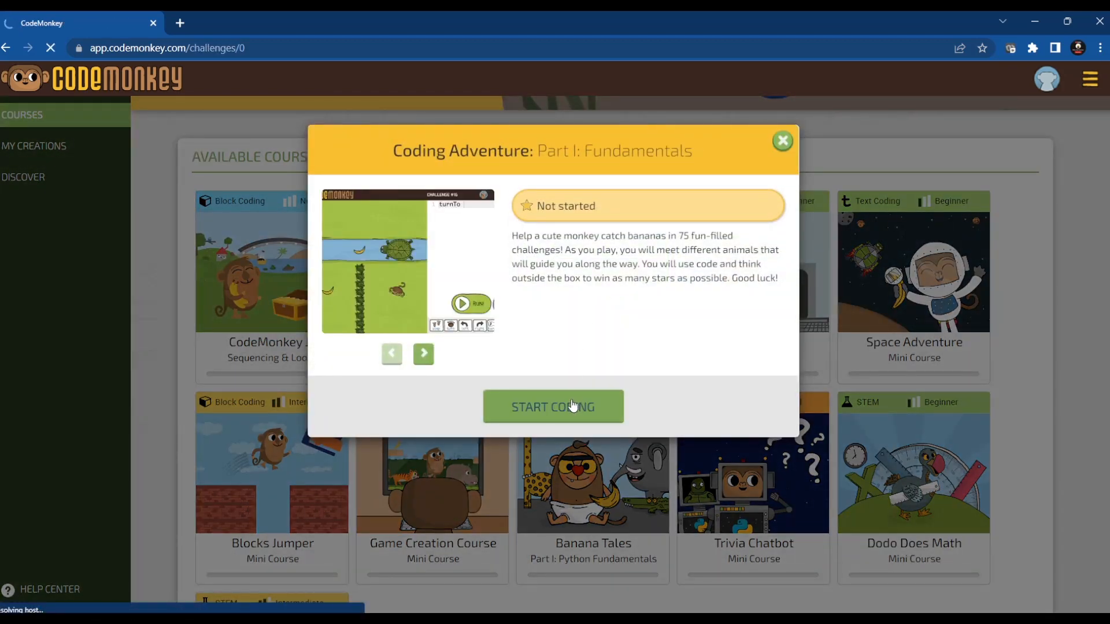
left_click(553, 406)
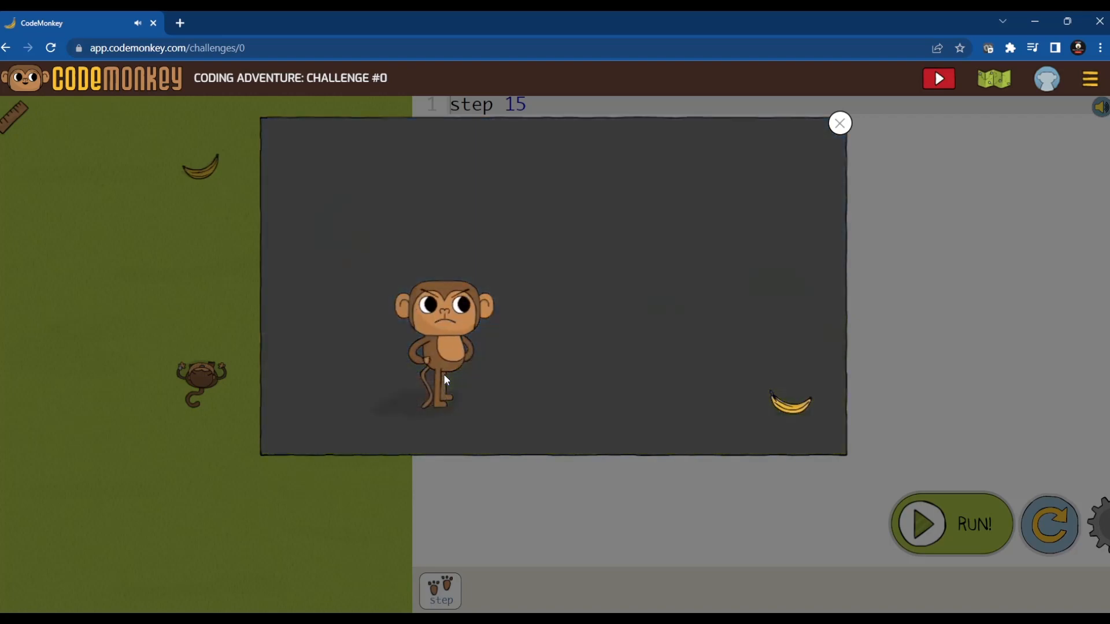
mouse_move(445, 374)
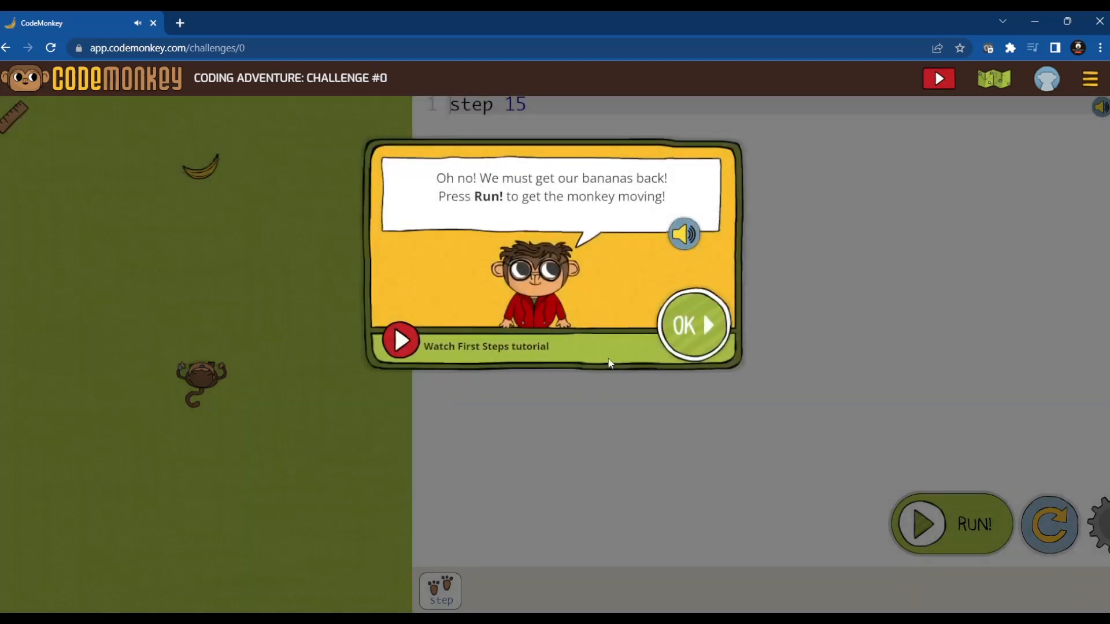
mouse_move(692, 325)
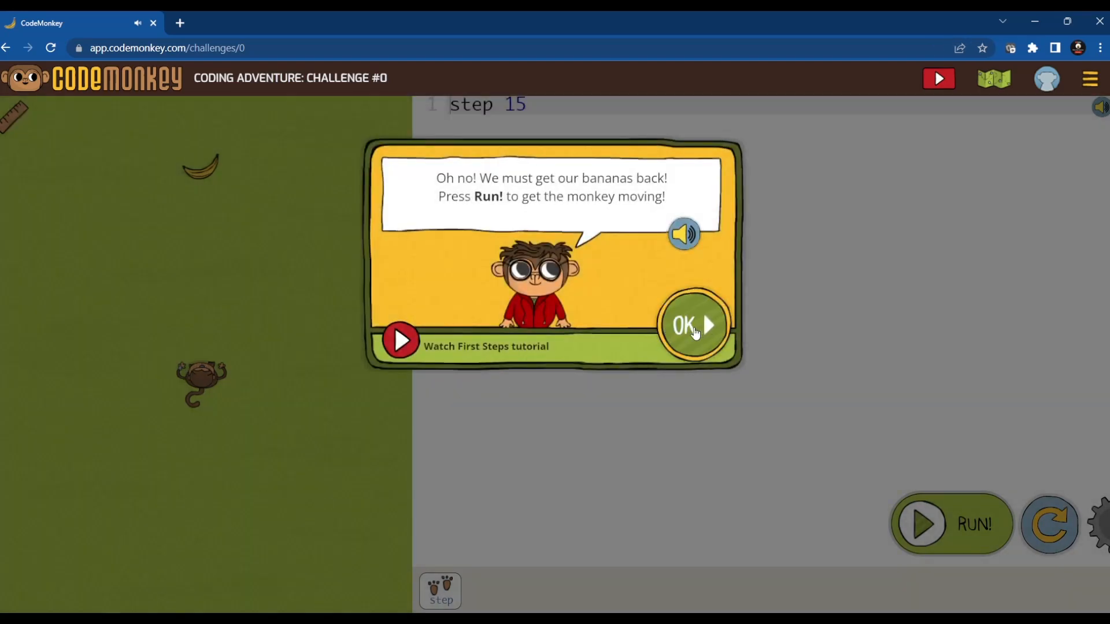
Dismiss the intro hint and run 'step 15' to finish challenge #0.
left_click(693, 325)
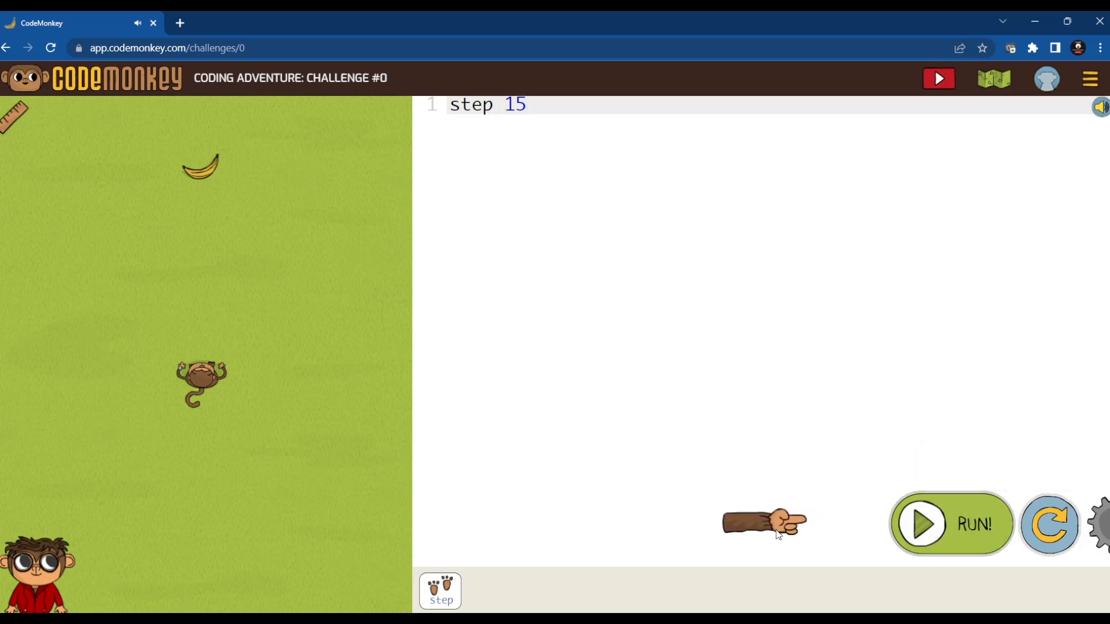
mouse_move(951, 532)
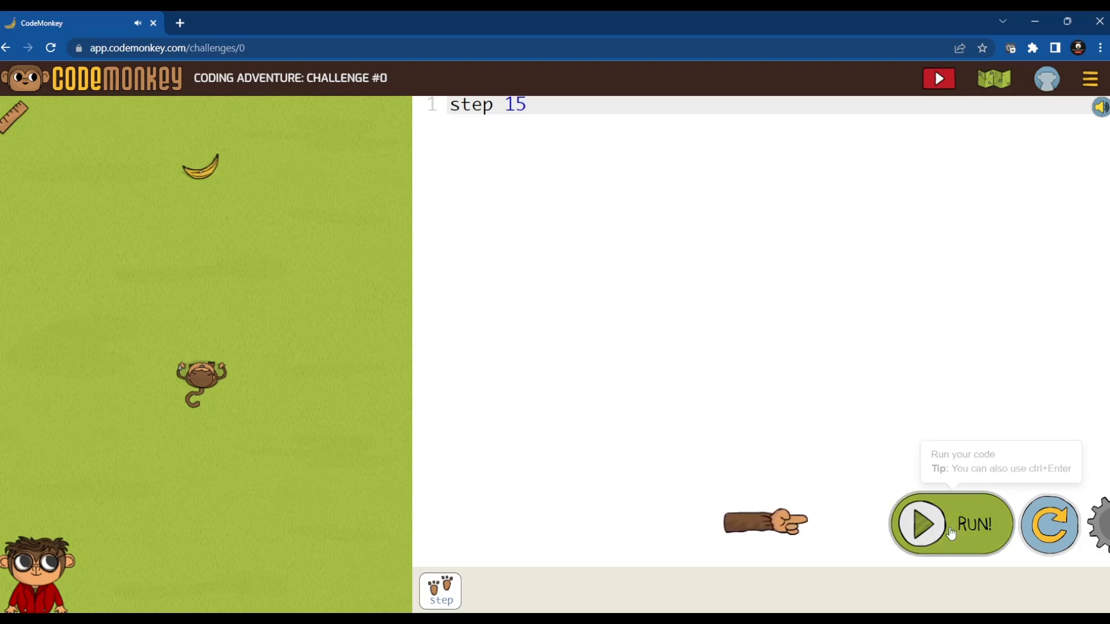
left_click(950, 525)
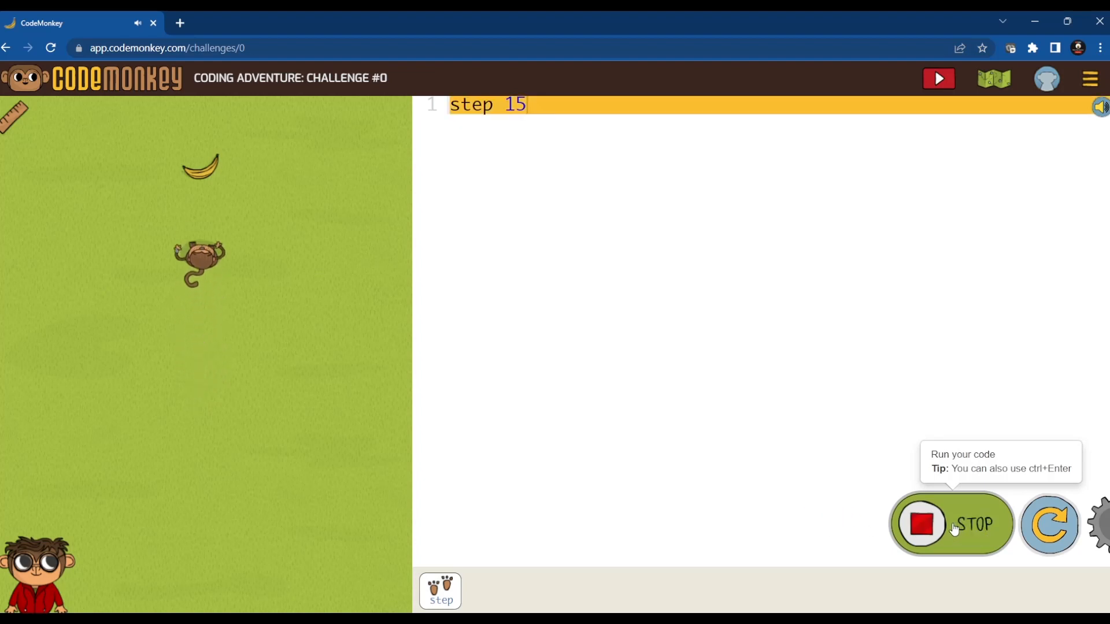
left_click(950, 524)
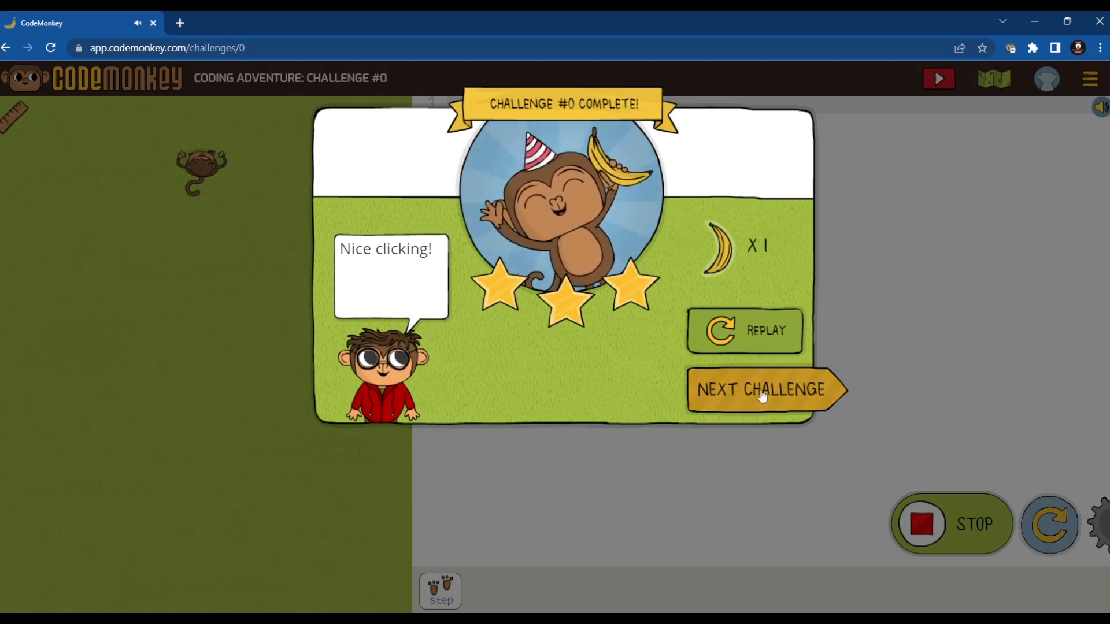
Advance to challenge #1 and dismiss its hint.
left_click(760, 389)
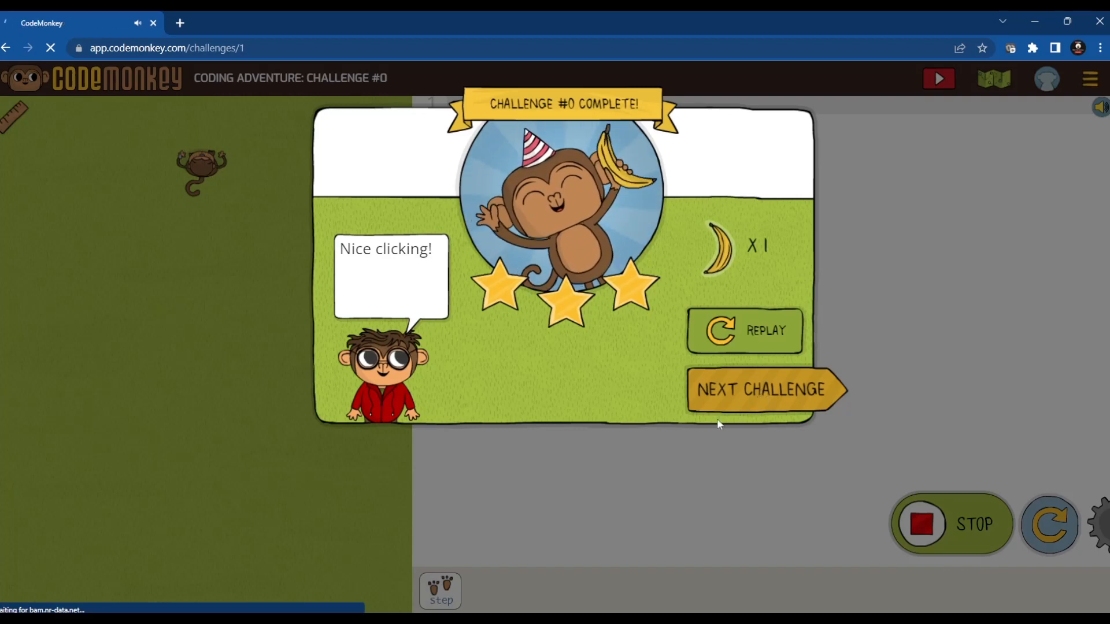
left_click(757, 389)
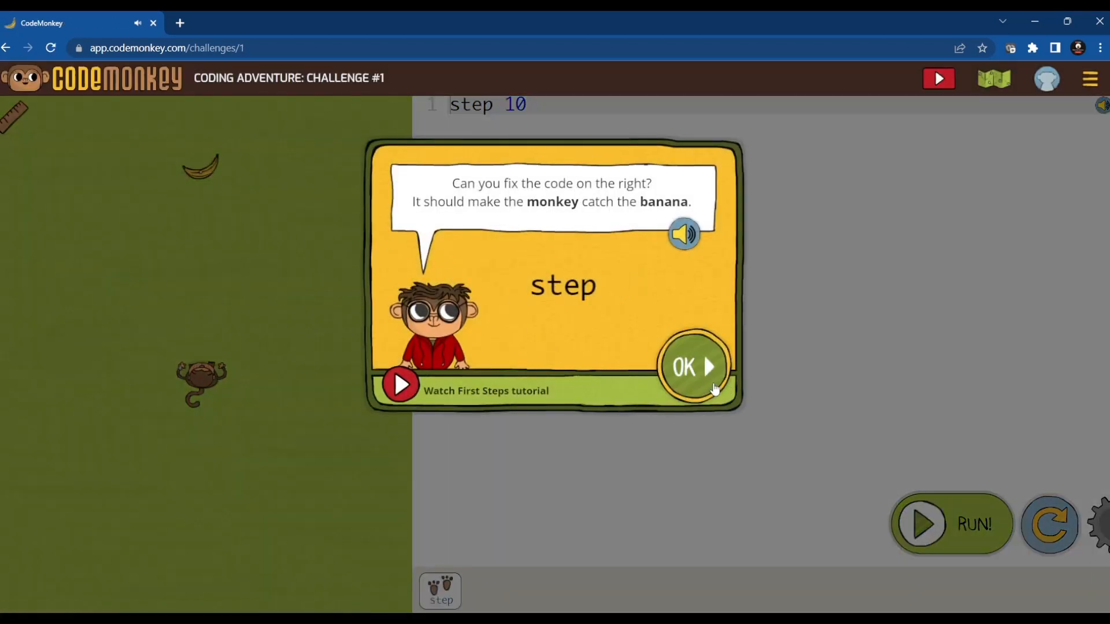
left_click(693, 365)
type("1")
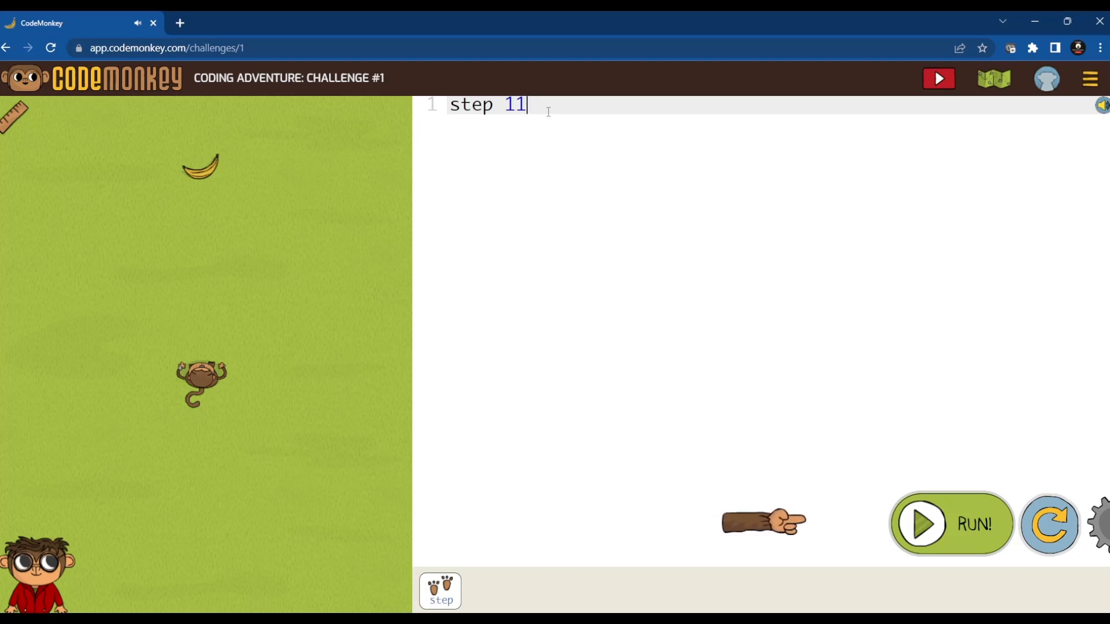
Change the step value to 15 and run the code for three stars.
key("BackSpace")
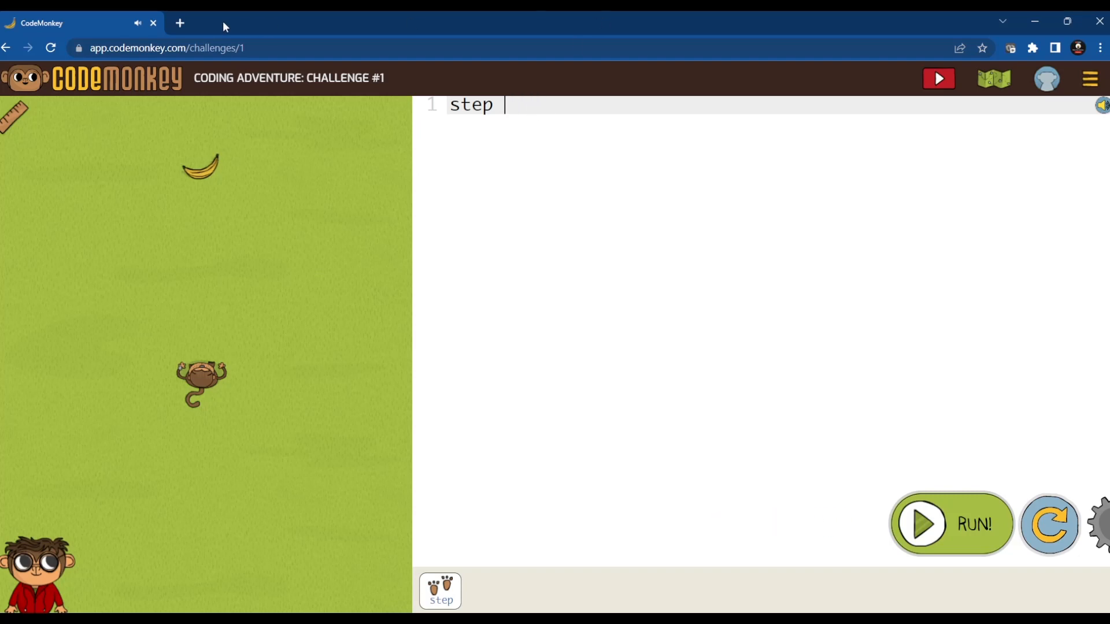
mouse_move(110, 123)
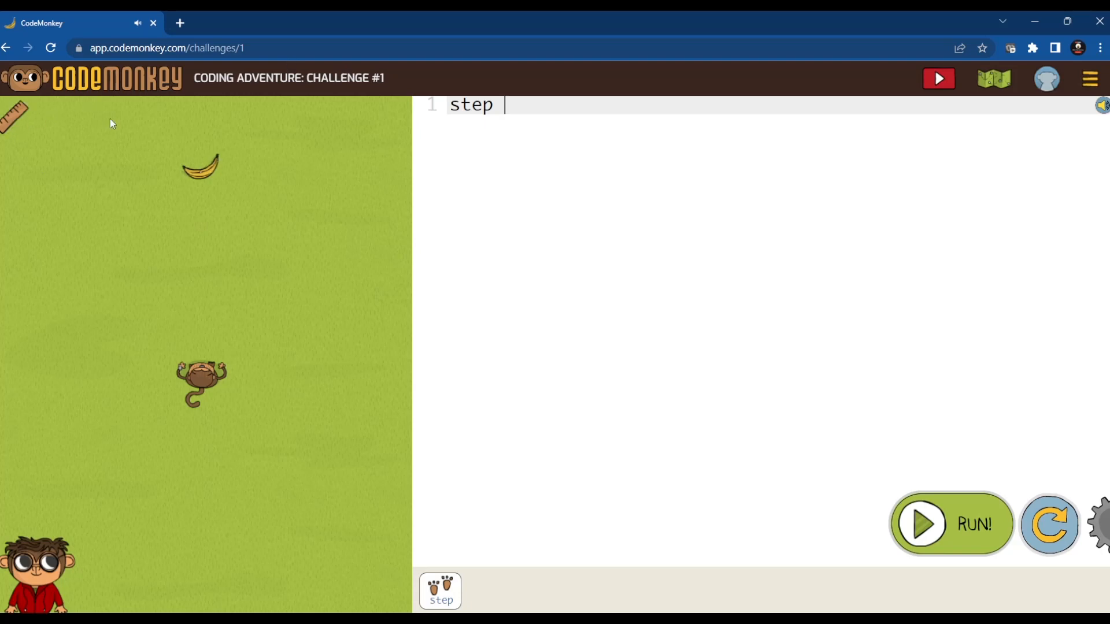
type("1")
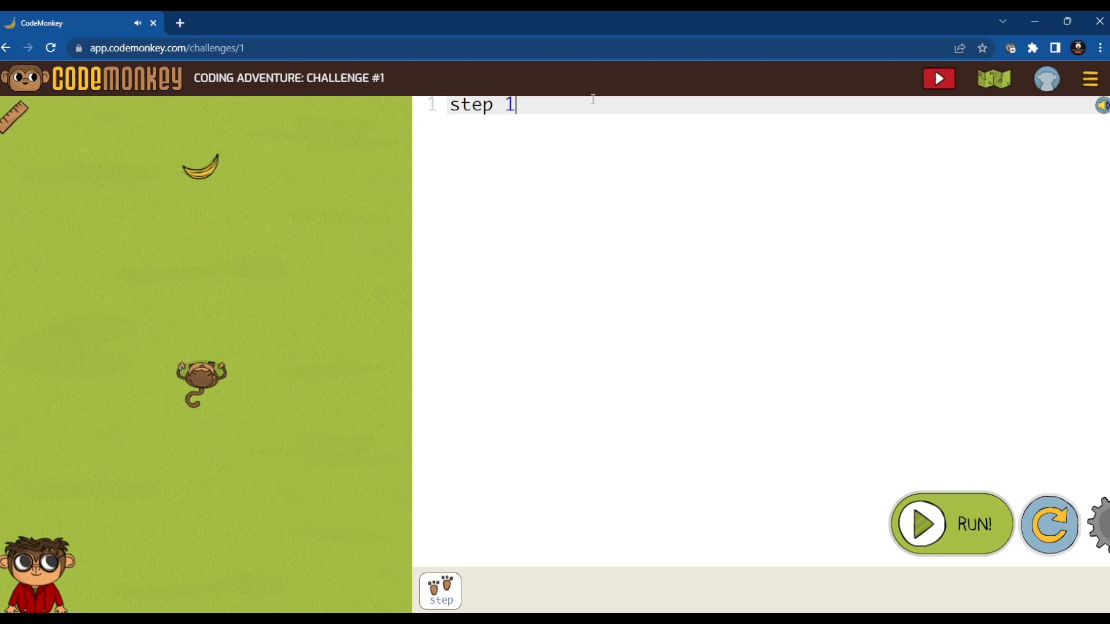
type("5")
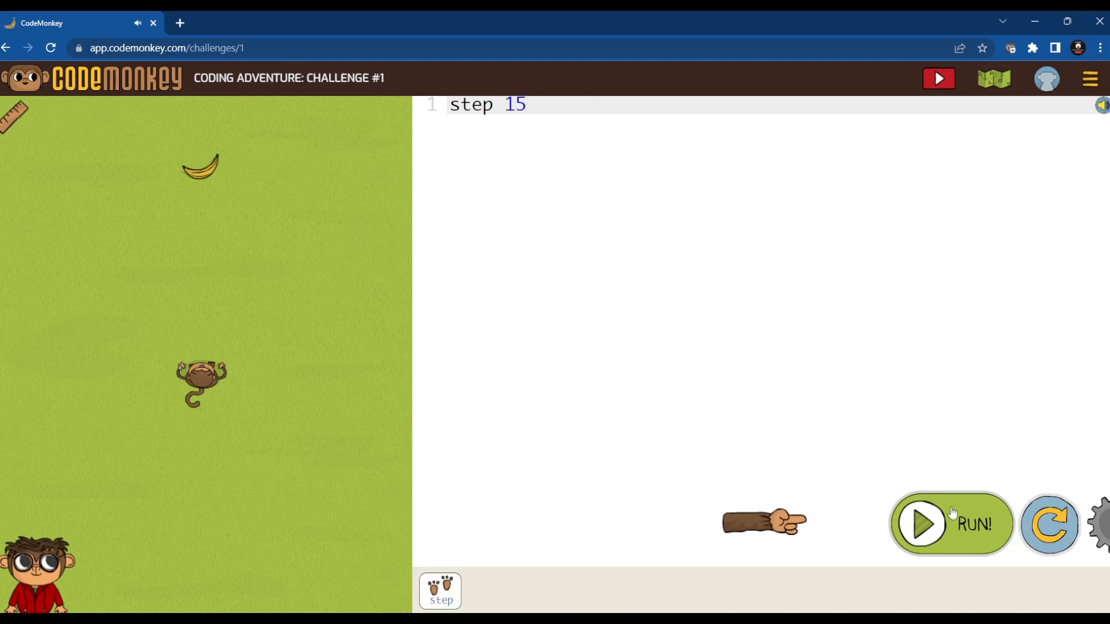
left_click(950, 523)
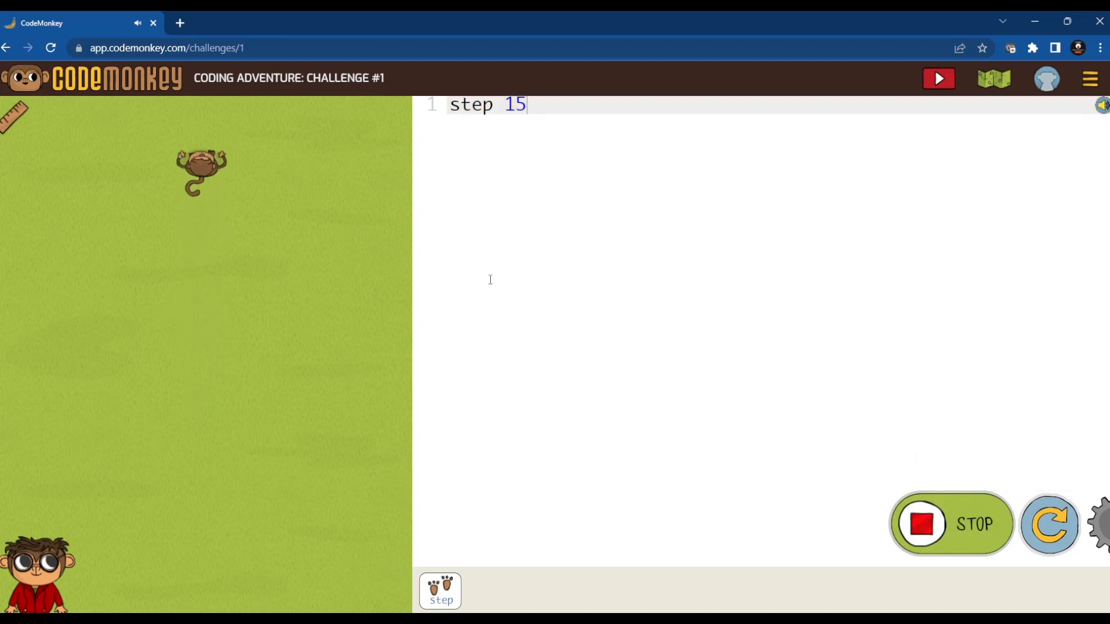
left_click(937, 78)
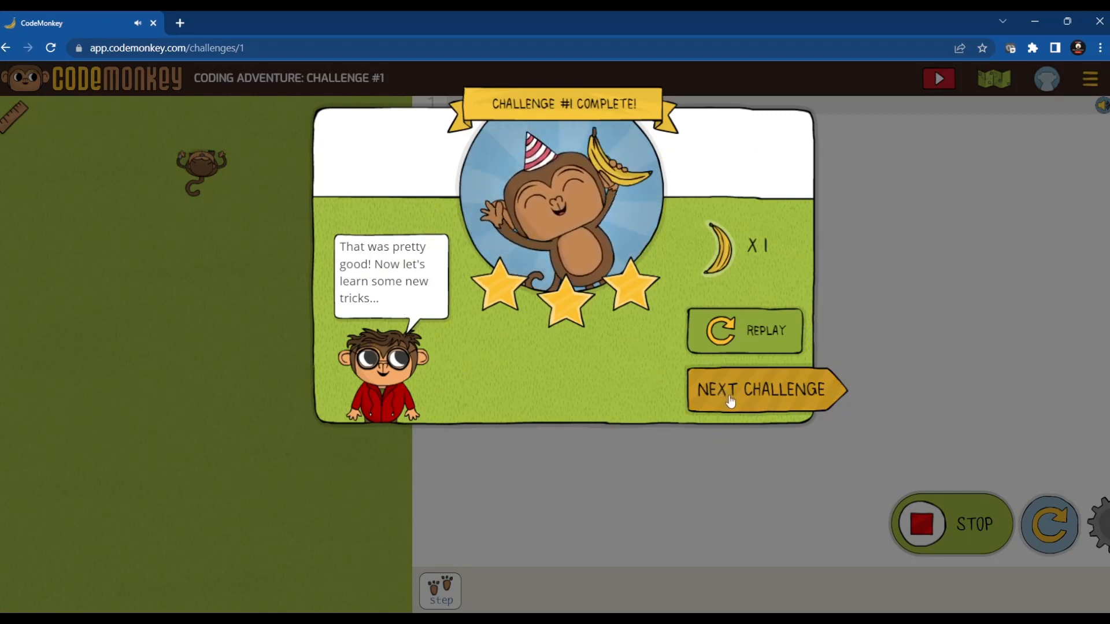
Advance to challenge #2 and dismiss the ruler hint.
left_click(766, 389)
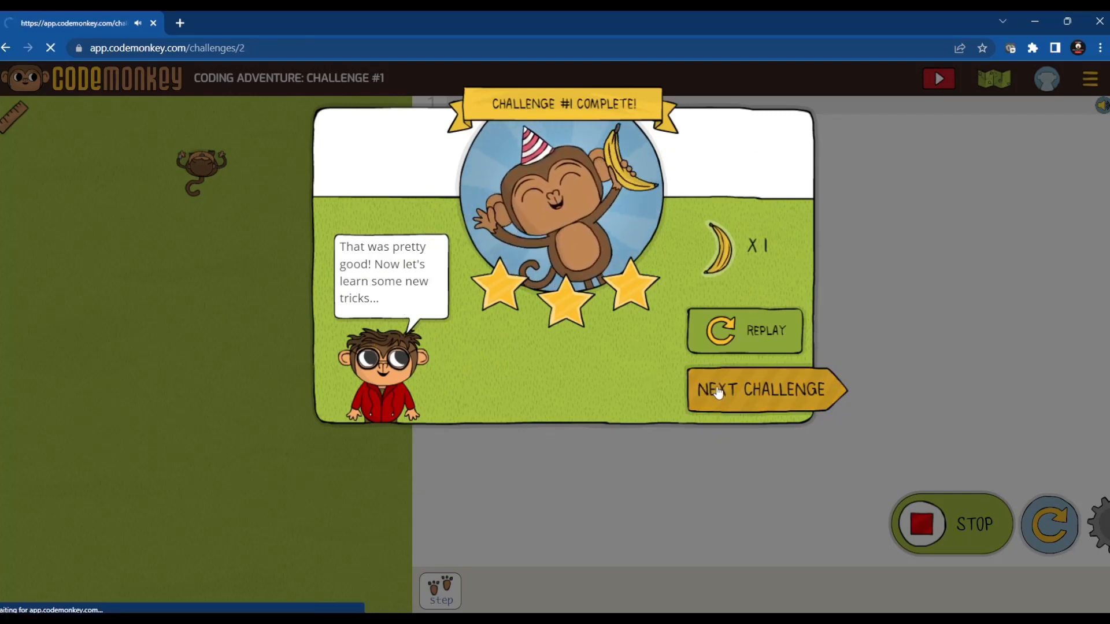
left_click(767, 389)
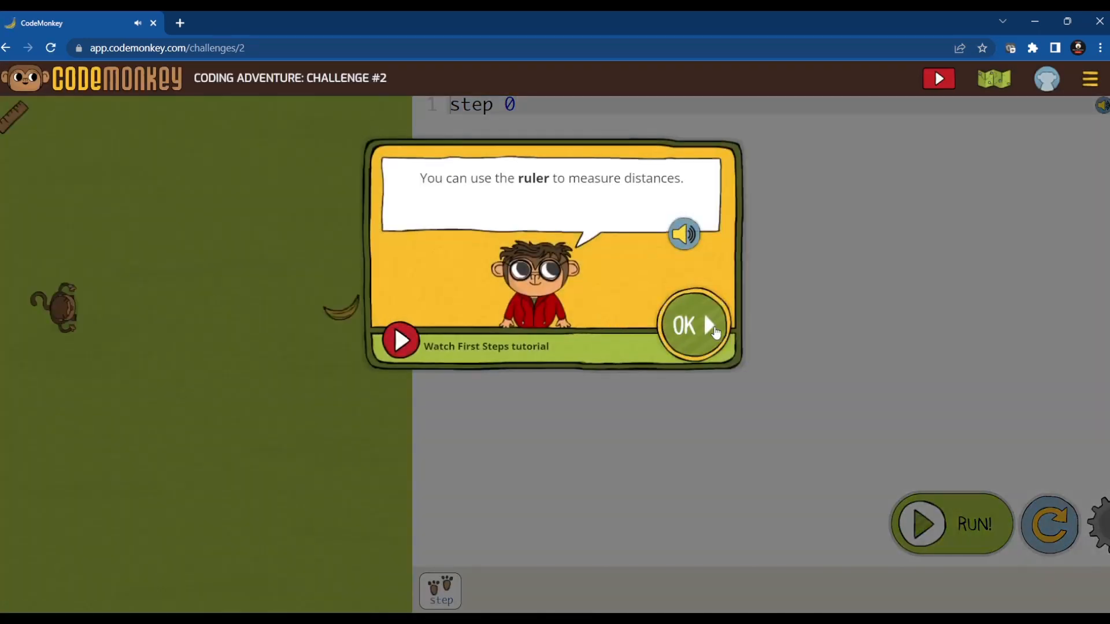
left_click(692, 325)
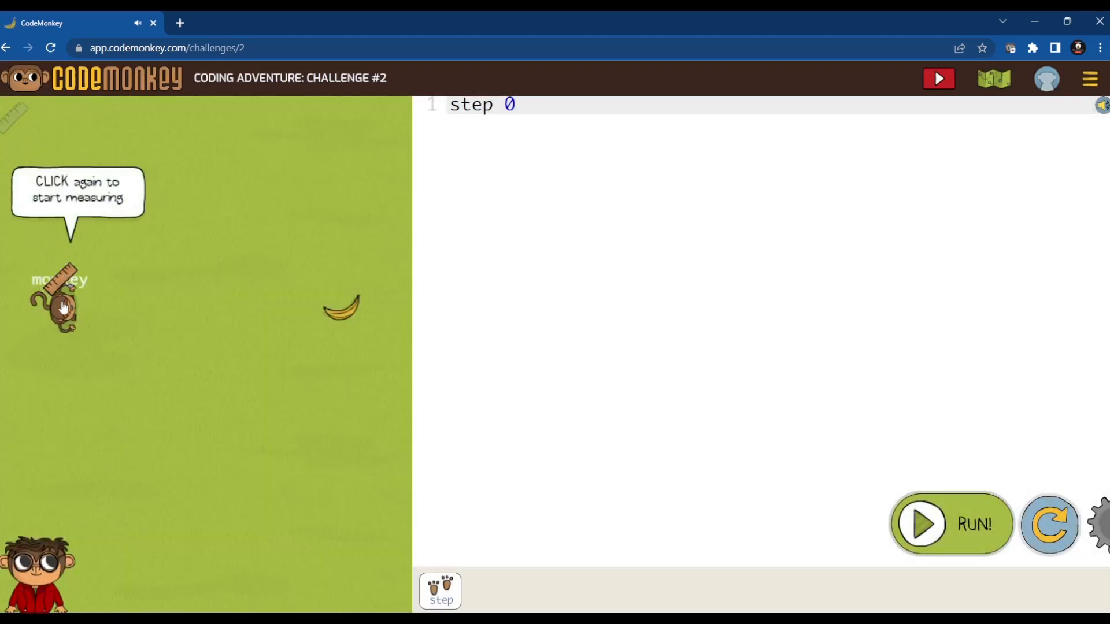
Measure the distance from the monkey, set 'step 19', and run it.
left_click(63, 308)
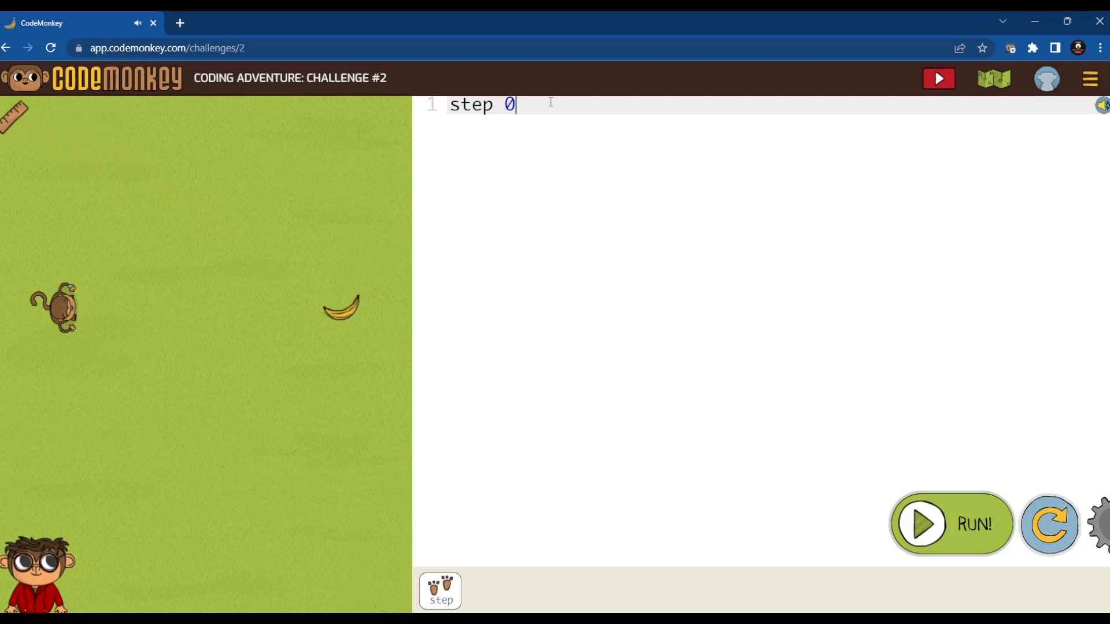
type("1")
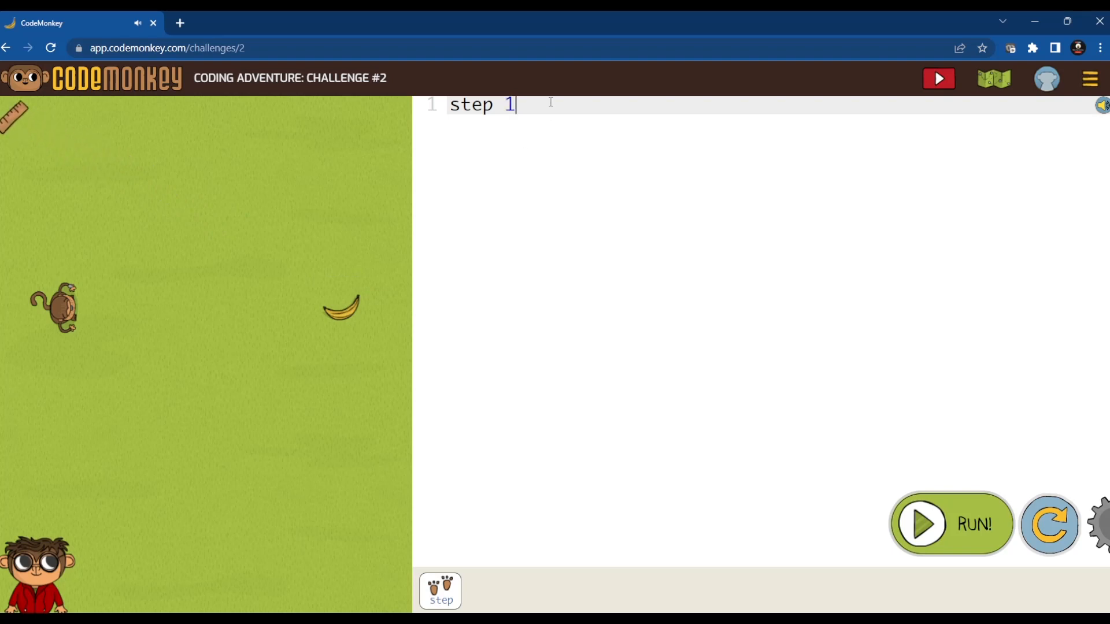
type("9")
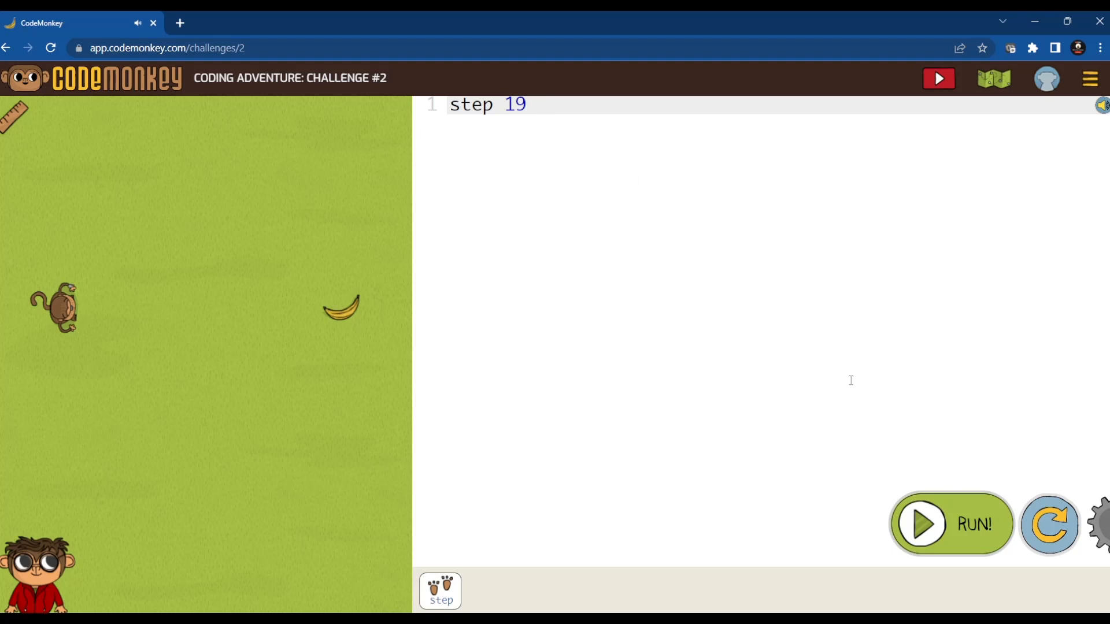
left_click(951, 524)
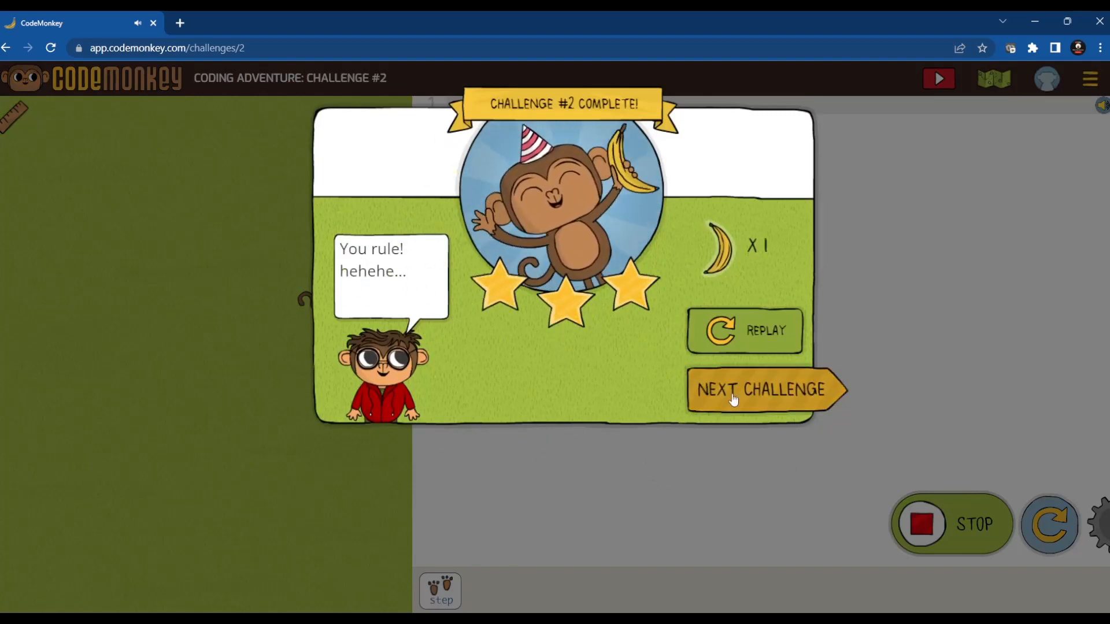
Advance to challenge #3 and close the turn left / turn right tutorial.
left_click(764, 389)
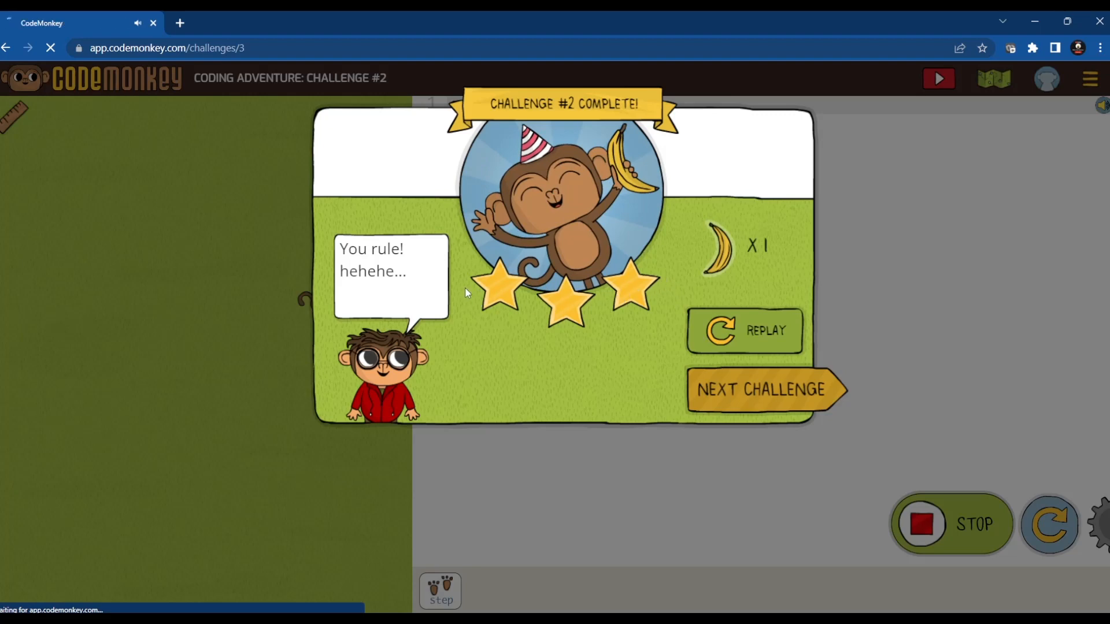
left_click(766, 389)
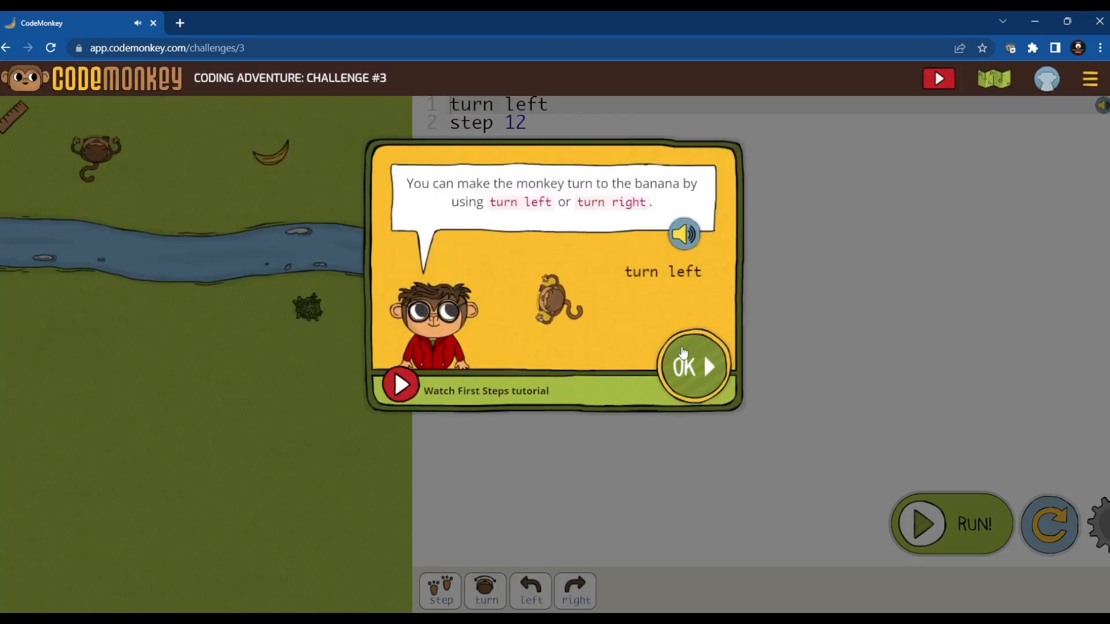
left_click(691, 366)
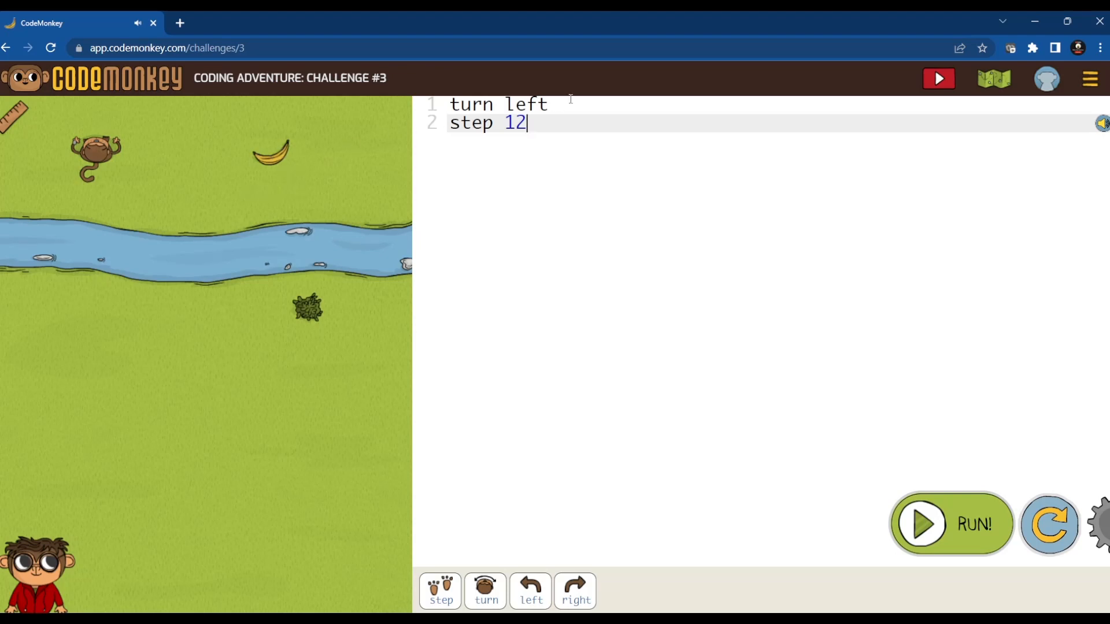
mouse_move(71, 92)
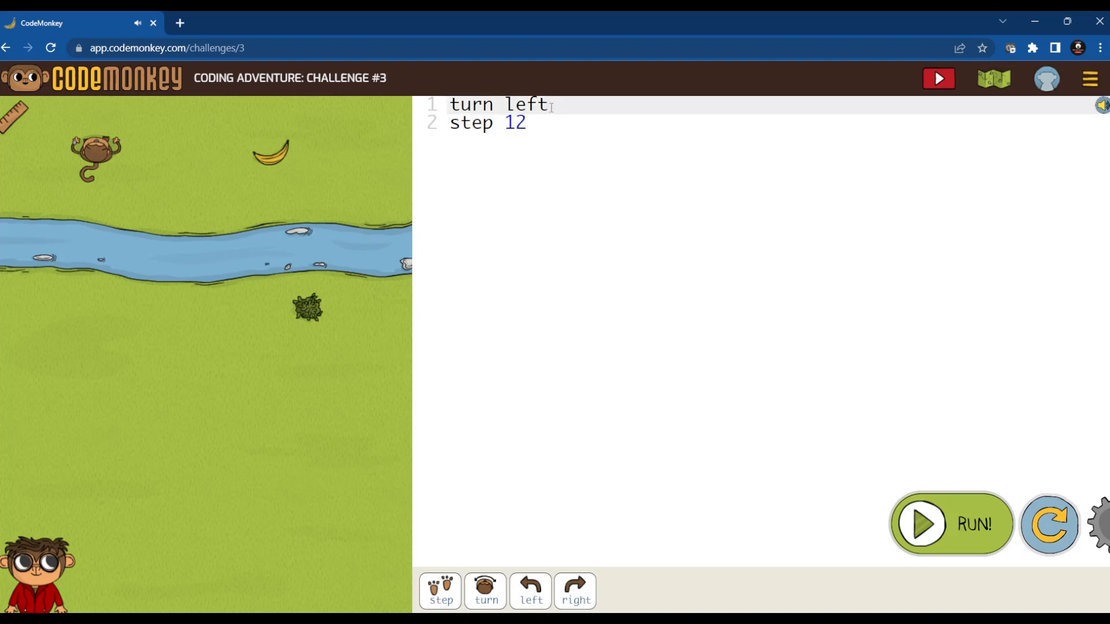
Replace 'turn left' with 'turn right' on line 1 and run the code.
key("Backspace")
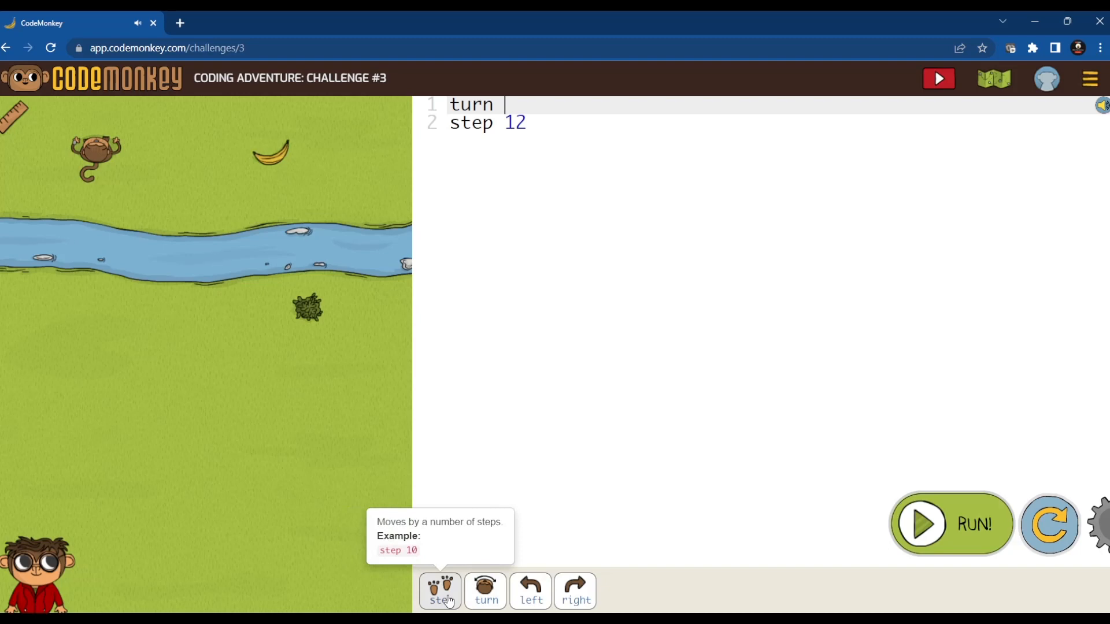
mouse_move(314, 274)
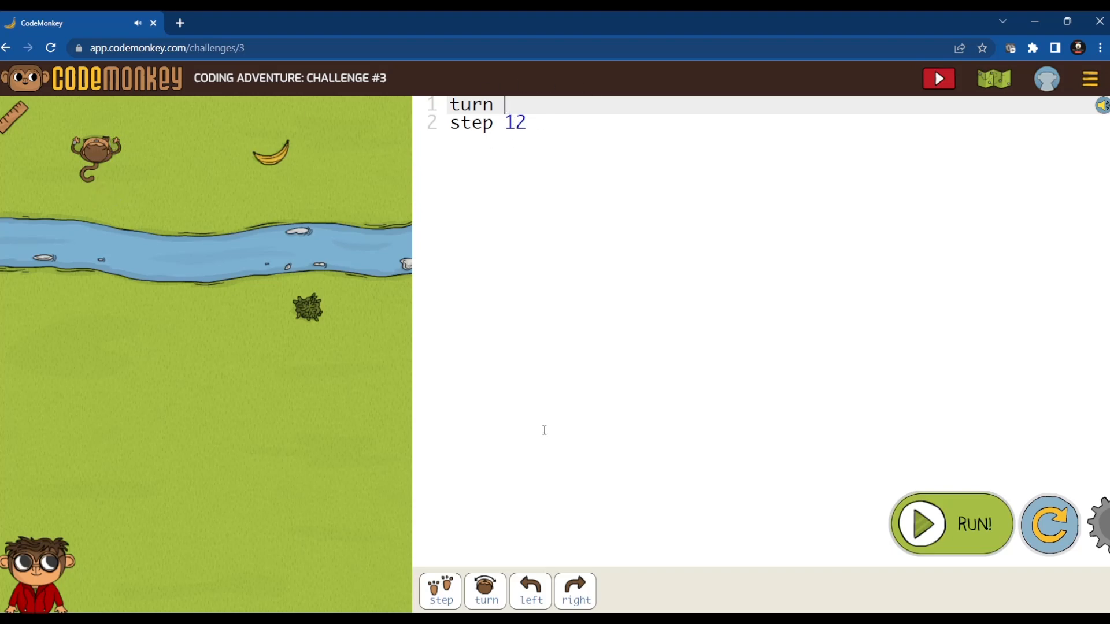
mouse_move(529, 590)
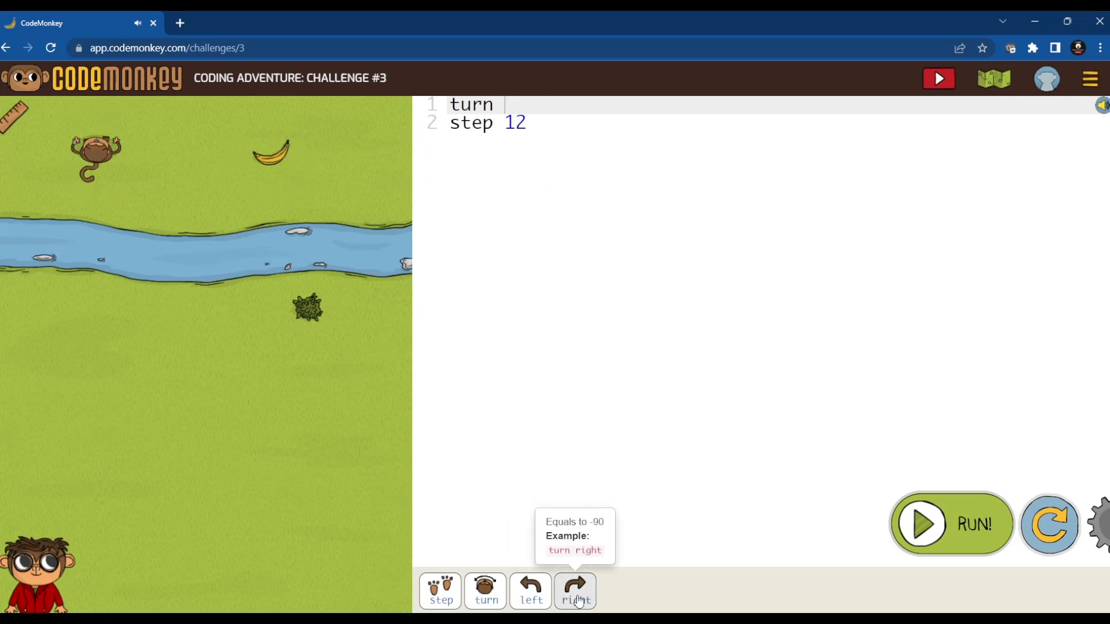
left_click(574, 591)
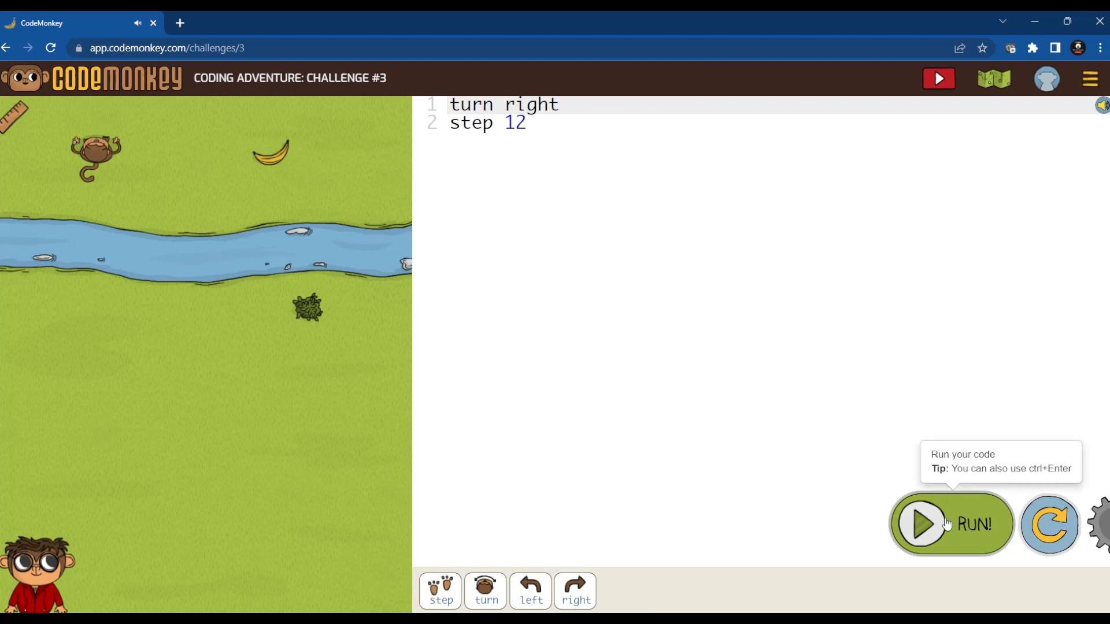
left_click(950, 523)
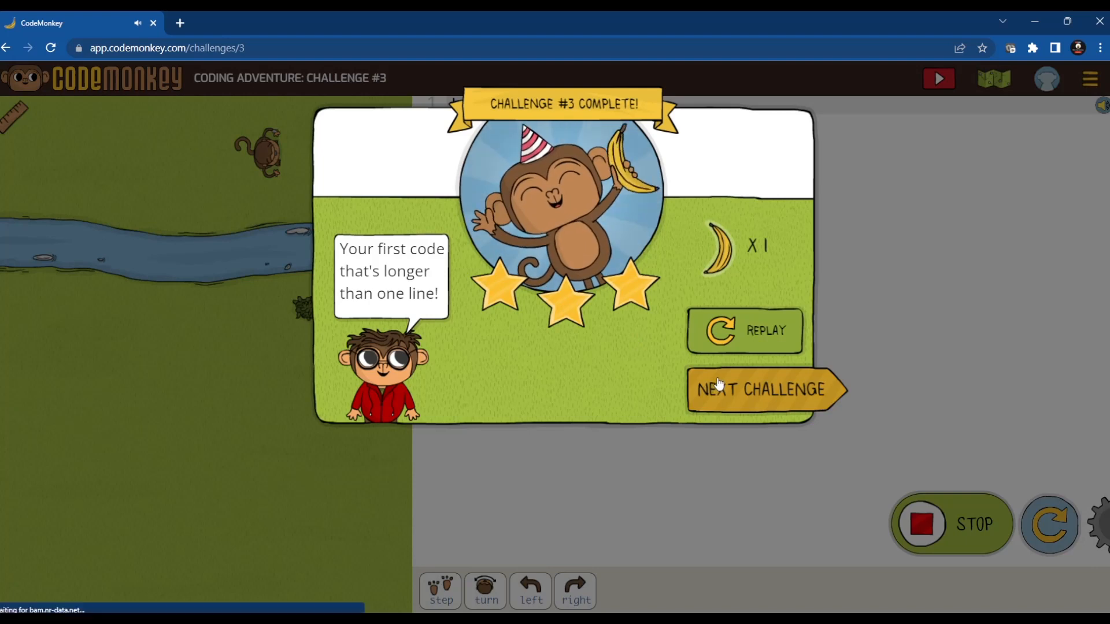
Open challenge #4, add 'step 12' after 'turn left', and run it.
left_click(764, 389)
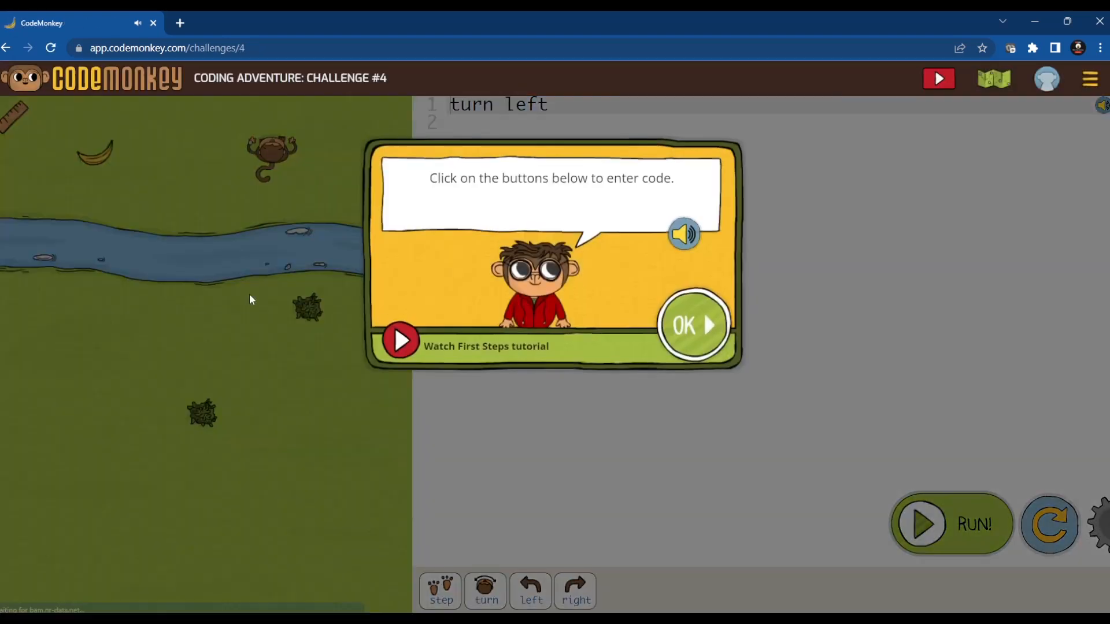
left_click(693, 325)
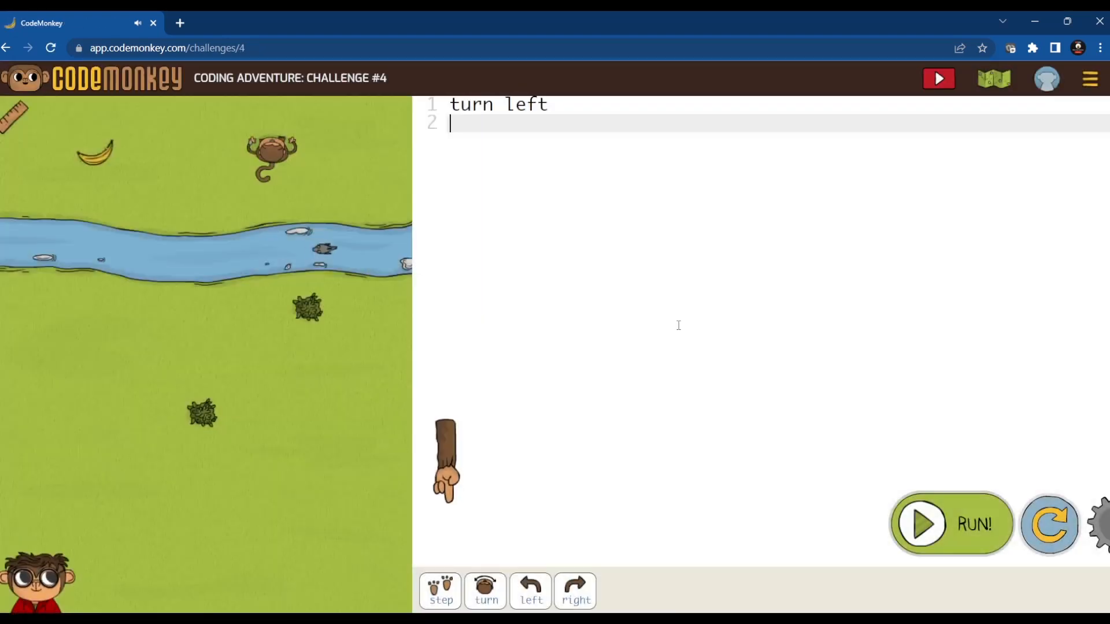
mouse_move(439, 591)
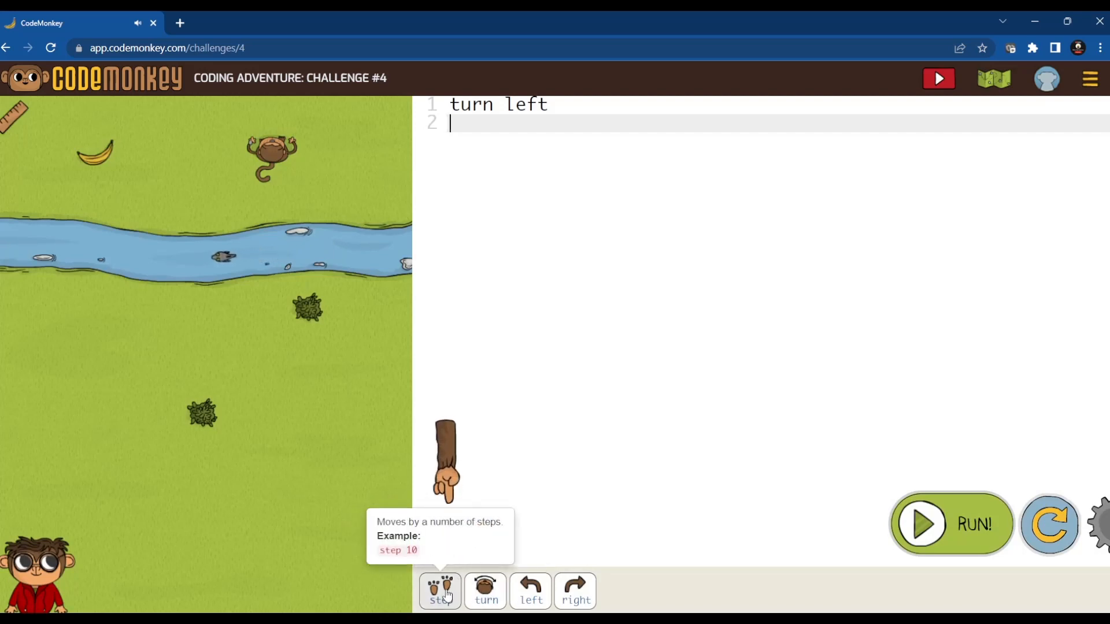
left_click(439, 591)
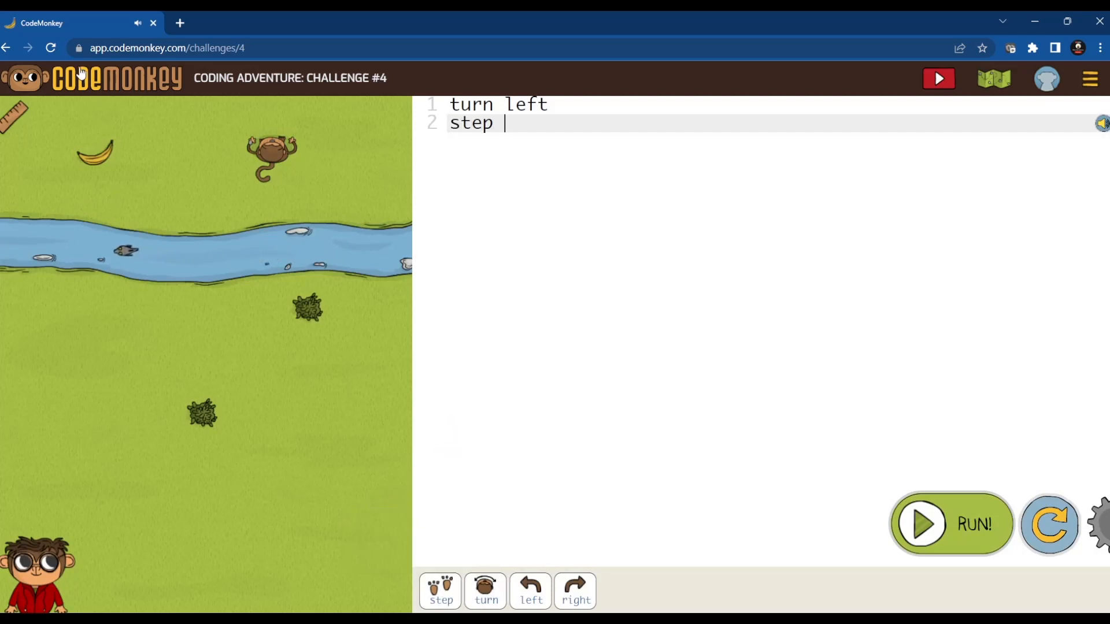
mouse_move(95, 152)
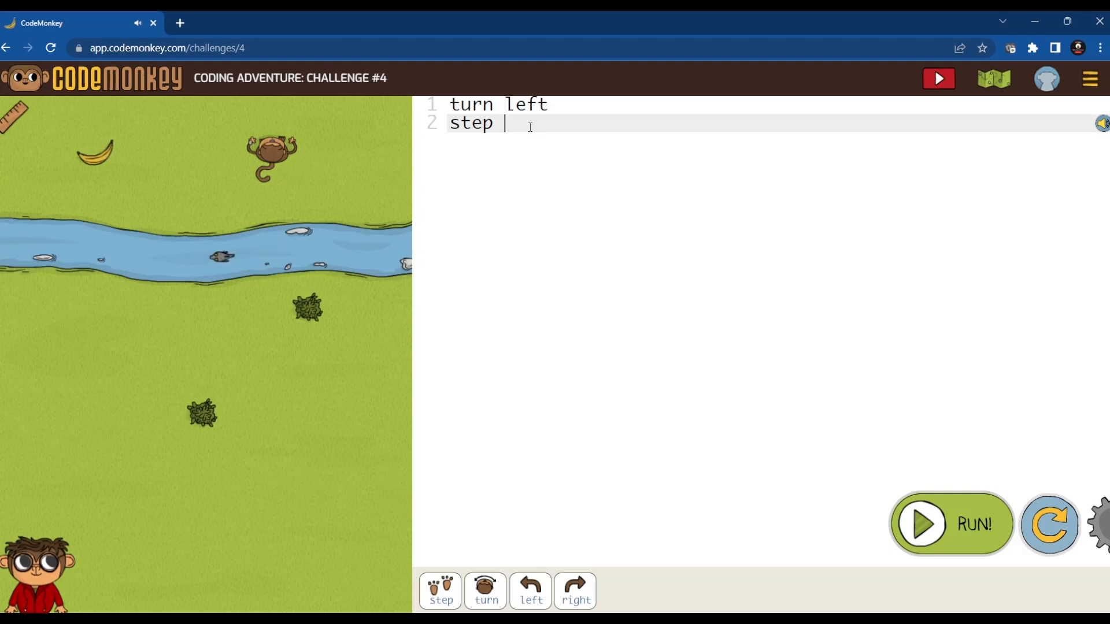
type("12")
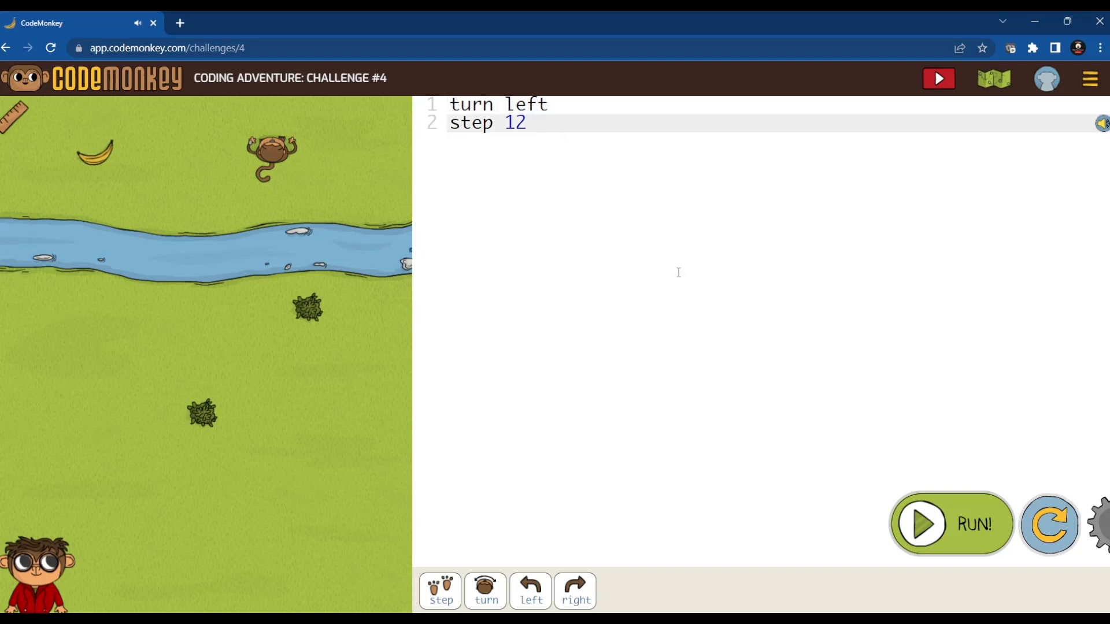
left_click(951, 524)
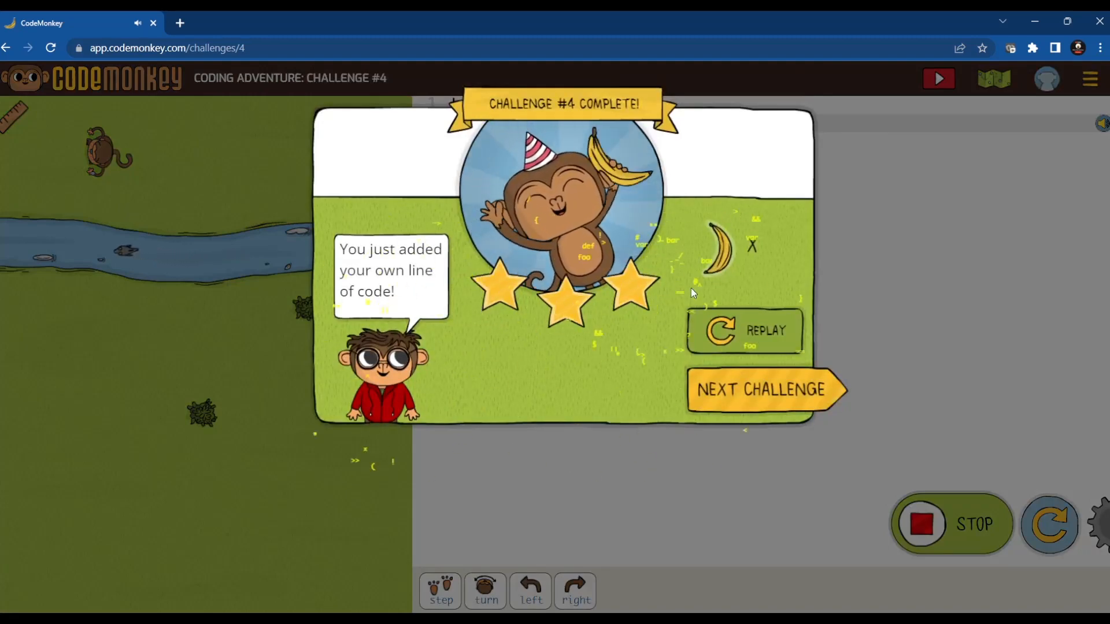
left_click(761, 389)
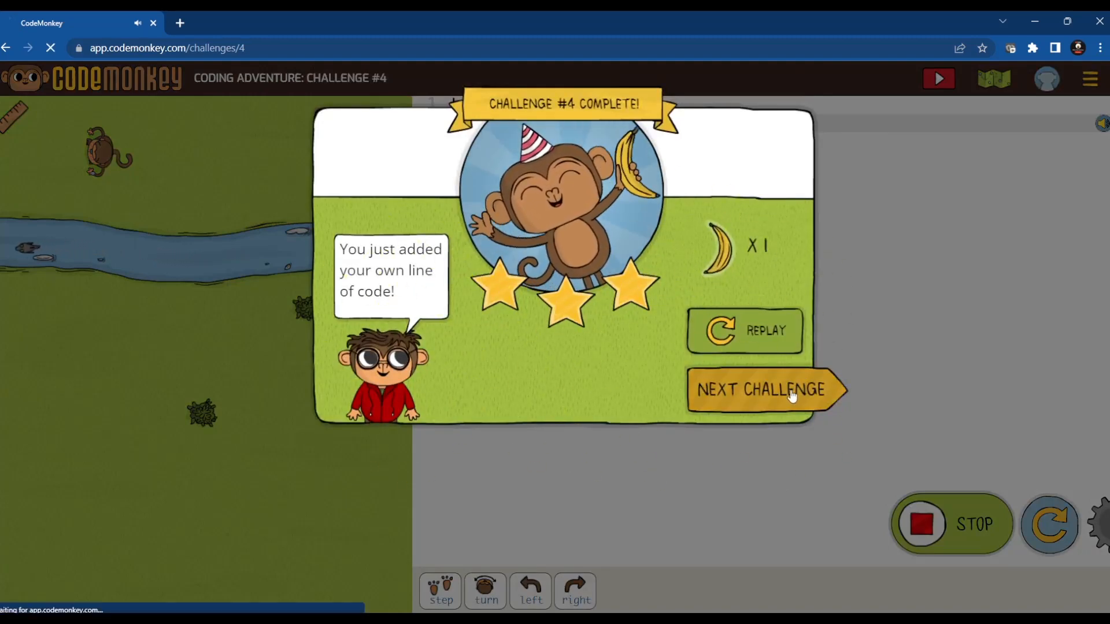
Advance to challenge #5, dismissing the walk-around hint and volume/speed tip.
left_click(764, 389)
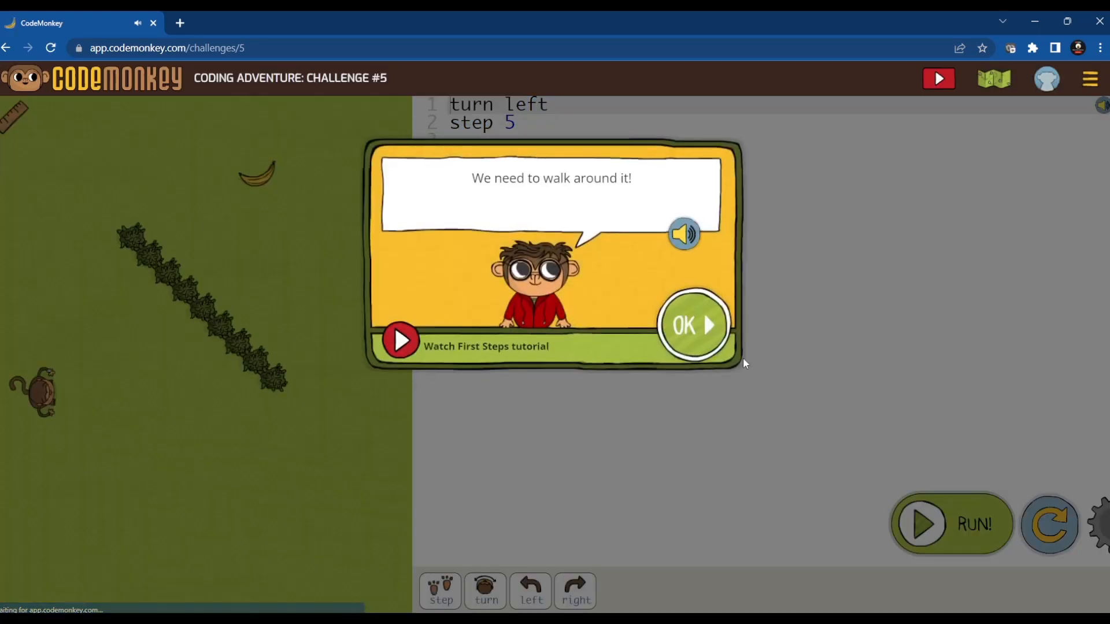
left_click(693, 325)
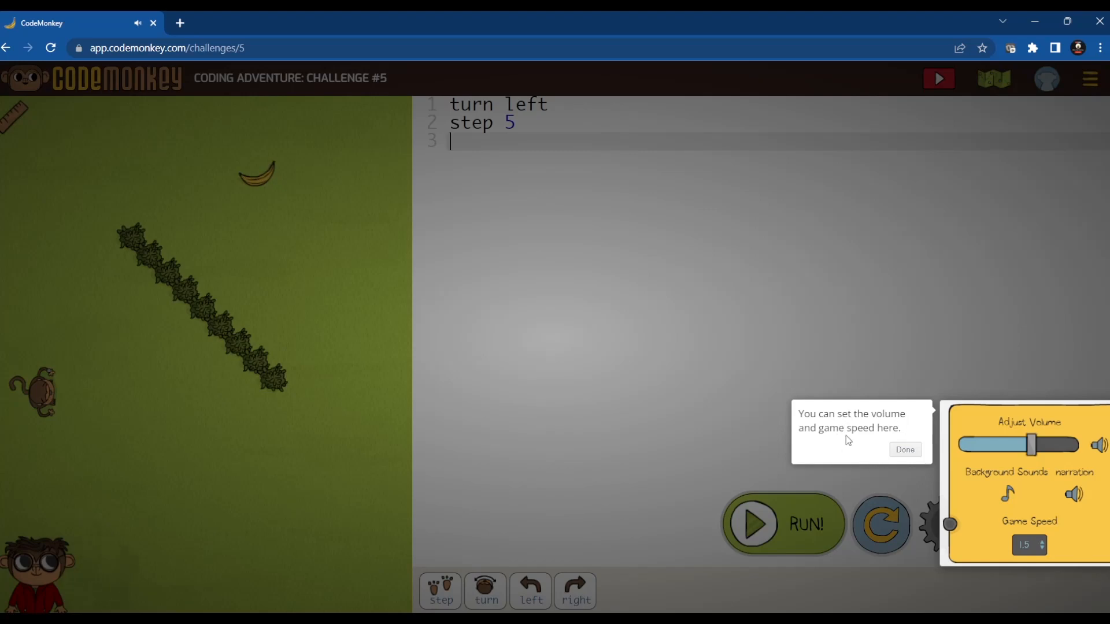
mouse_move(966, 366)
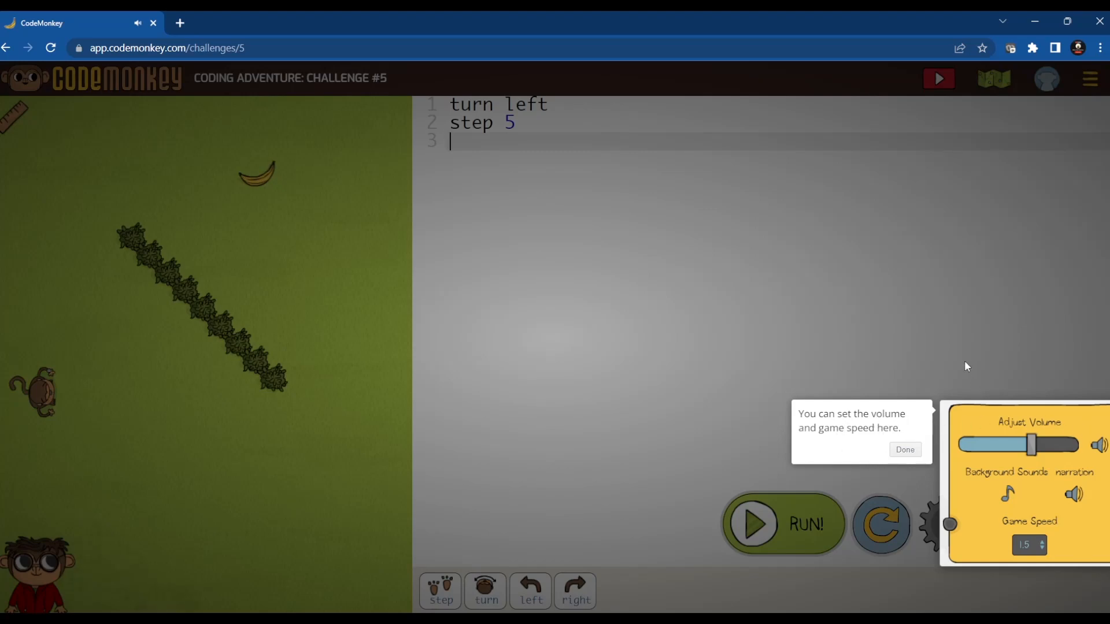
left_click(904, 450)
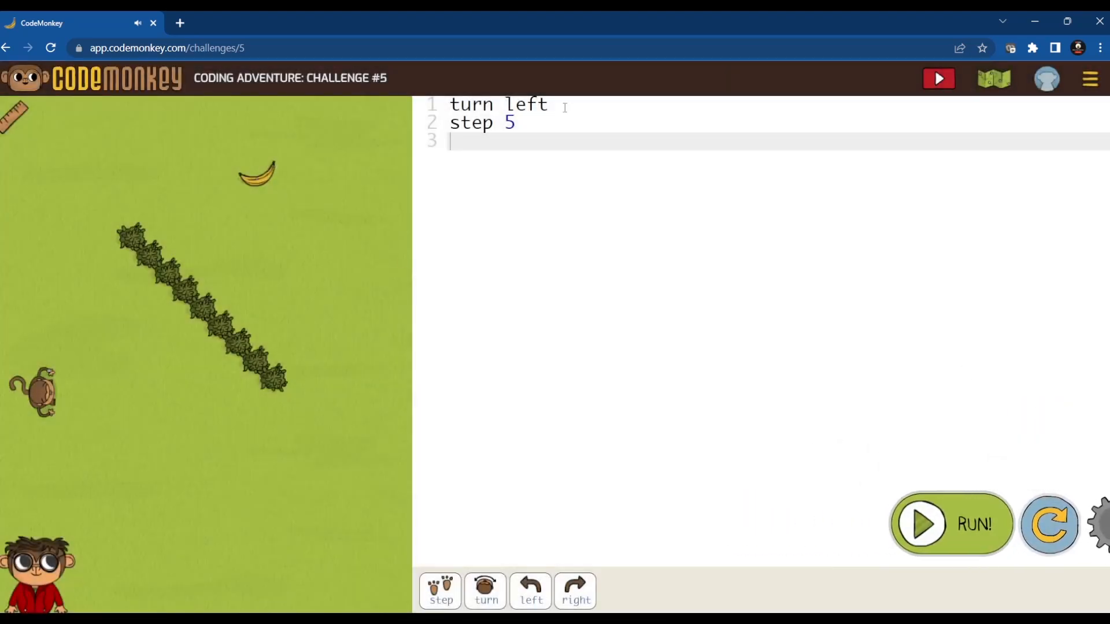
mouse_move(138, 394)
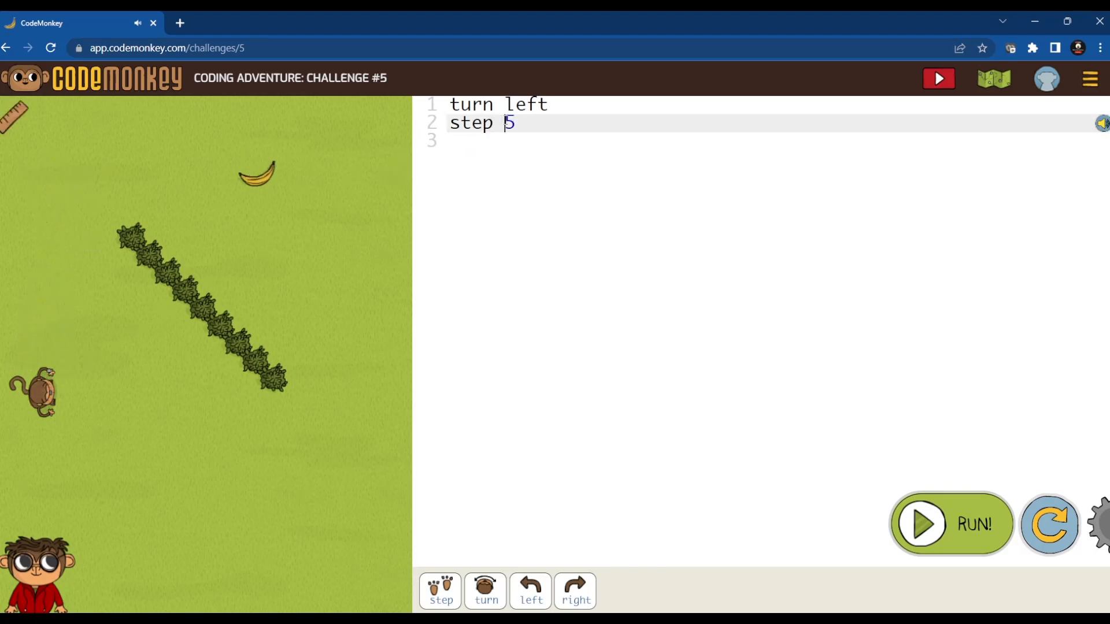
Write 'turn left, step 15, turn right, step 14' and run it for three stars.
type("1")
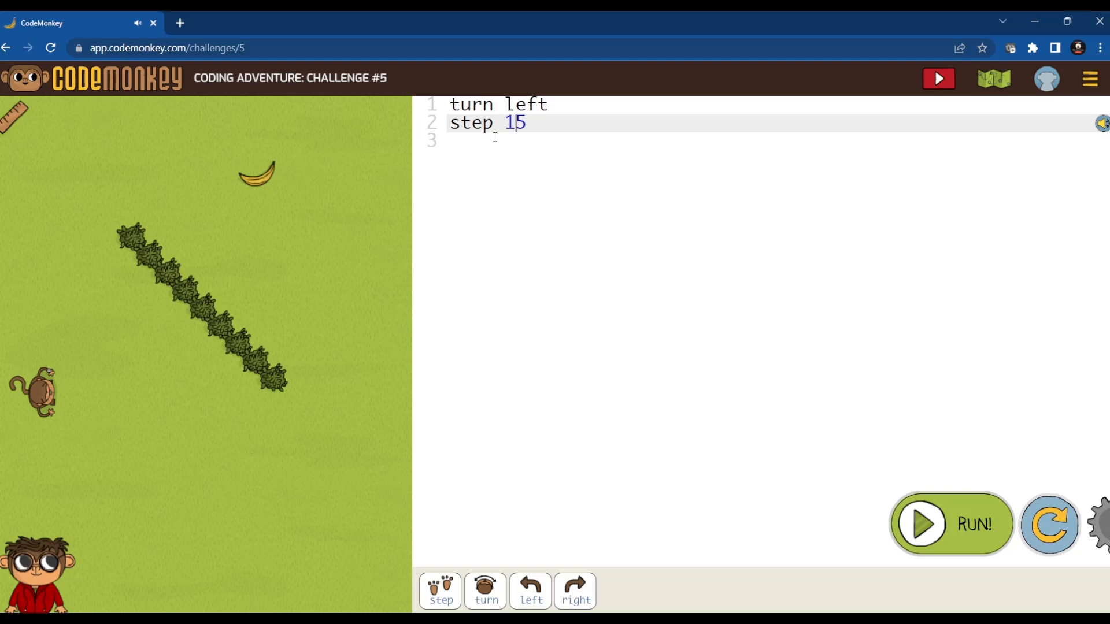
mouse_move(118, 154)
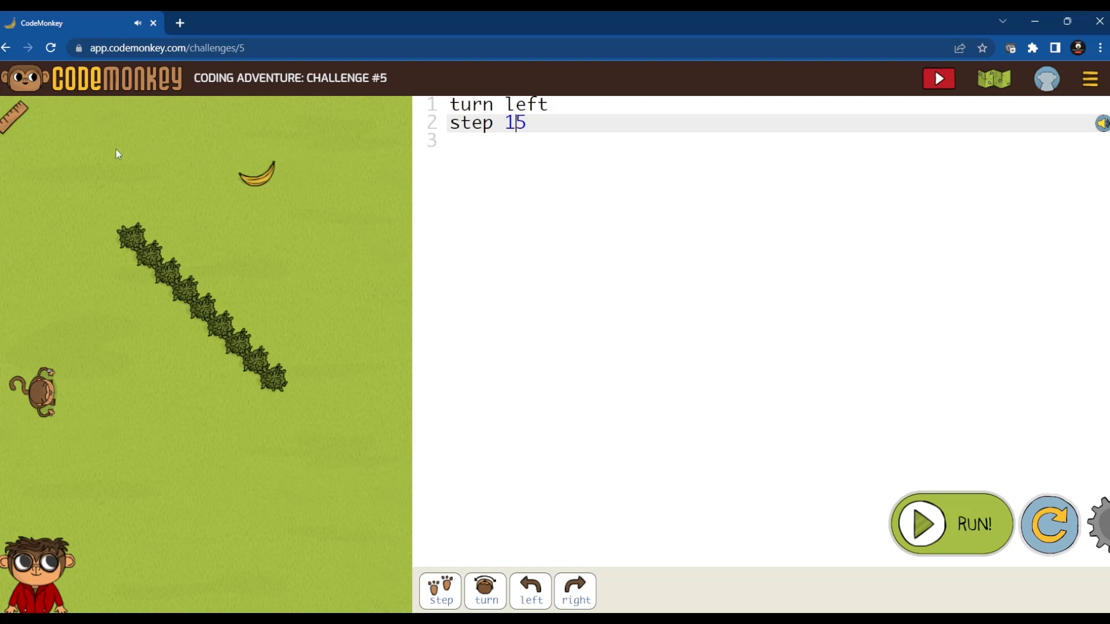
mouse_move(543, 221)
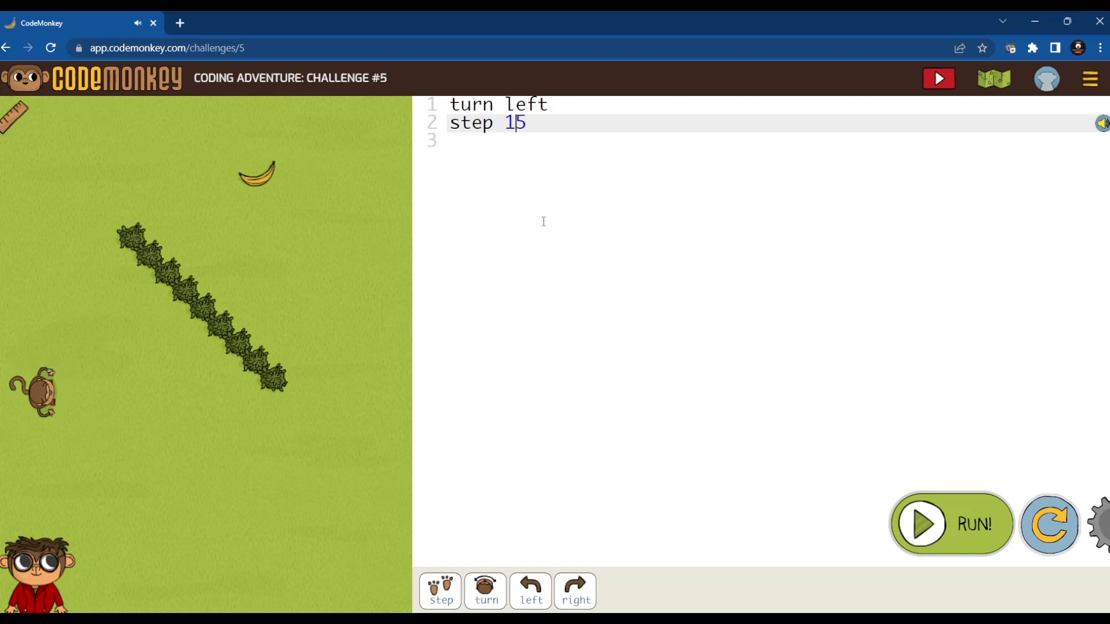
key("enter")
type("turn right")
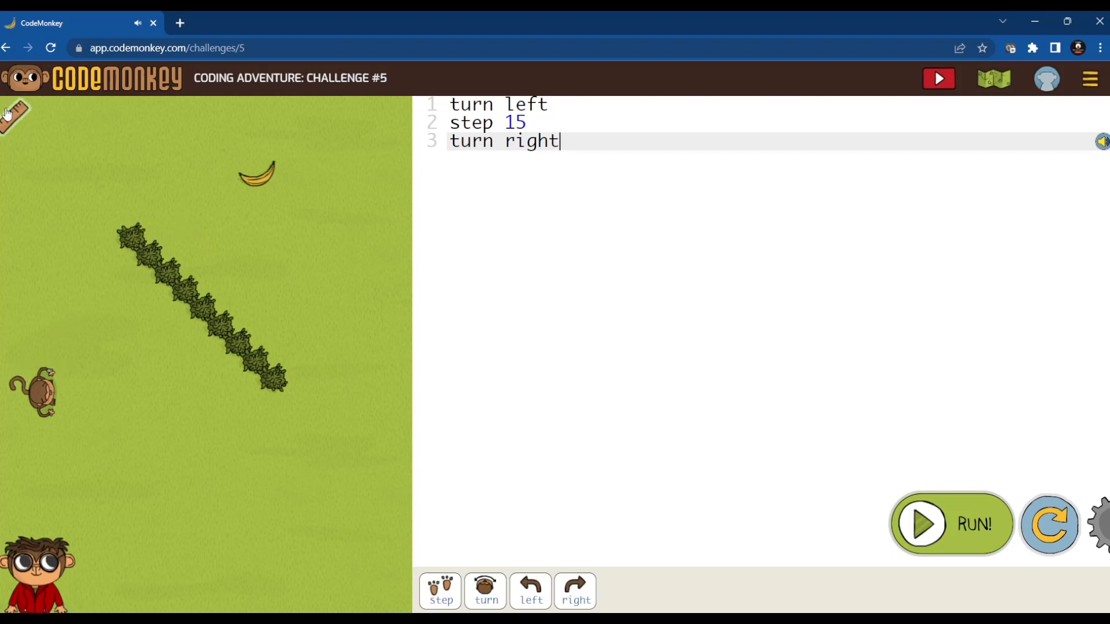
mouse_move(57, 173)
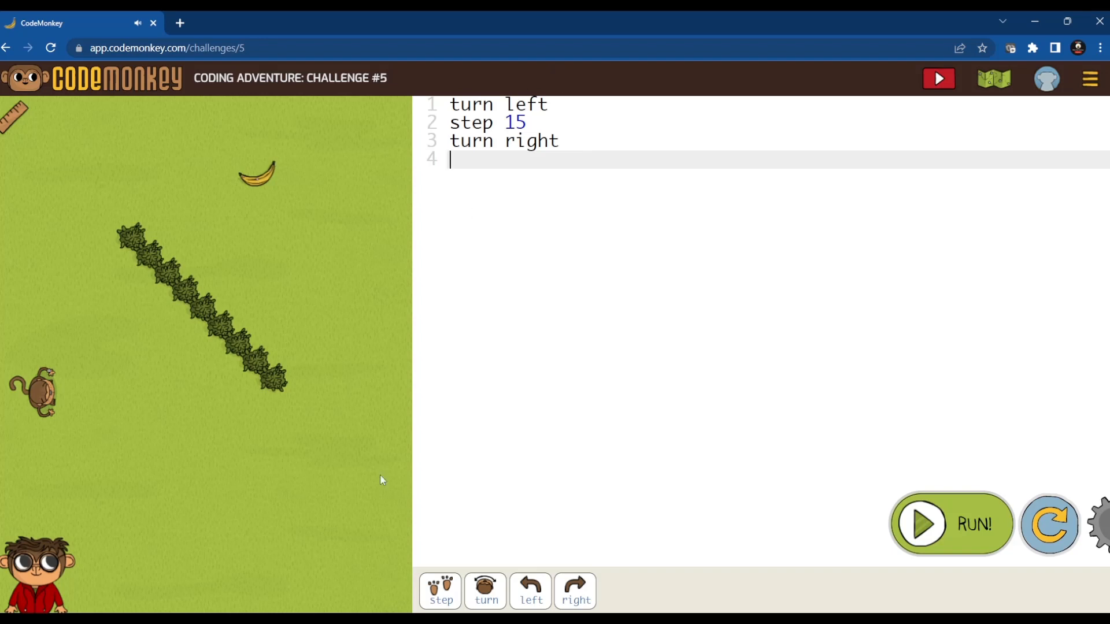
type("step 1")
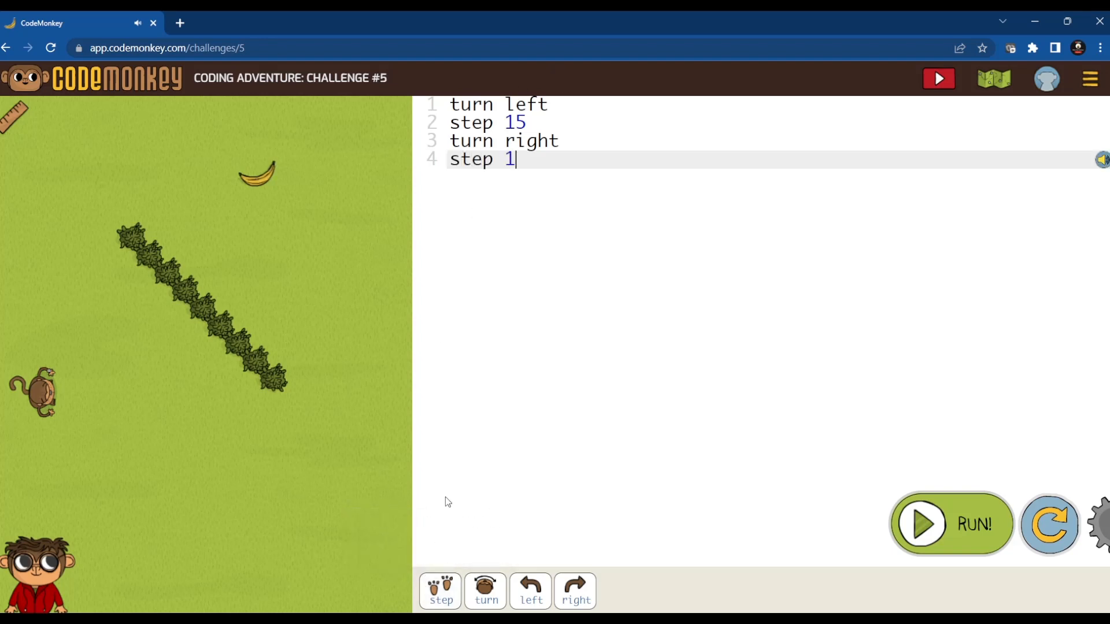
type("4")
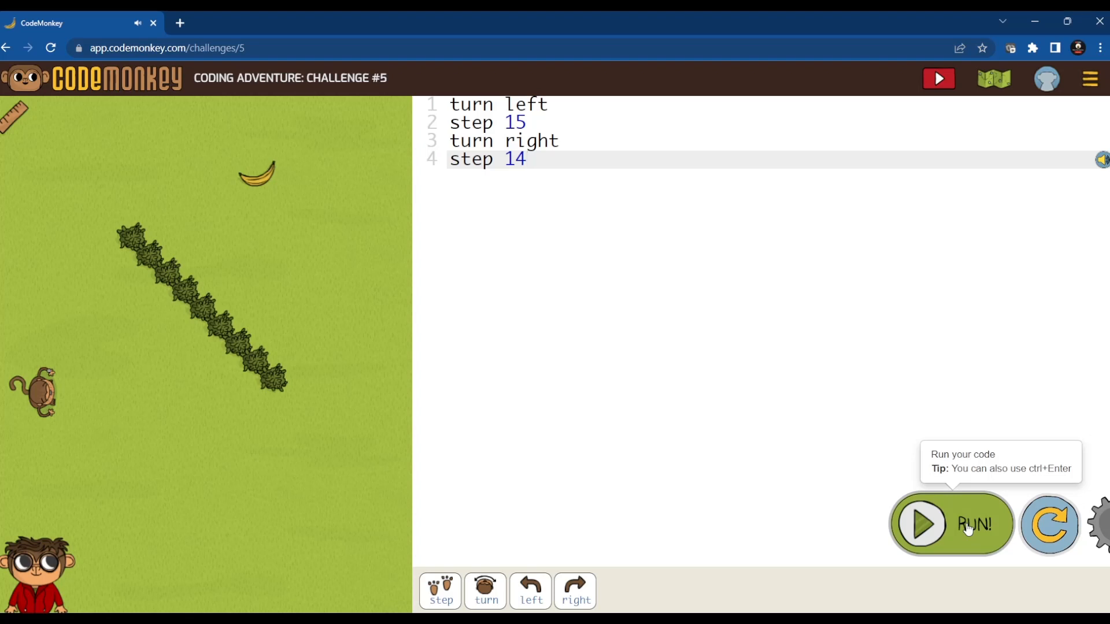
left_click(920, 524)
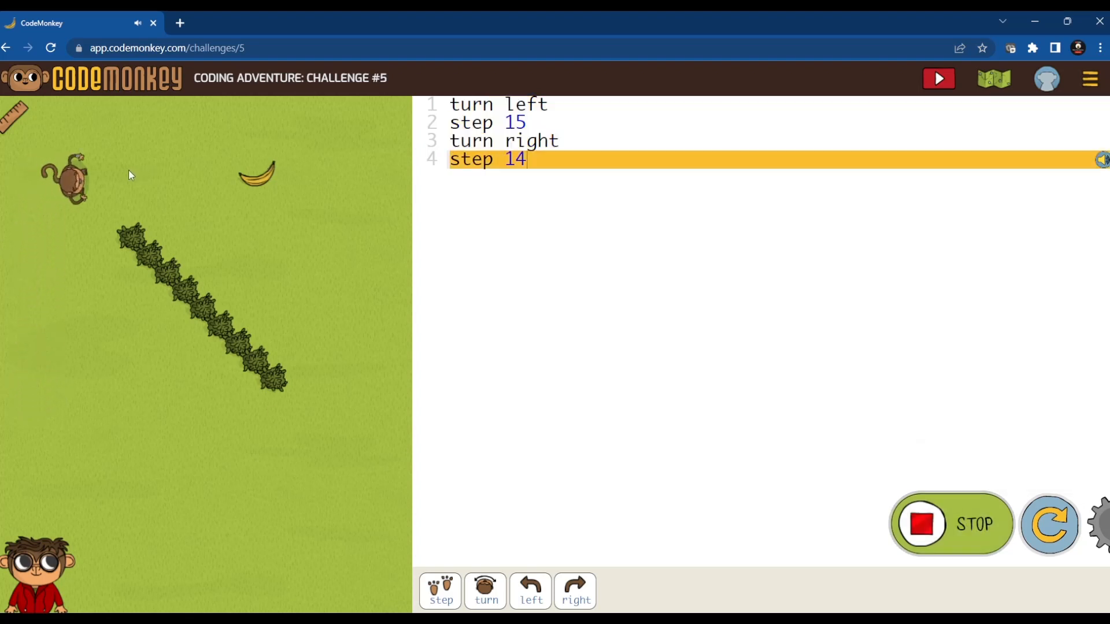
left_click(937, 78)
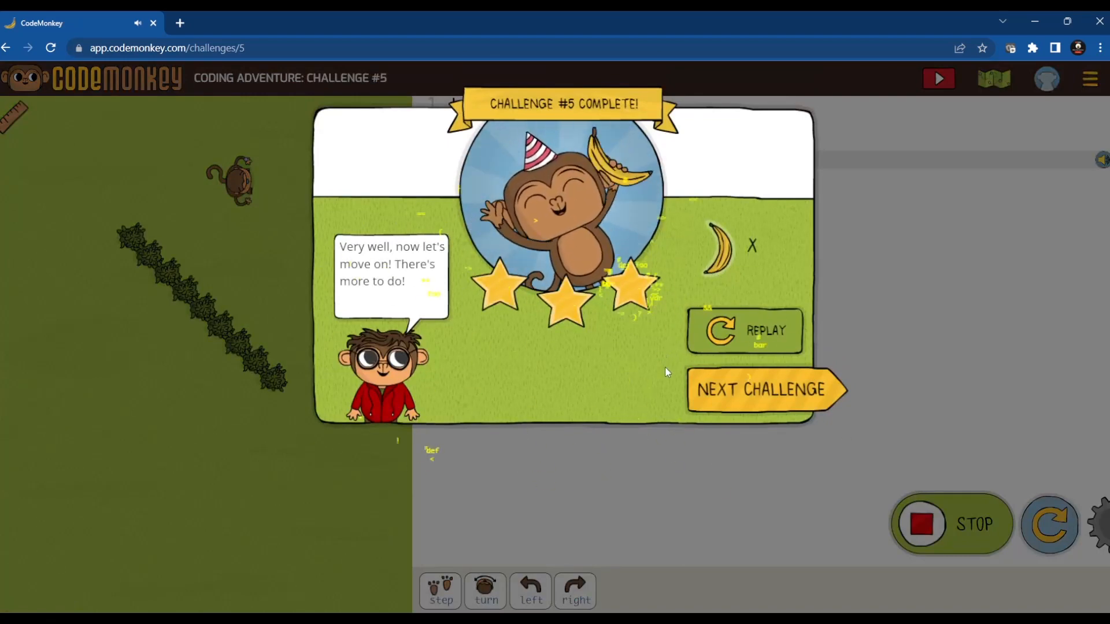
left_click(761, 389)
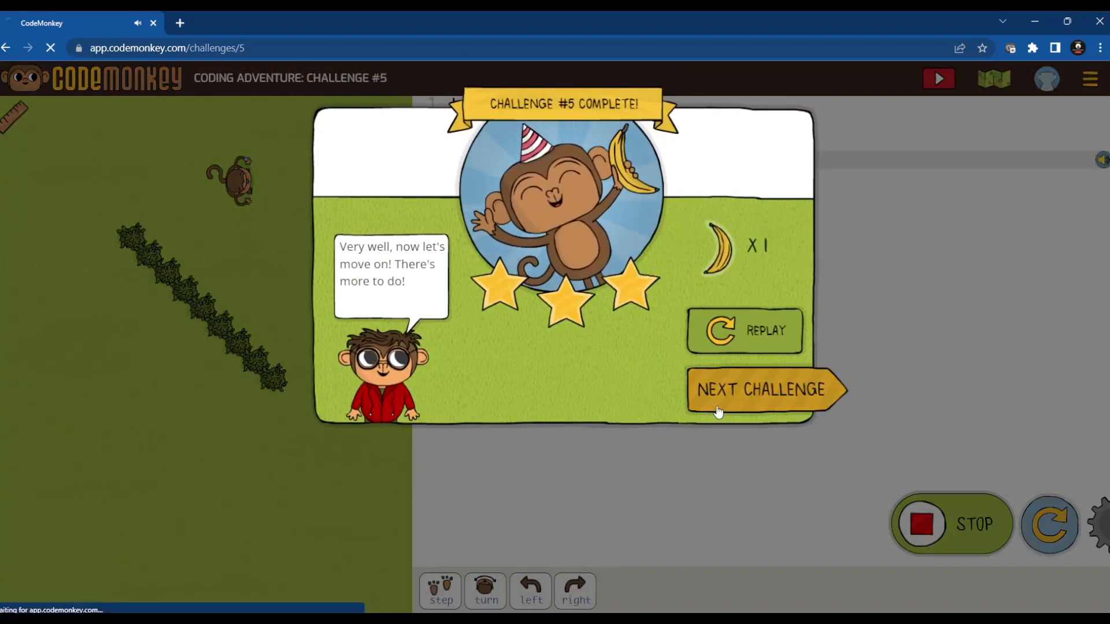
Open challenge #6 and enter turn left, step 3, turn right, step 17.
left_click(761, 389)
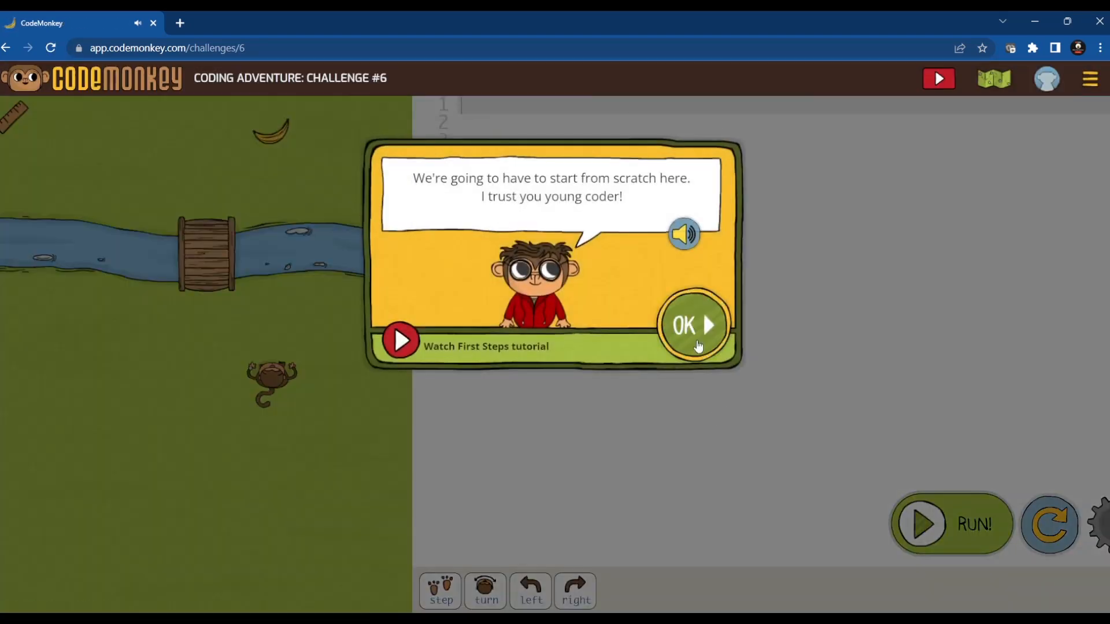
left_click(692, 325)
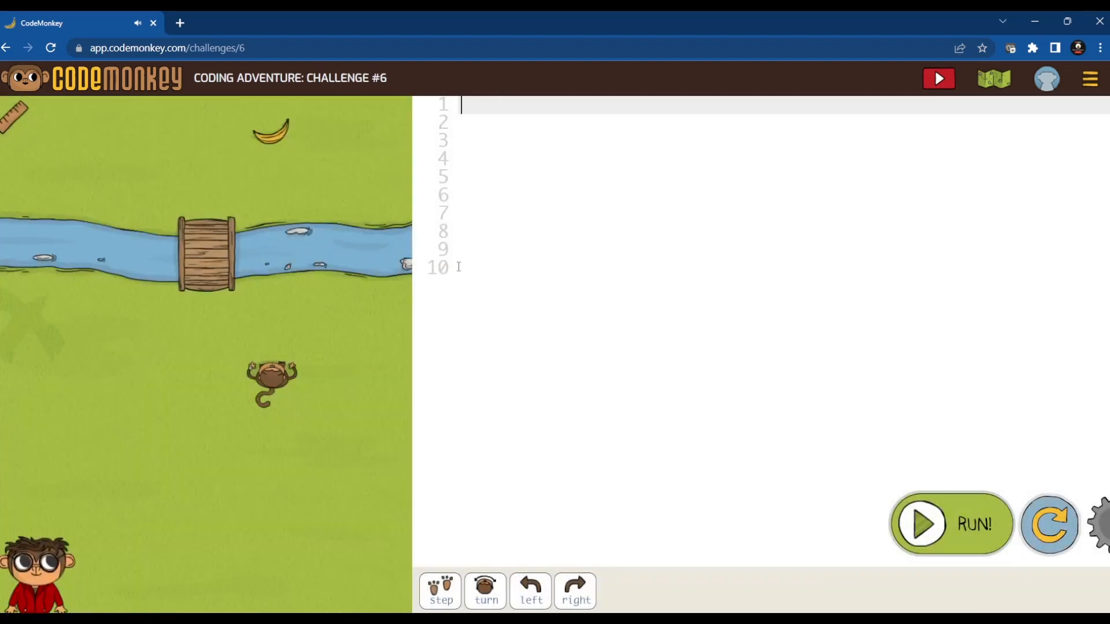
left_click(530, 591)
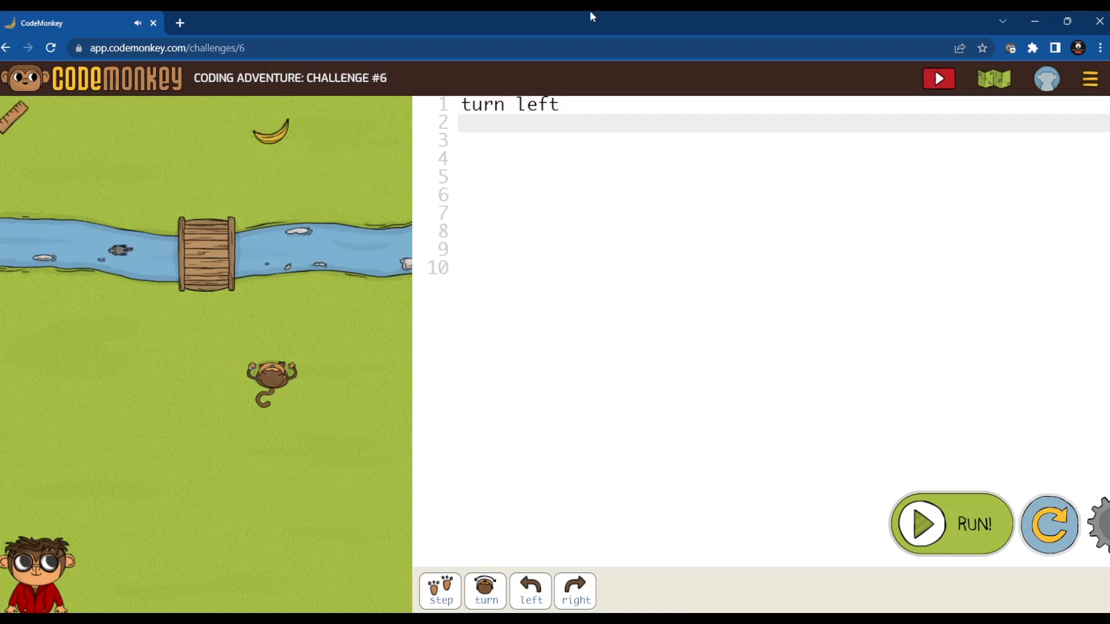
type("step")
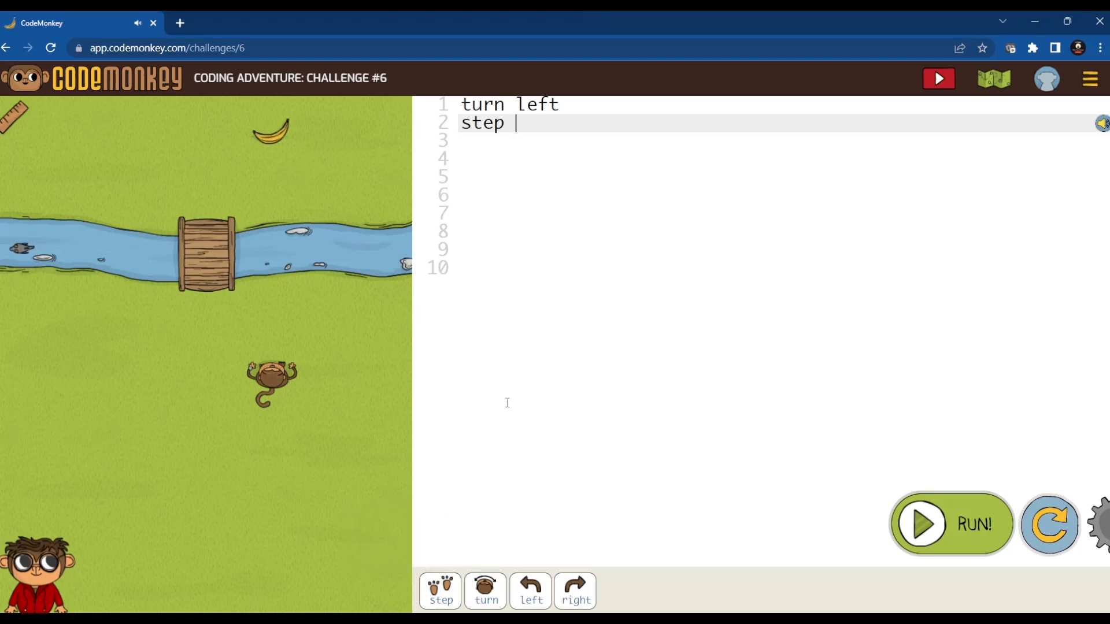
type("3")
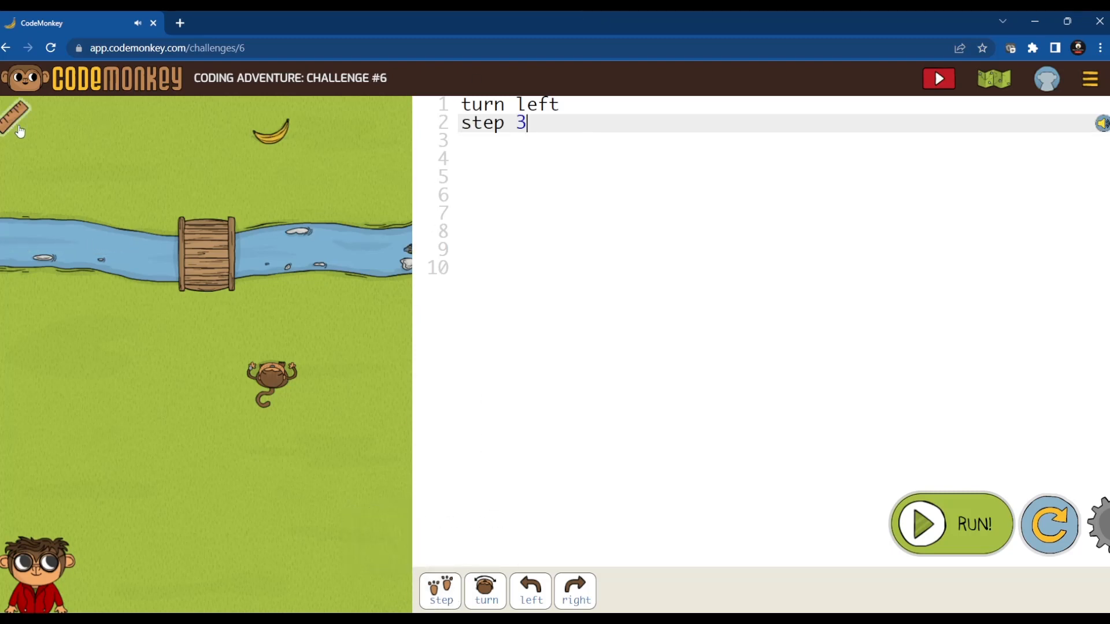
mouse_move(574, 591)
type("turn right")
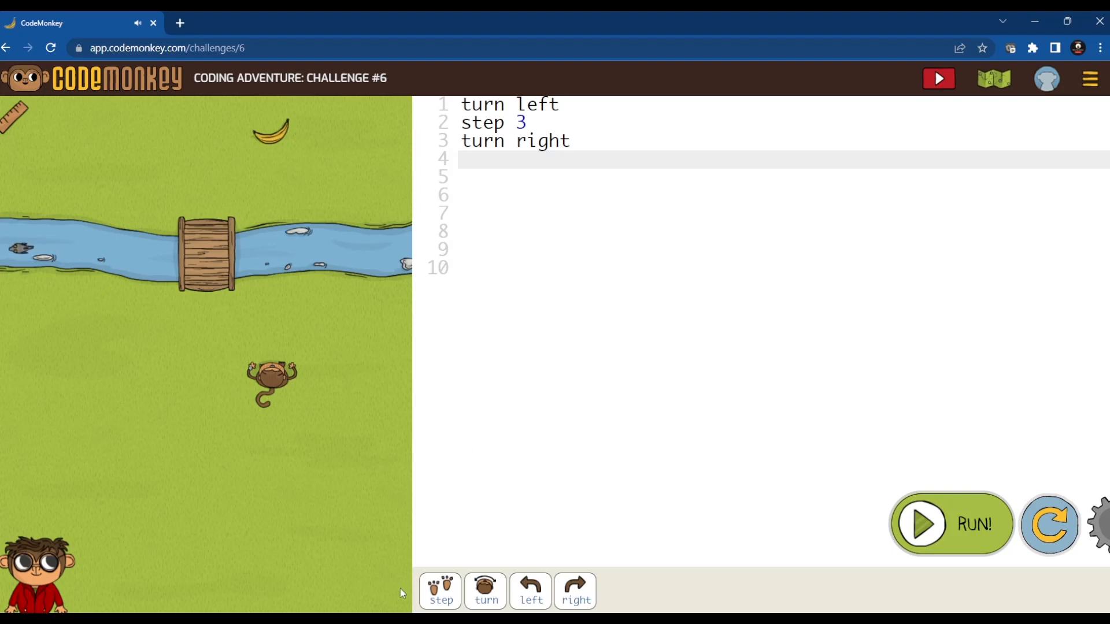
type("step 17")
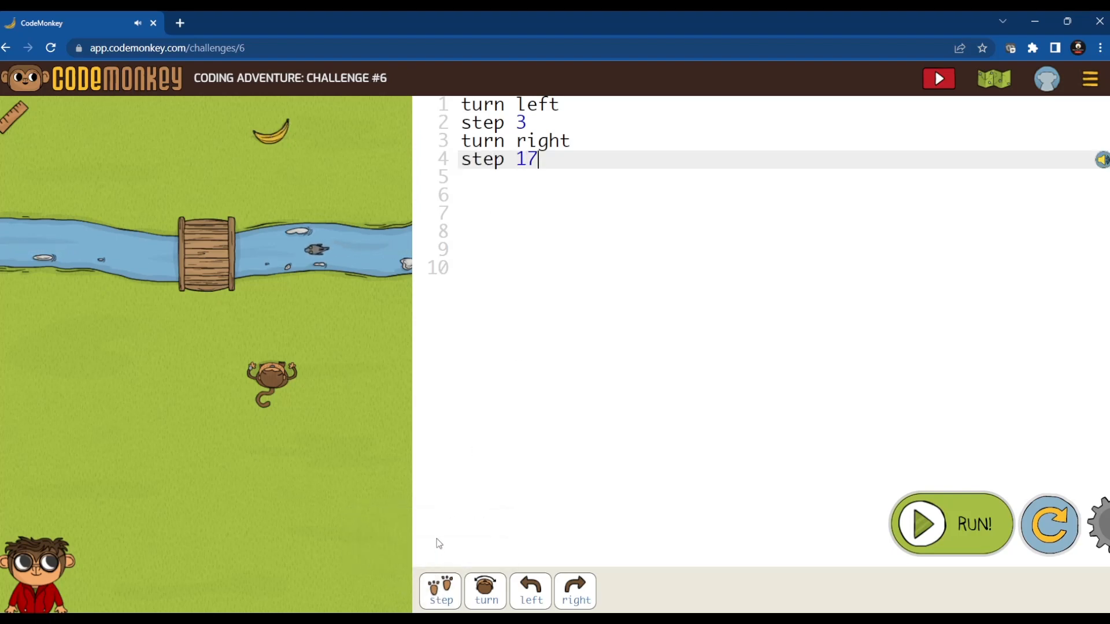
Add final 'turn right' and 'step 4' lines to Challenge #6, then advance to Challenge #7.
key("enter")
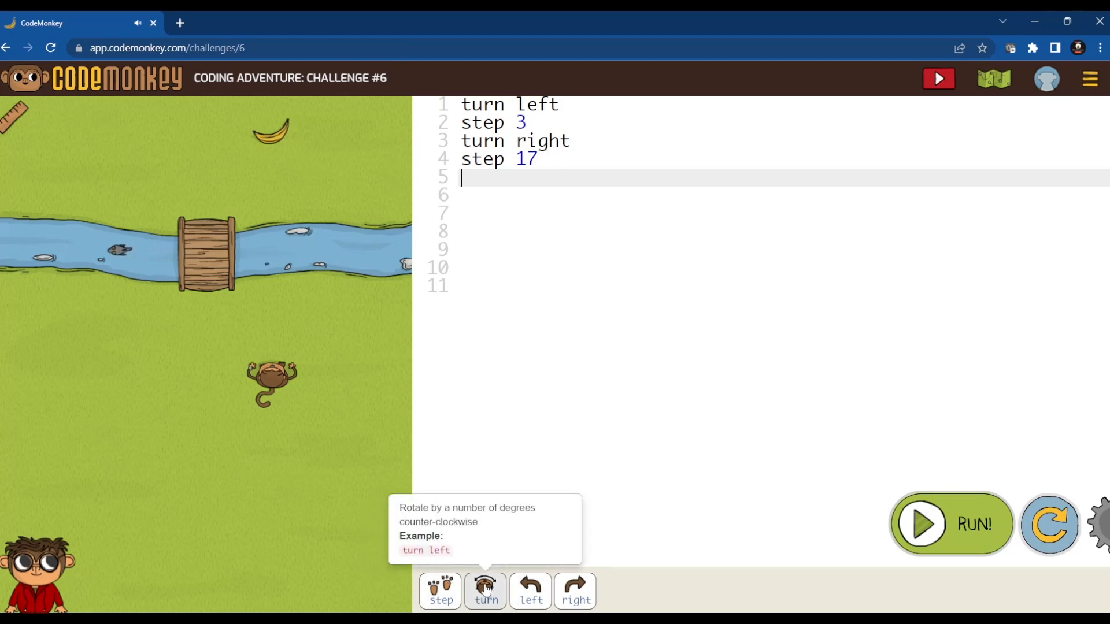
left_click(576, 590)
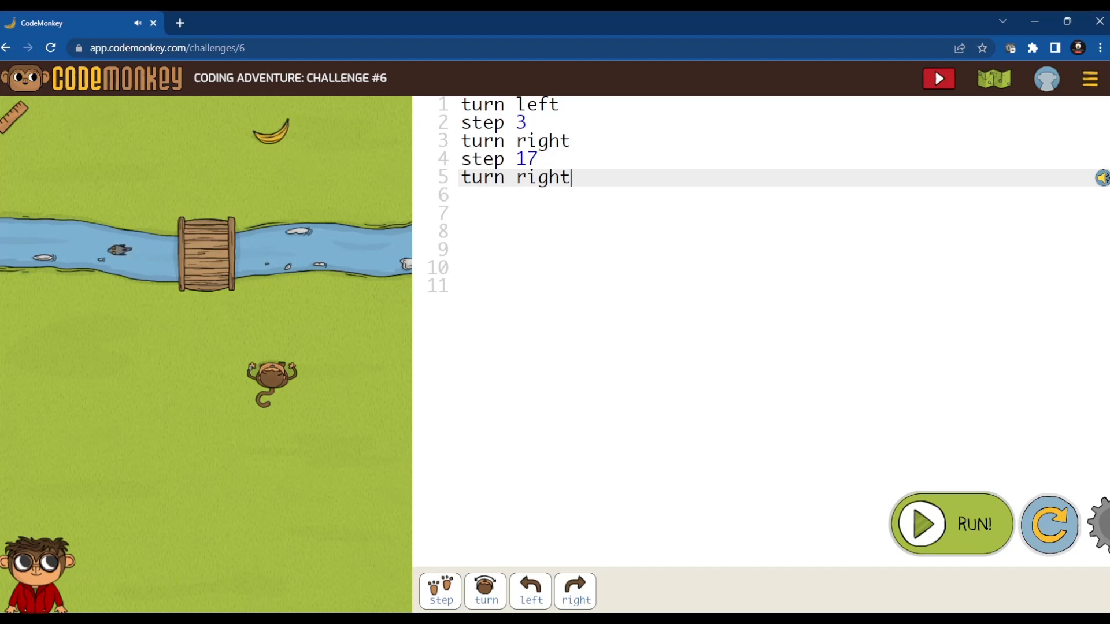
mouse_move(183, 199)
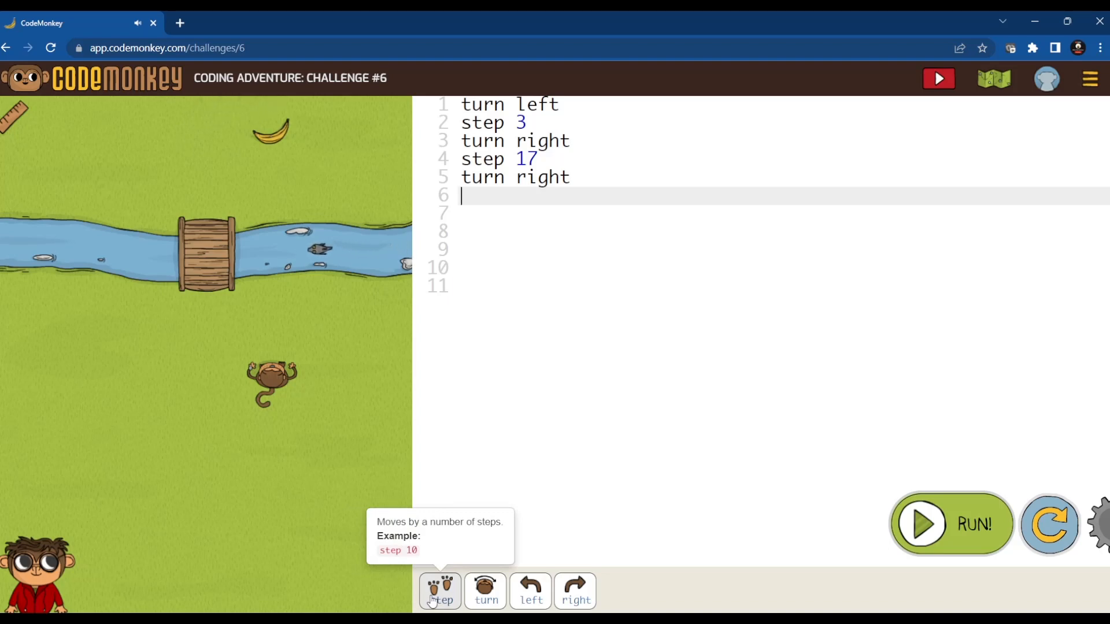
type("step 4")
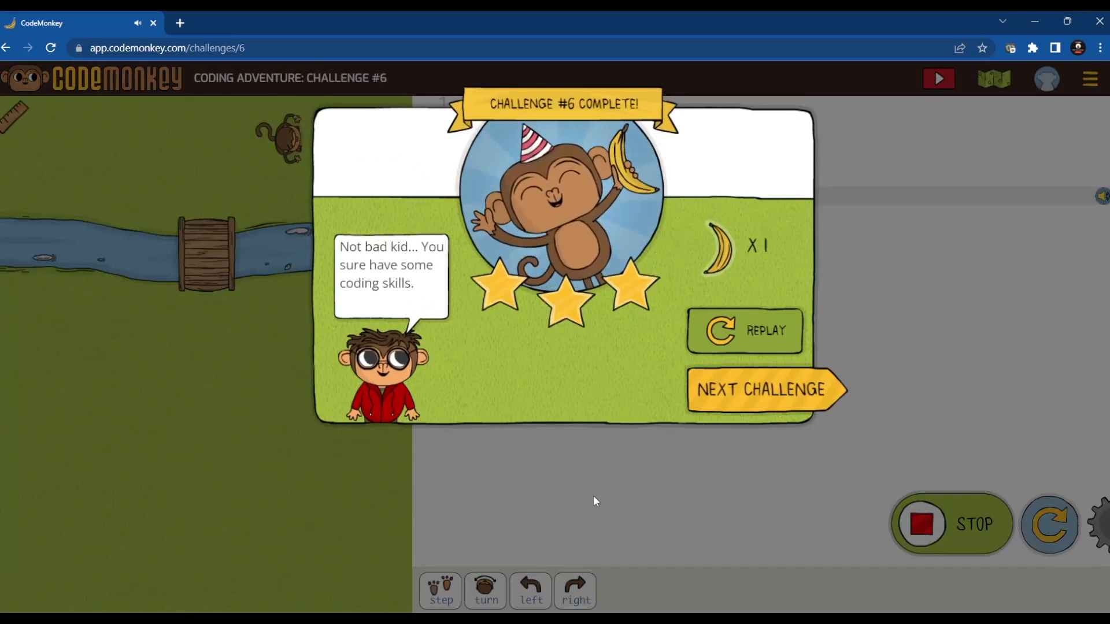
left_click(767, 389)
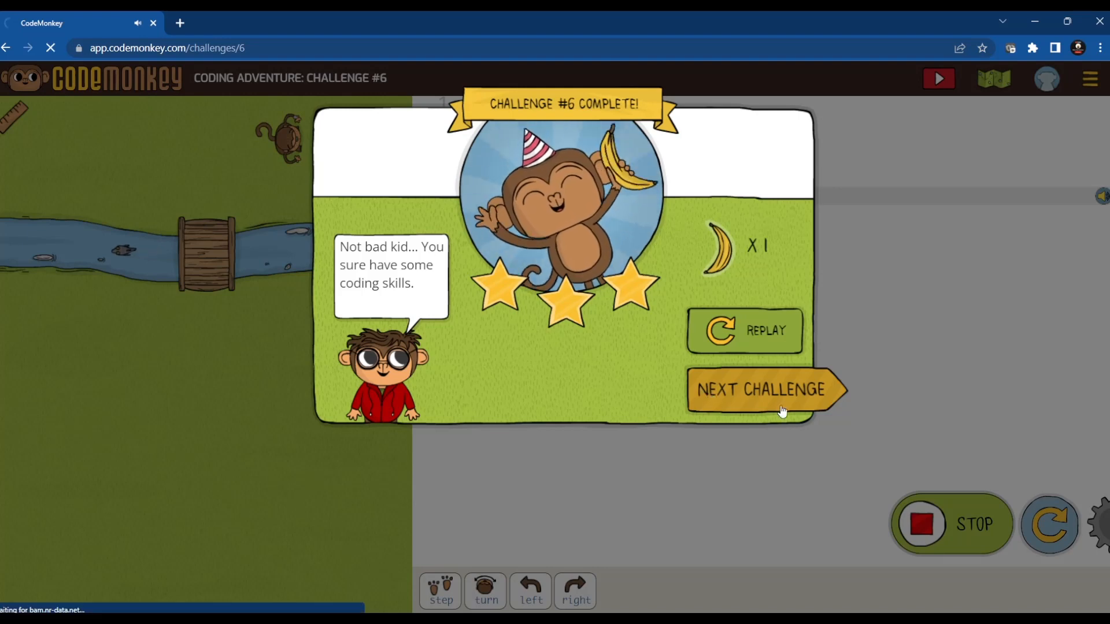
Dismiss the Challenge #7 intro, change the turn angle from 30 to 45, and run it.
left_click(764, 389)
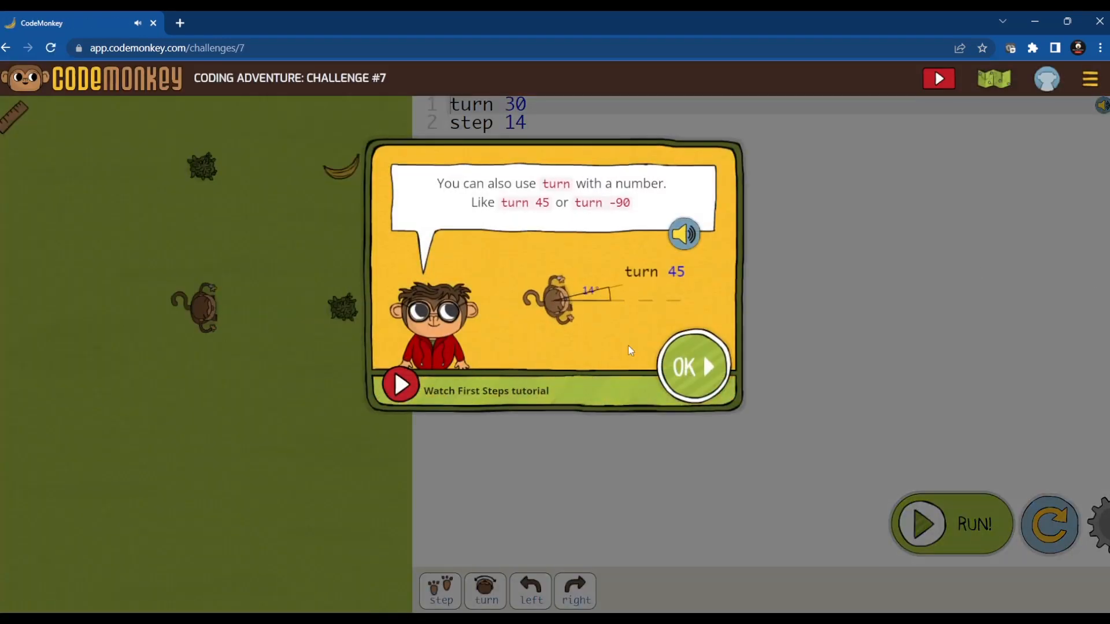
left_click(692, 366)
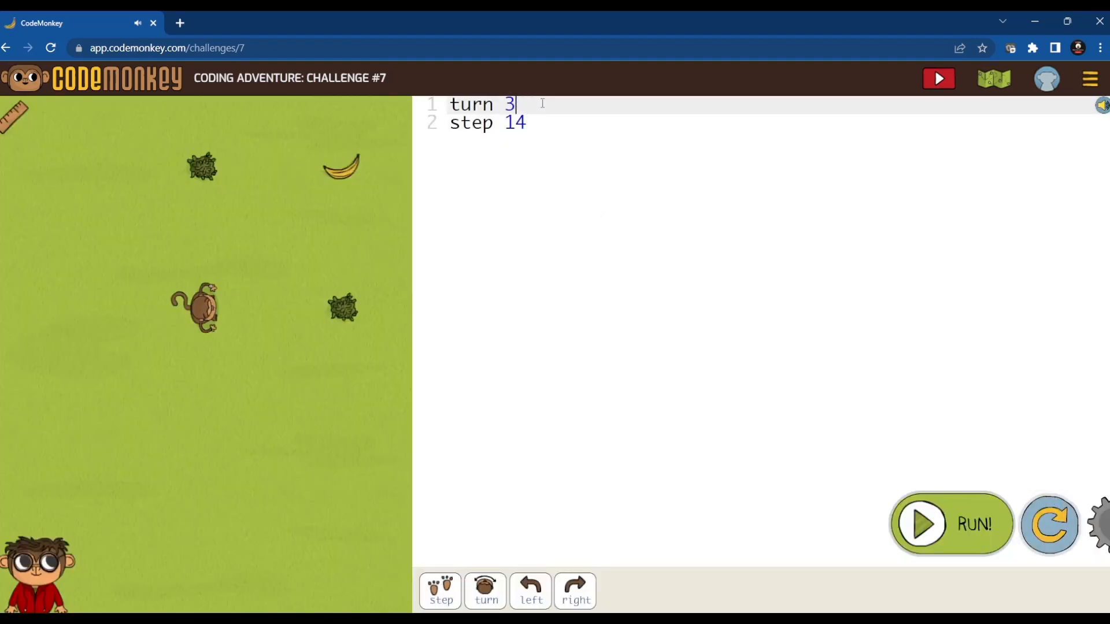
key("Backspace")
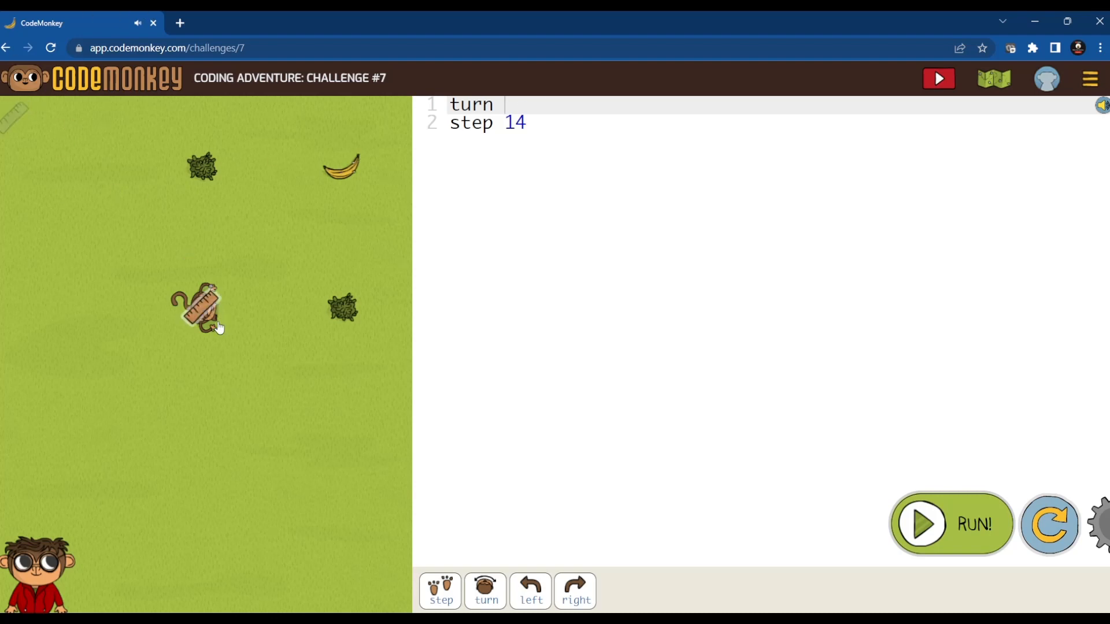
mouse_move(203, 310)
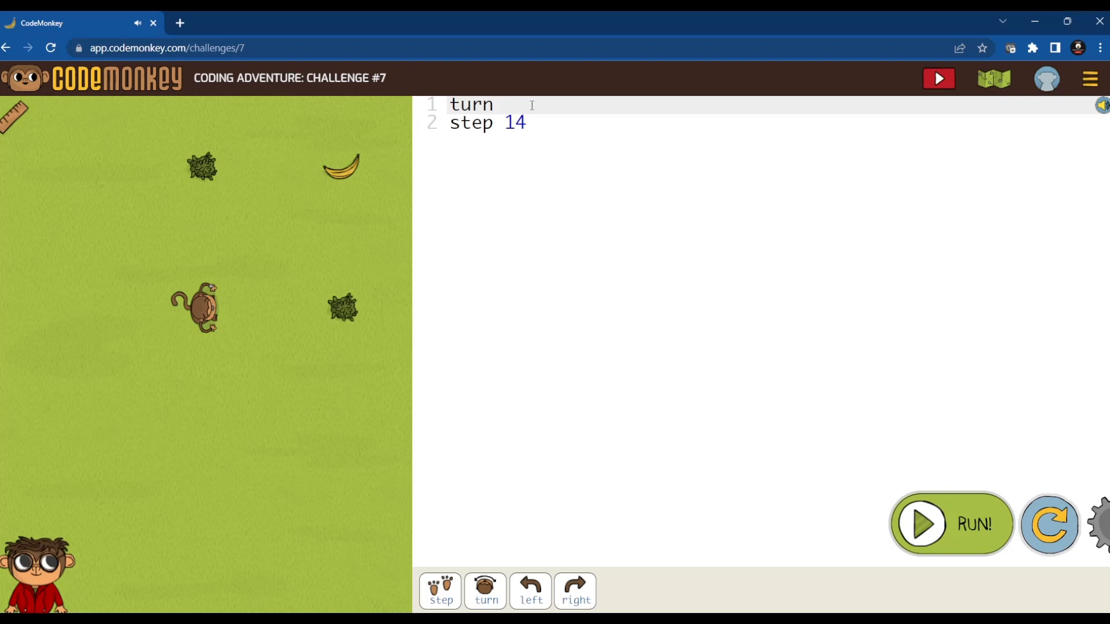
type("45")
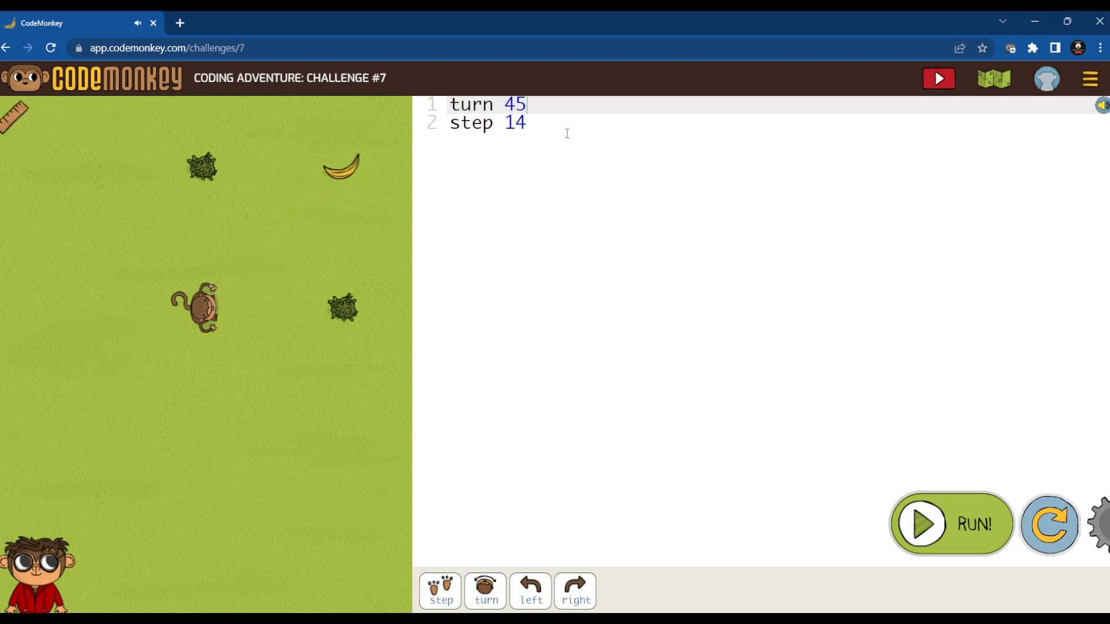
left_click(950, 523)
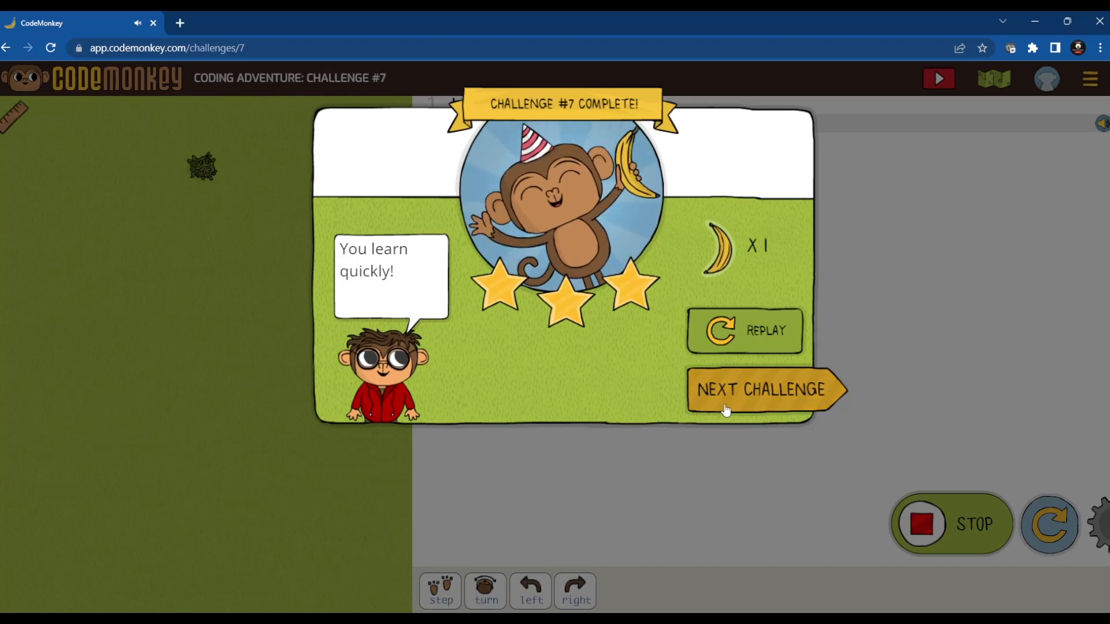
left_click(761, 389)
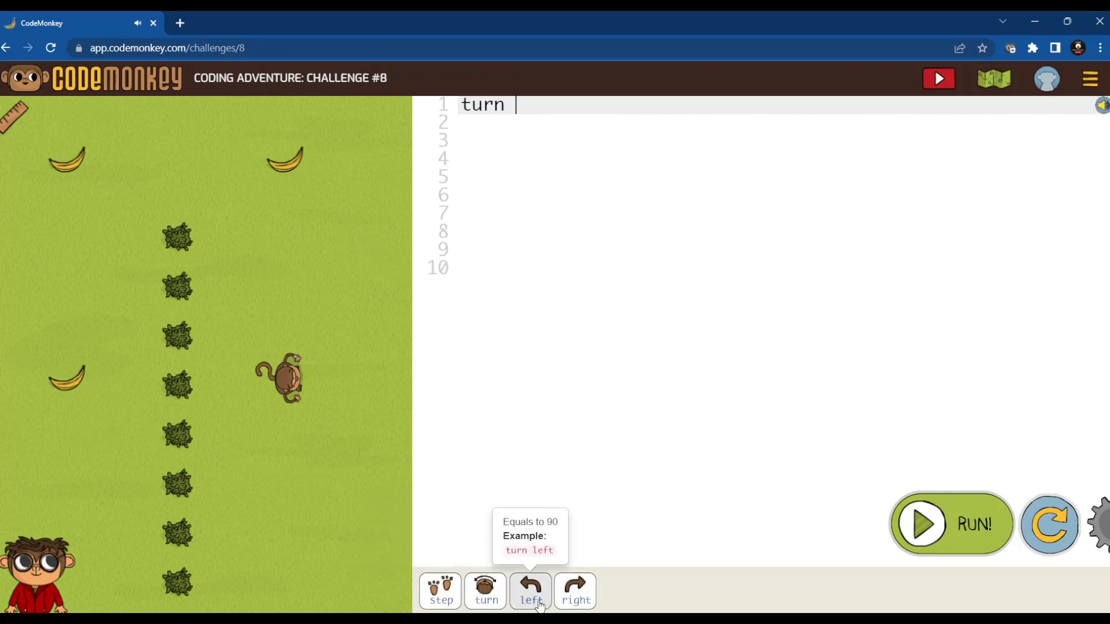
Write 'turn 90' on line 1 and 'step 15' on line 2 of Challenge #8.
left_click(530, 591)
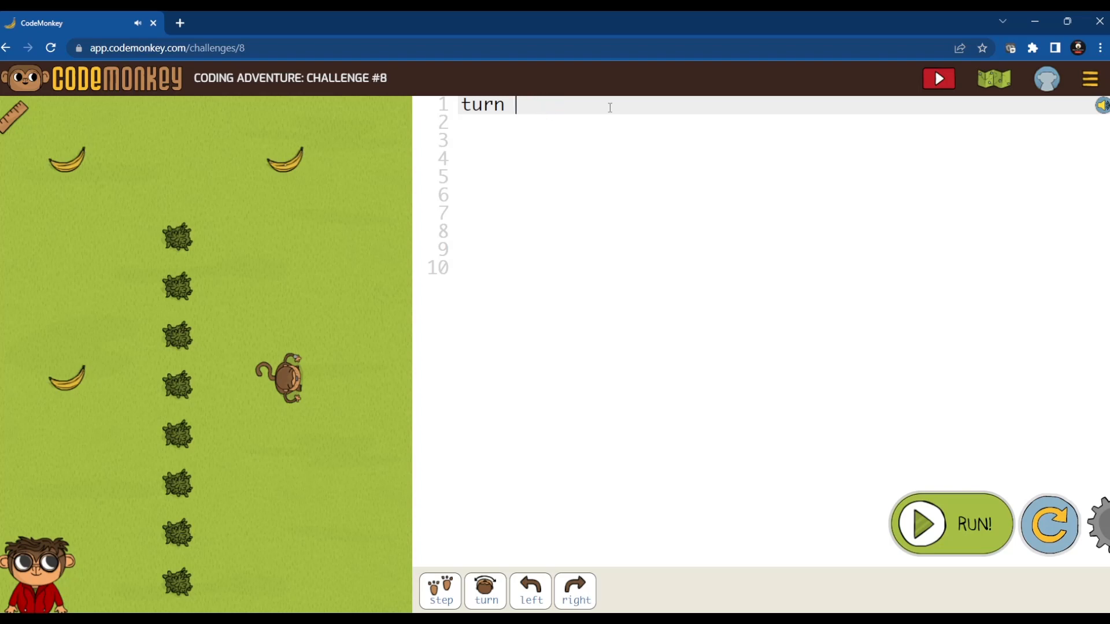
type("9")
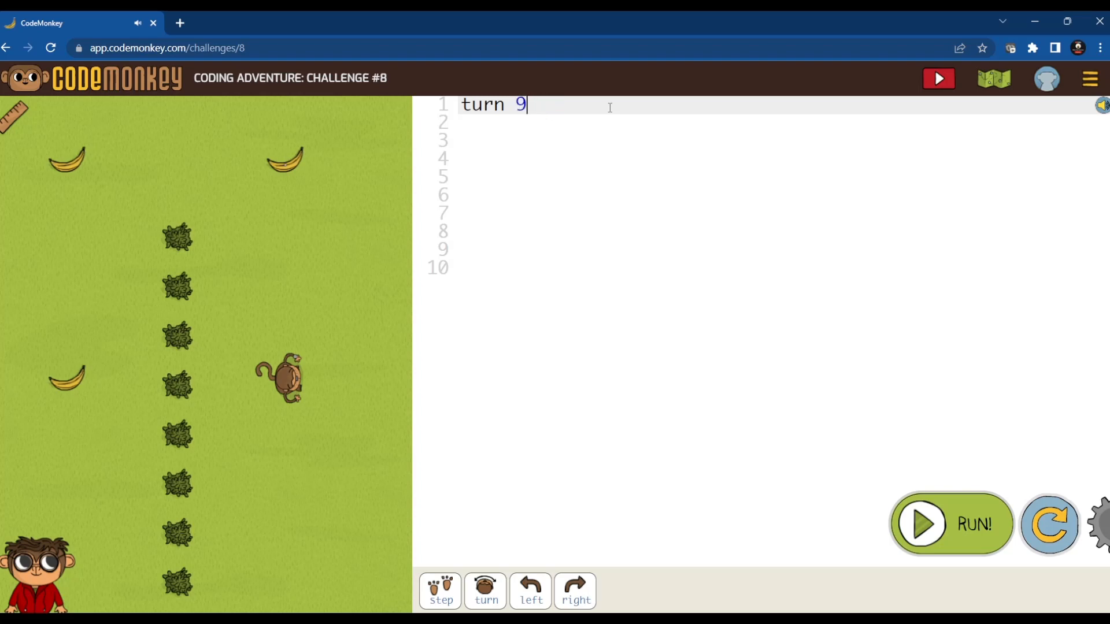
type("0")
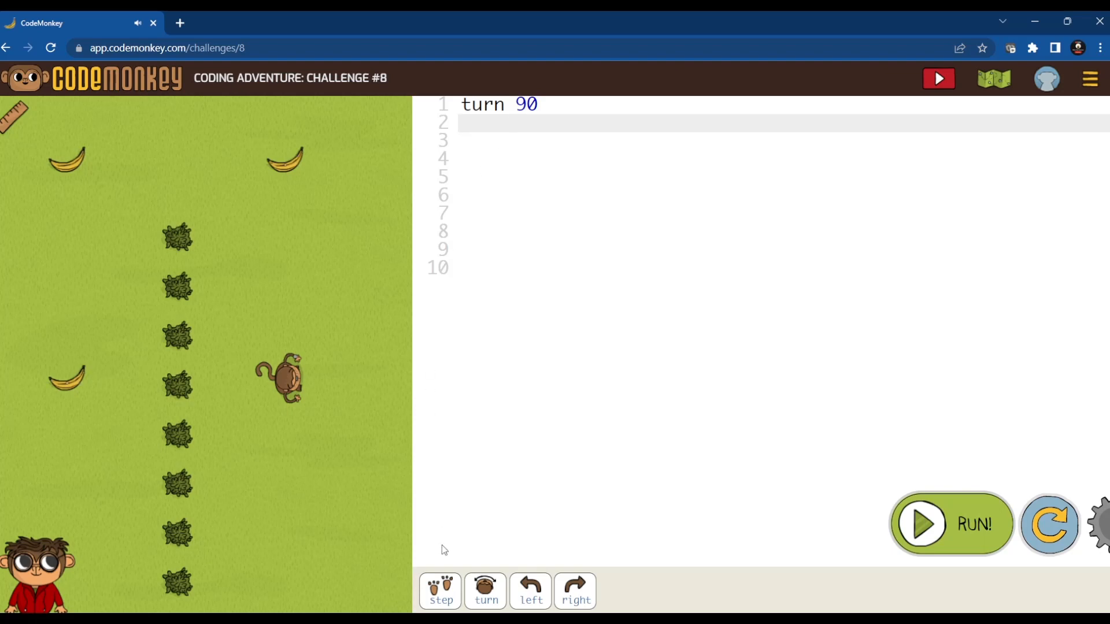
left_click(440, 590)
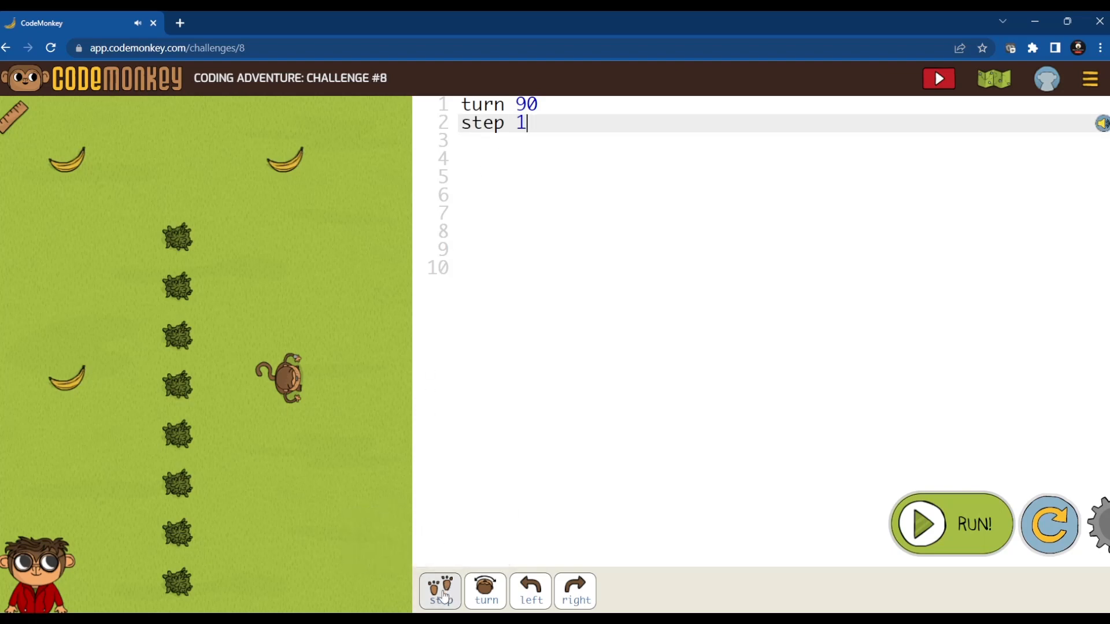
type("5")
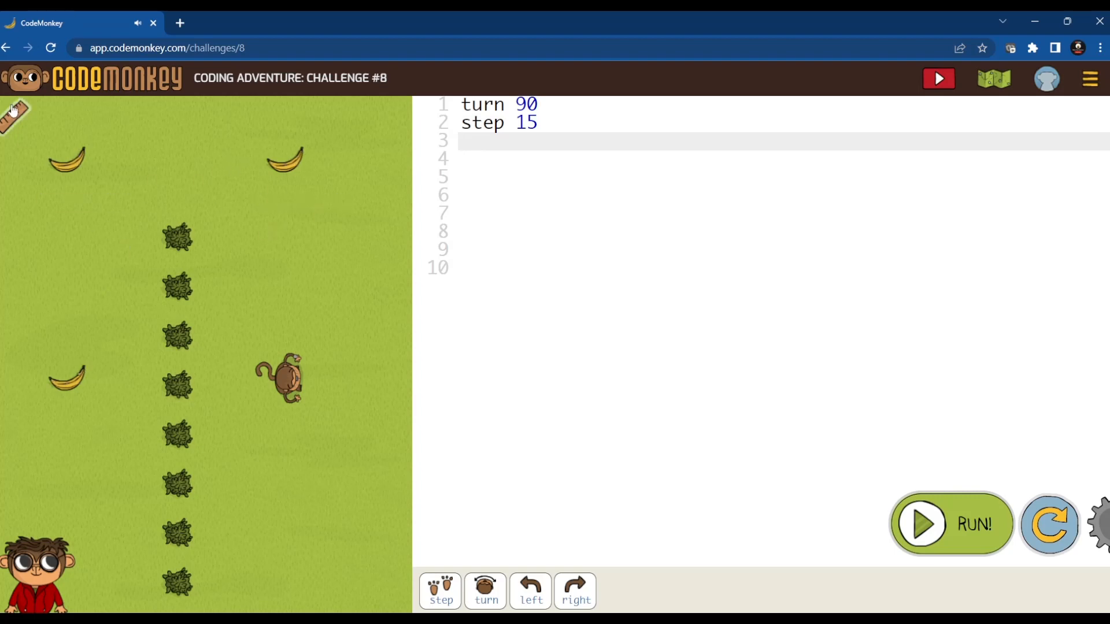
mouse_move(223, 156)
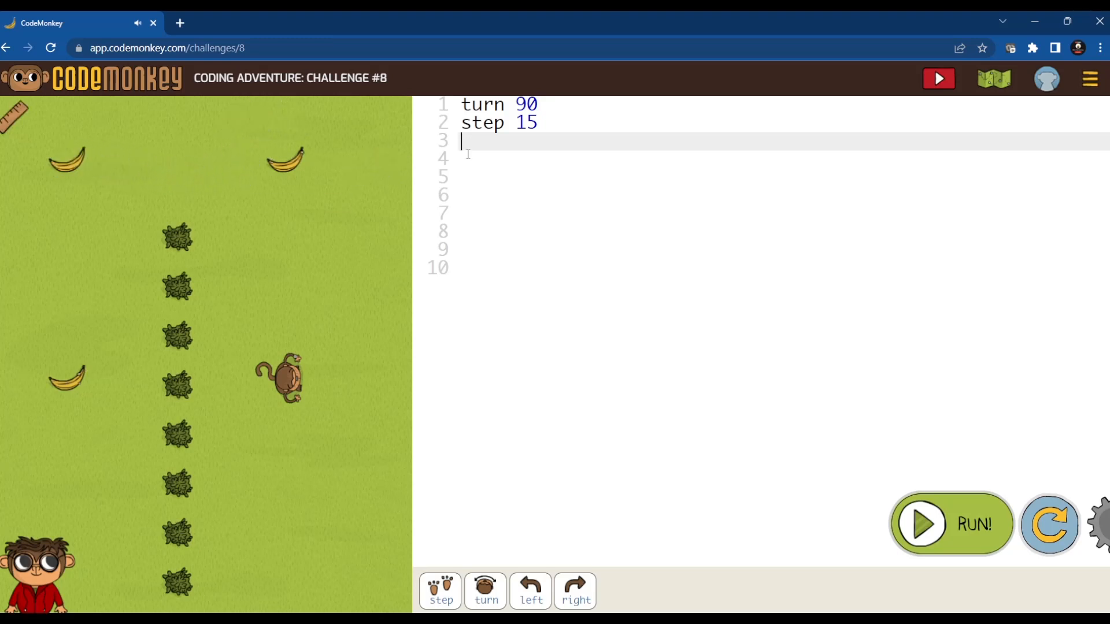
Add a left turn and a final 'step 15' line, then run Challenge #8.
left_click(485, 591)
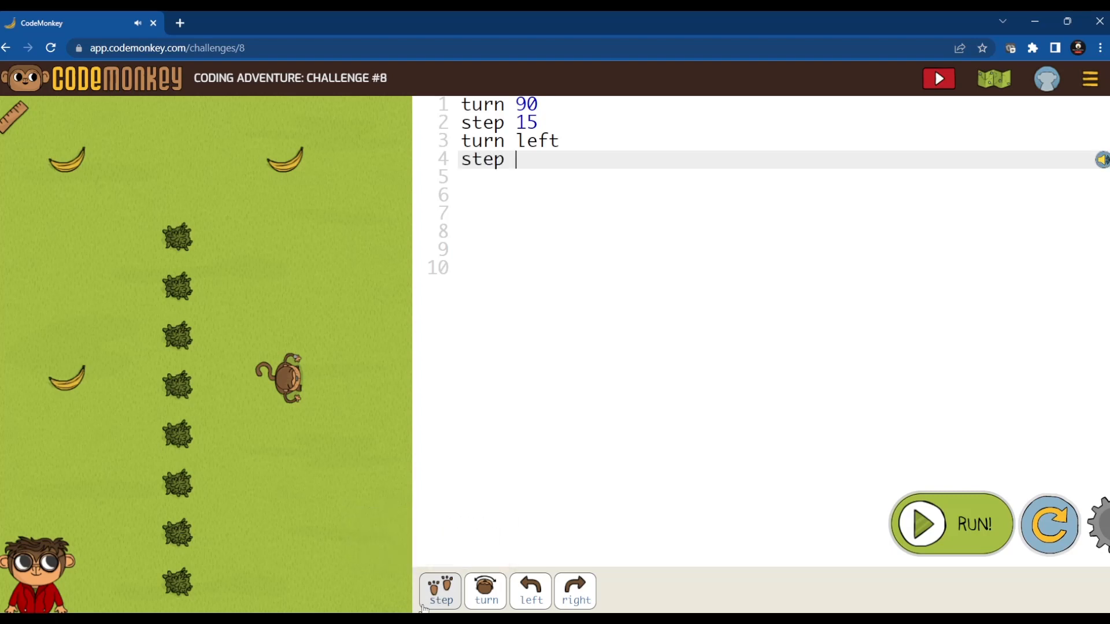
type("15")
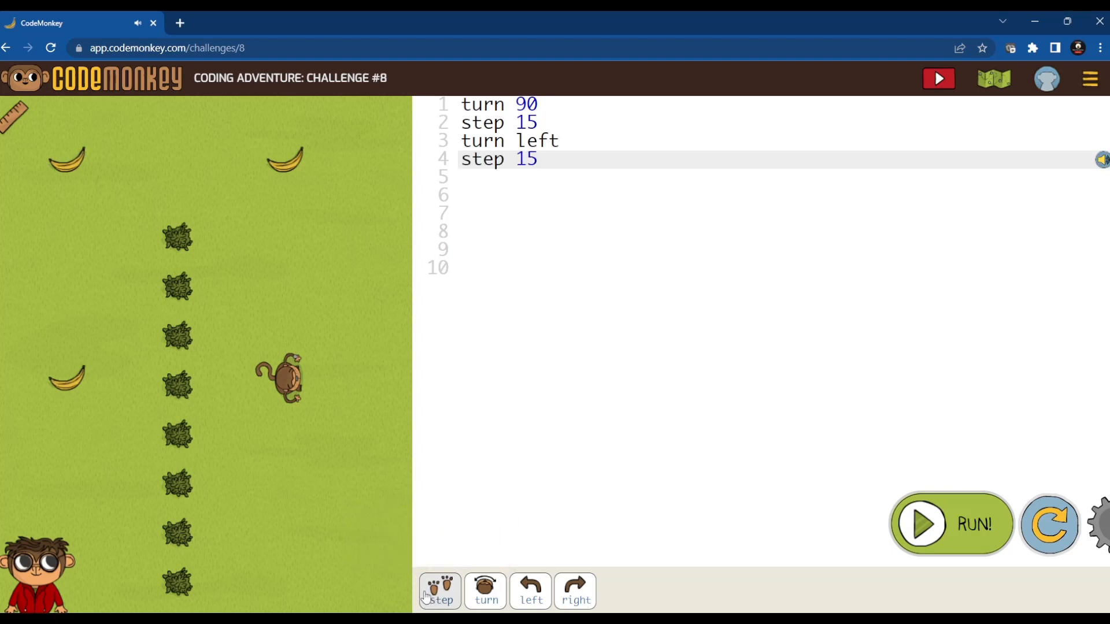
mouse_move(199, 239)
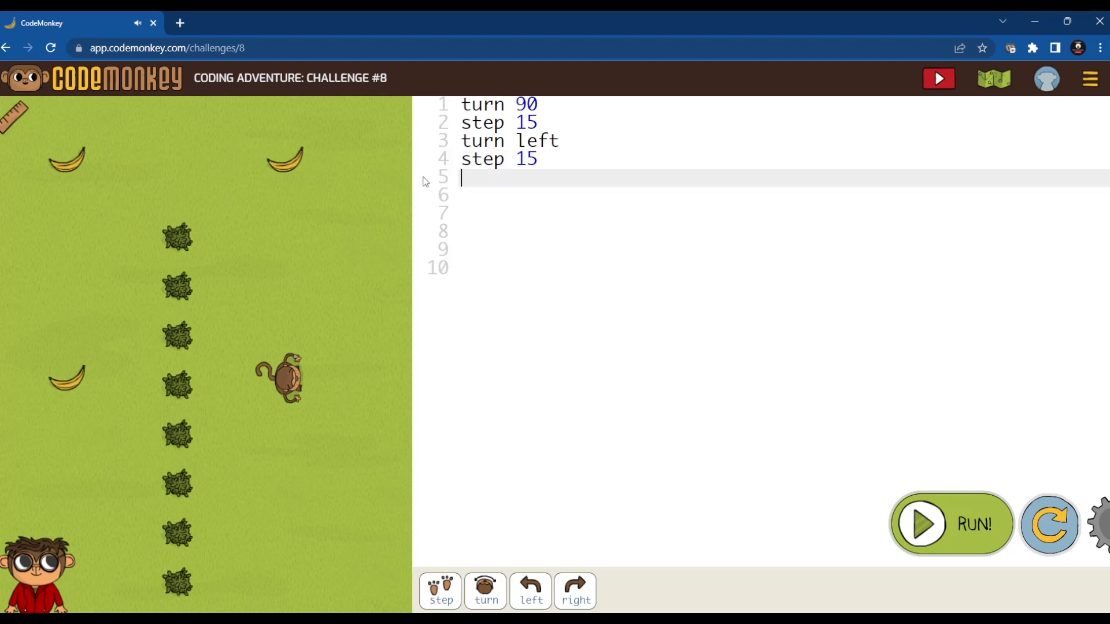
mouse_move(530, 591)
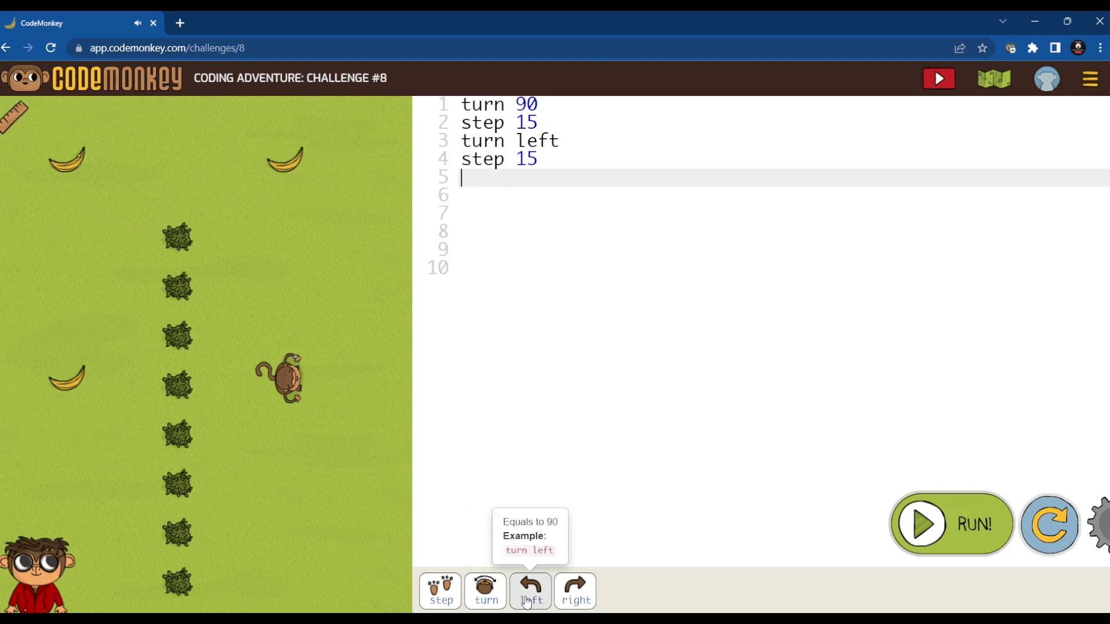
mouse_move(486, 591)
type("turn left")
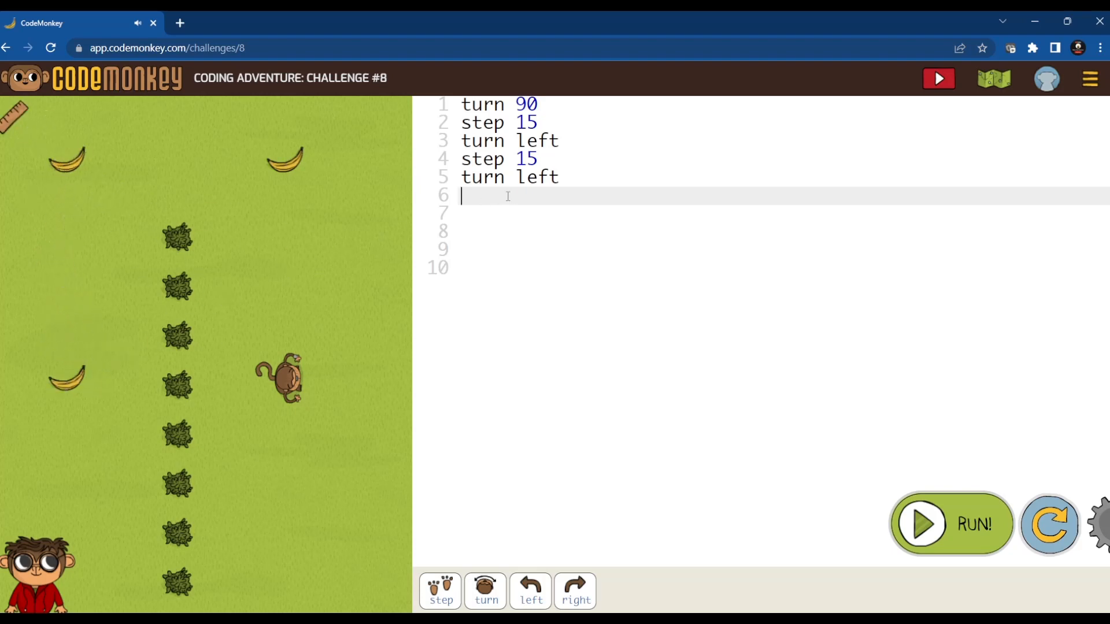
type("step 1")
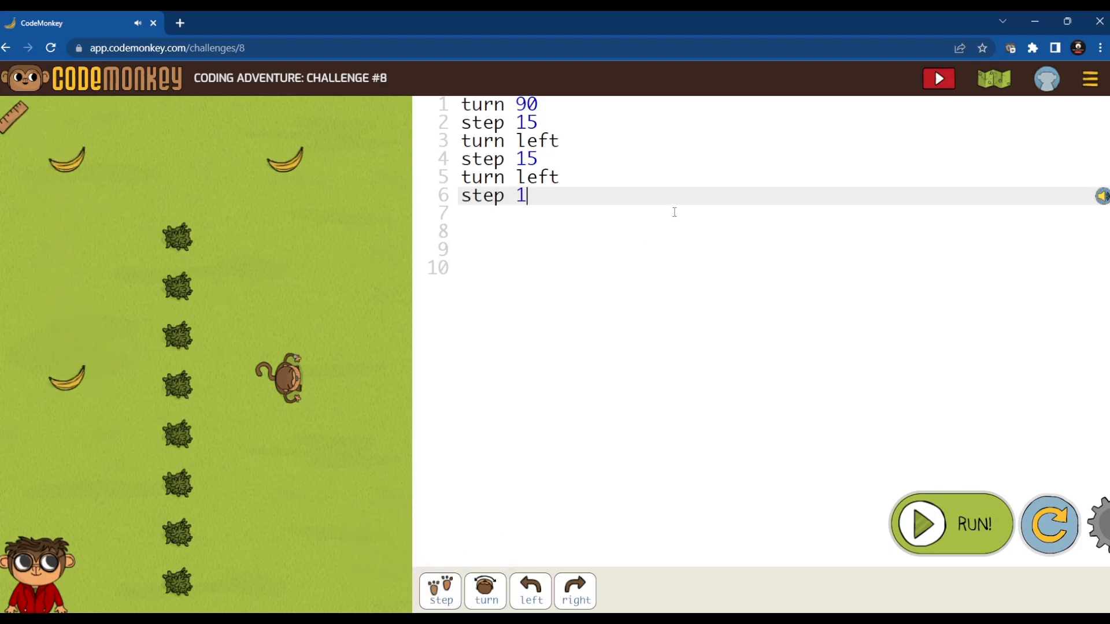
left_click(950, 524)
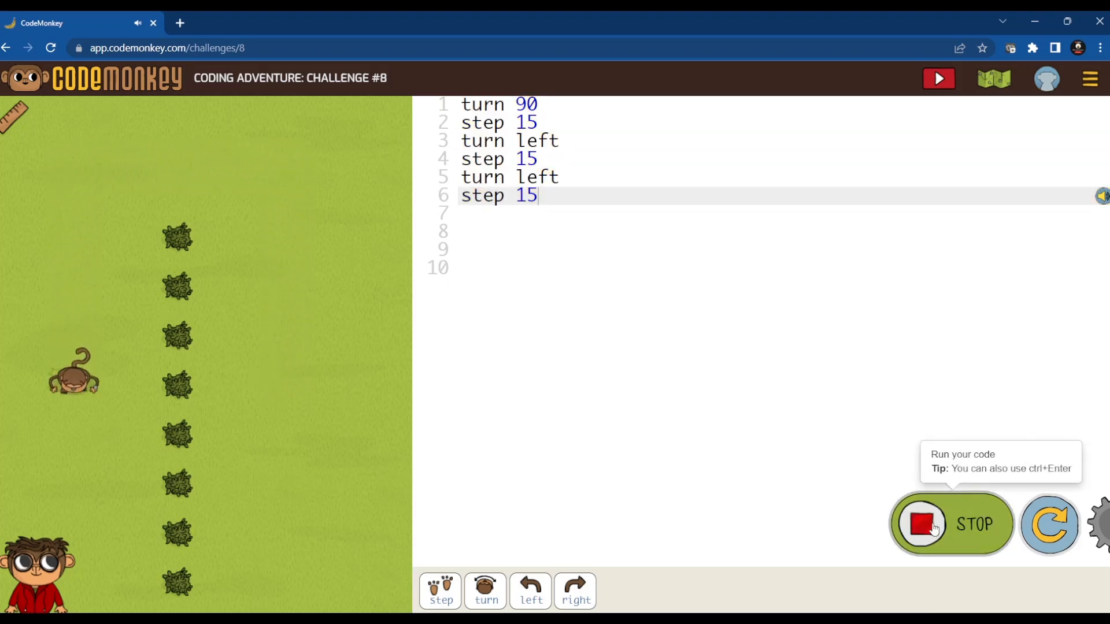
left_click(937, 78)
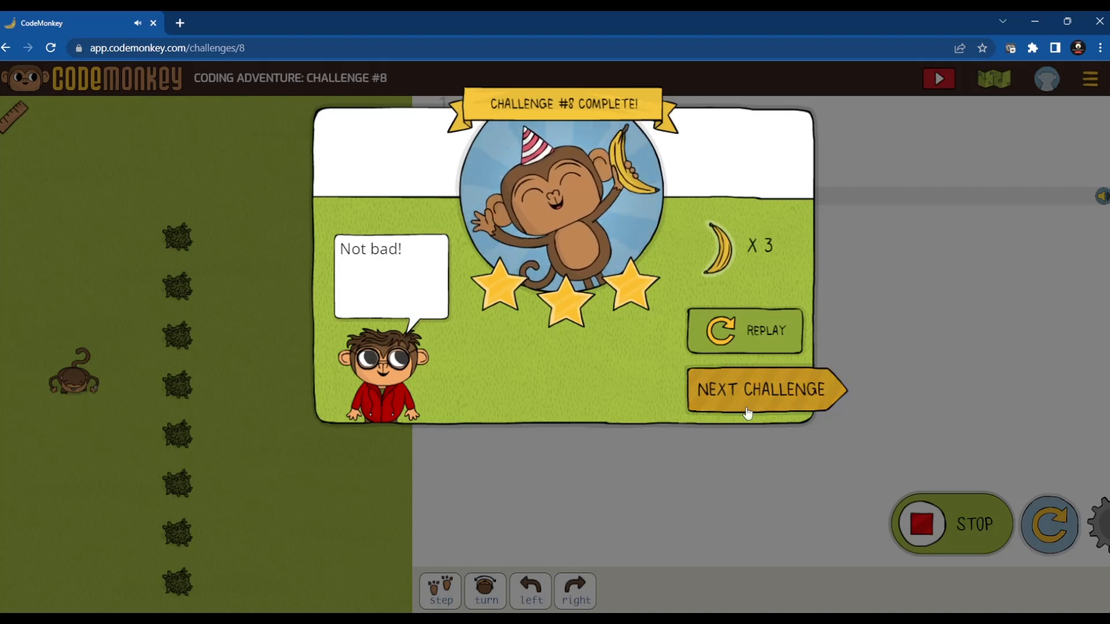
Dismiss the walking-backwards hint, change 'step -5' to 'step -10', and add 'step 20'.
left_click(764, 389)
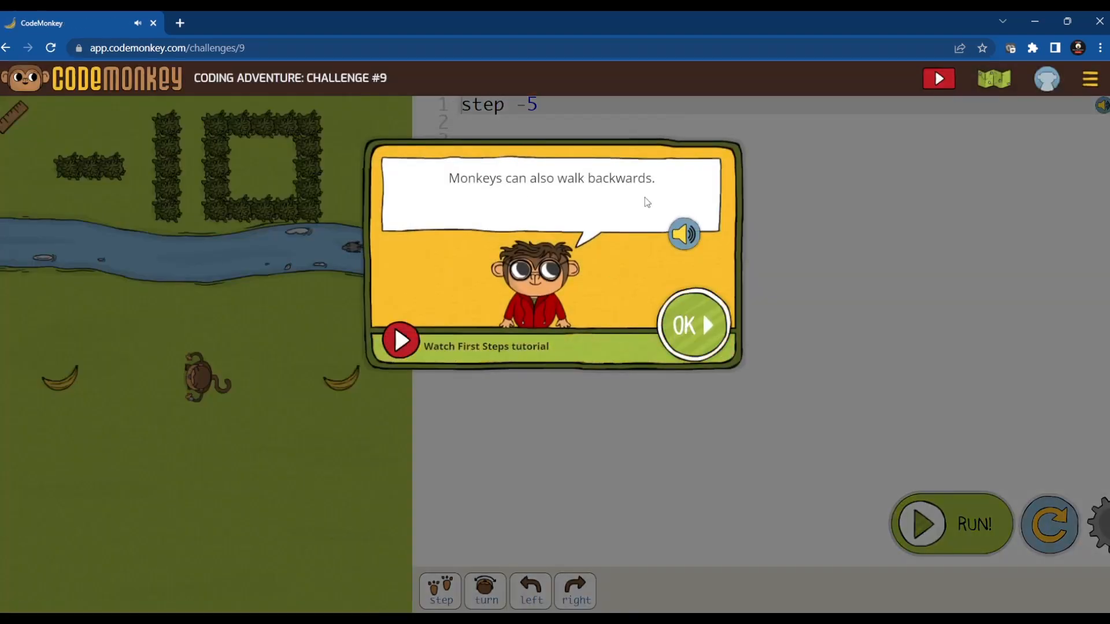
left_click(692, 325)
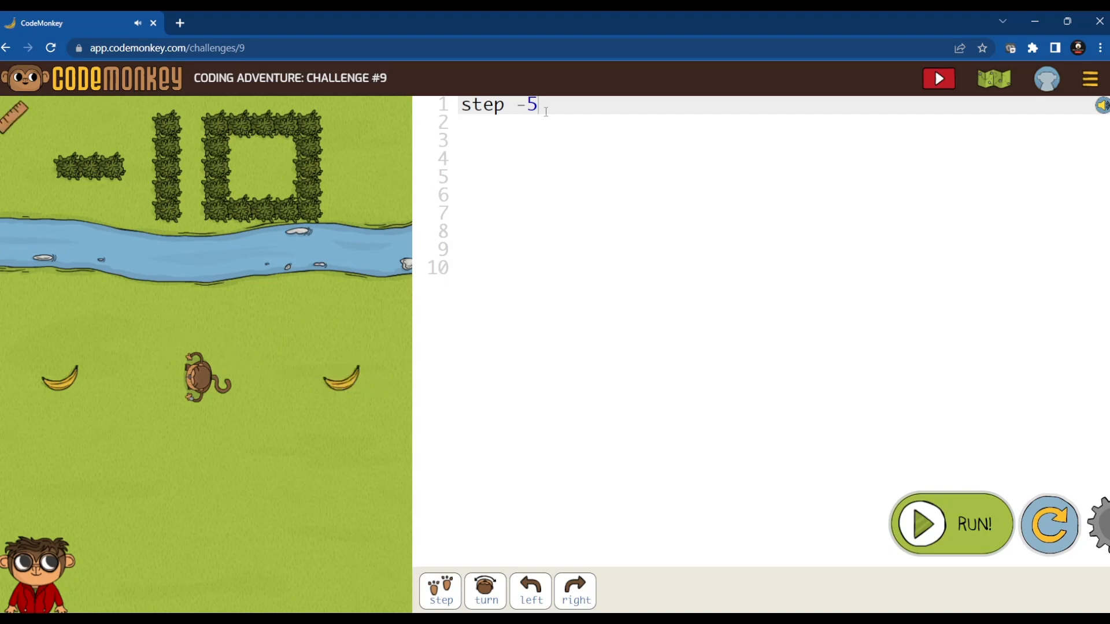
key("Backspace")
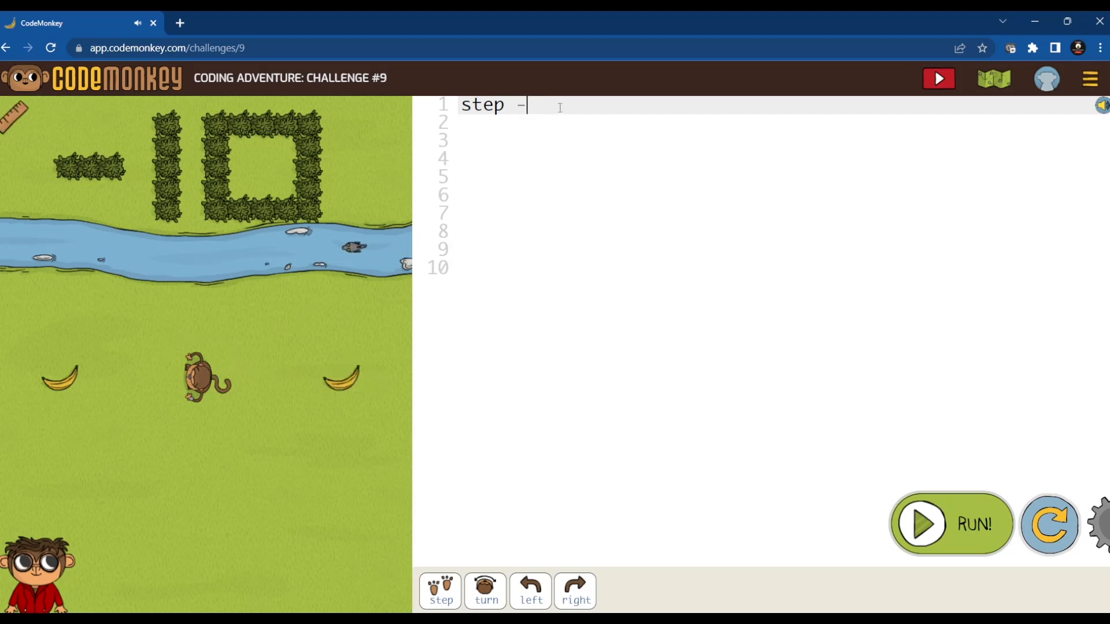
type("10")
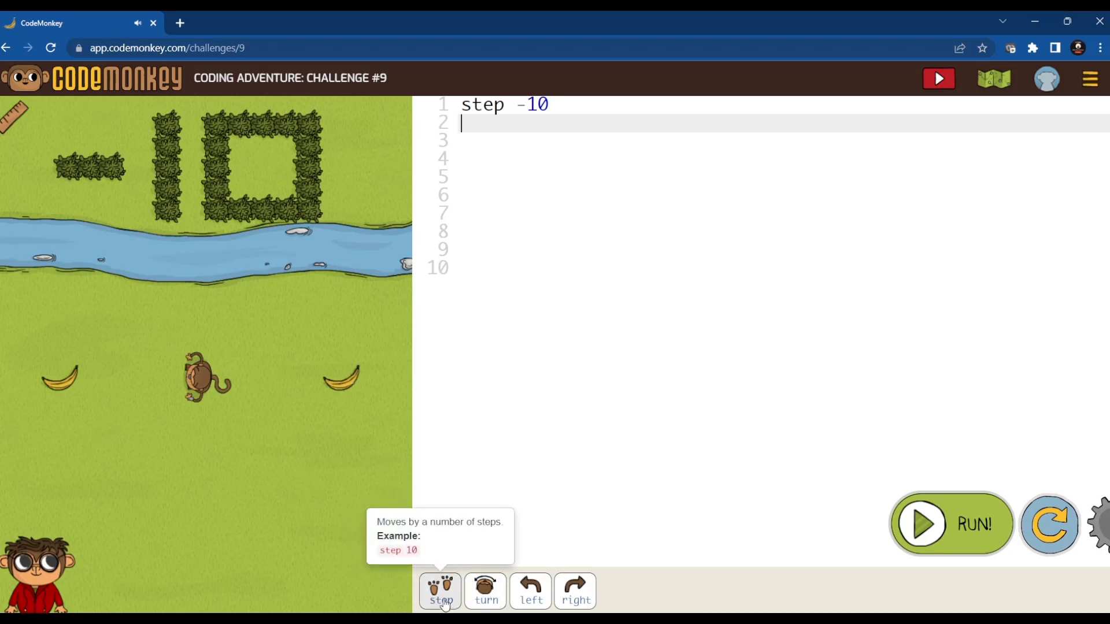
type("step 20")
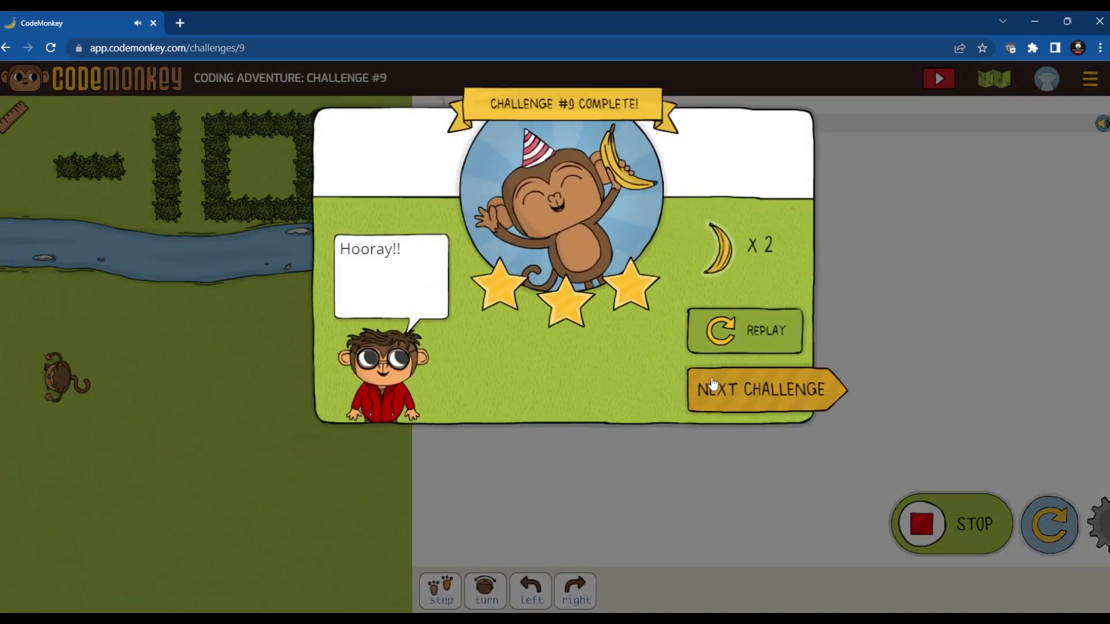
Measure the monkey's angle and distance with the ruler, then write 'turn 45' and 'step 15'.
left_click(761, 389)
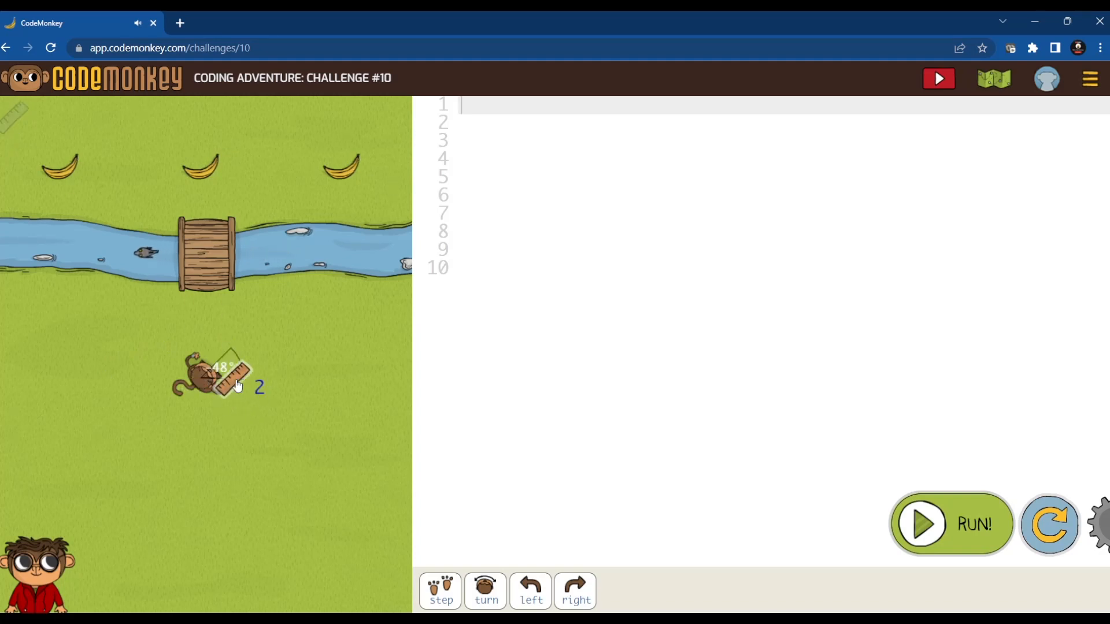
left_click_drag(234, 375, 343, 372)
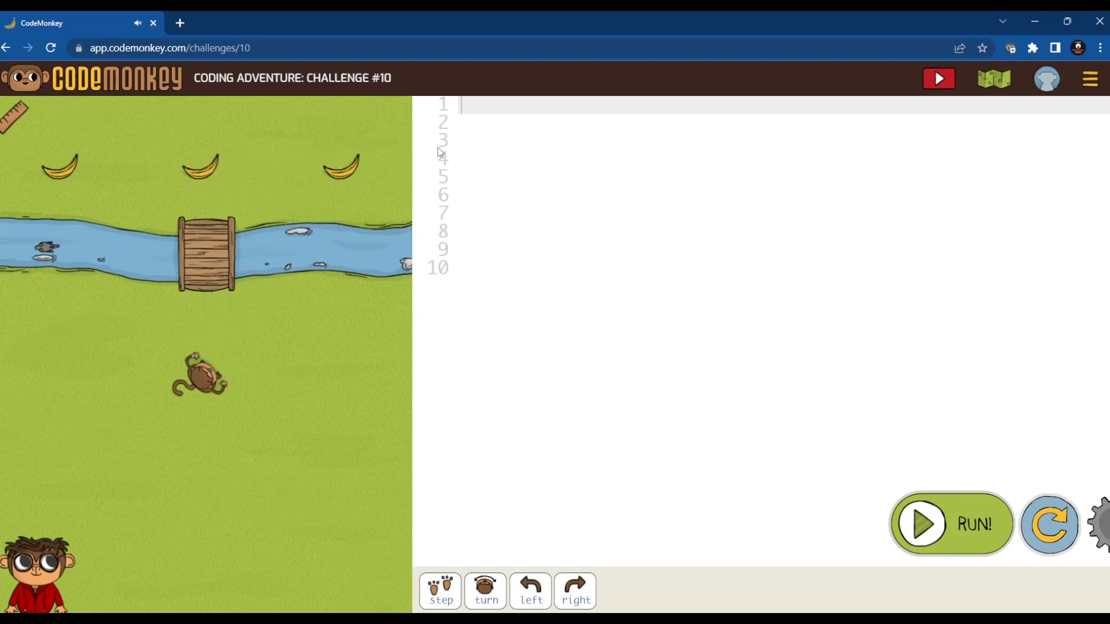
mouse_move(486, 590)
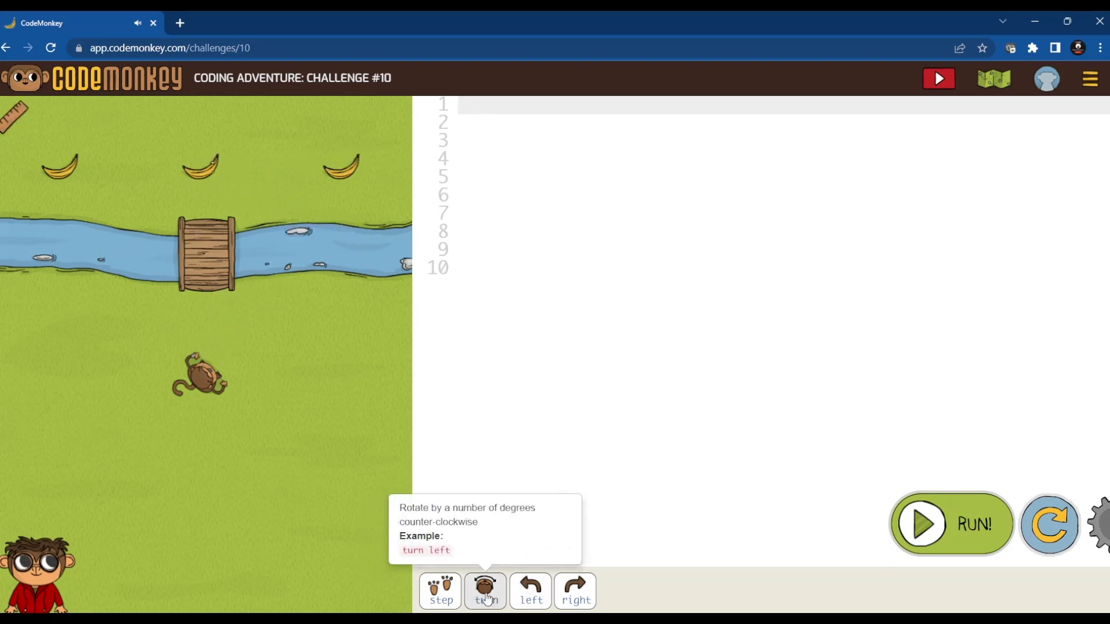
left_click(485, 591)
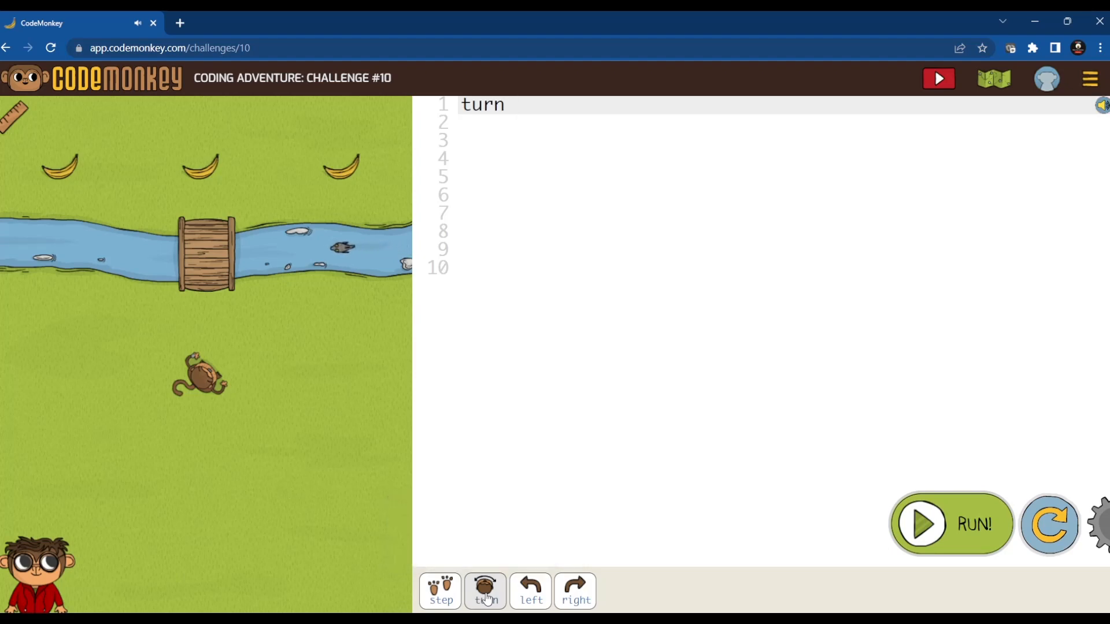
type("45")
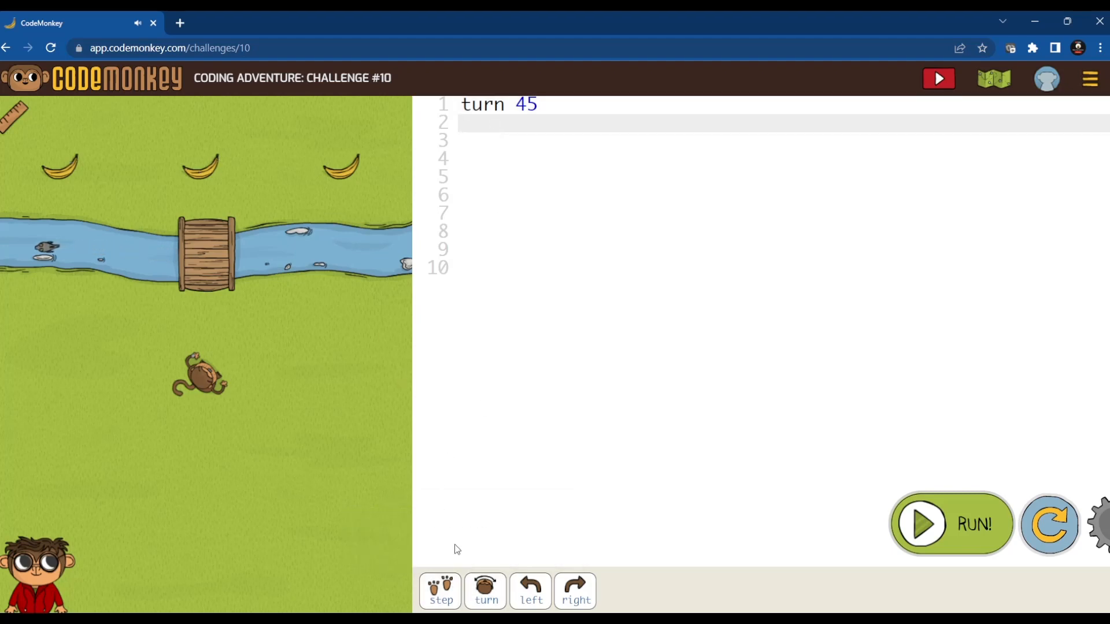
type("step")
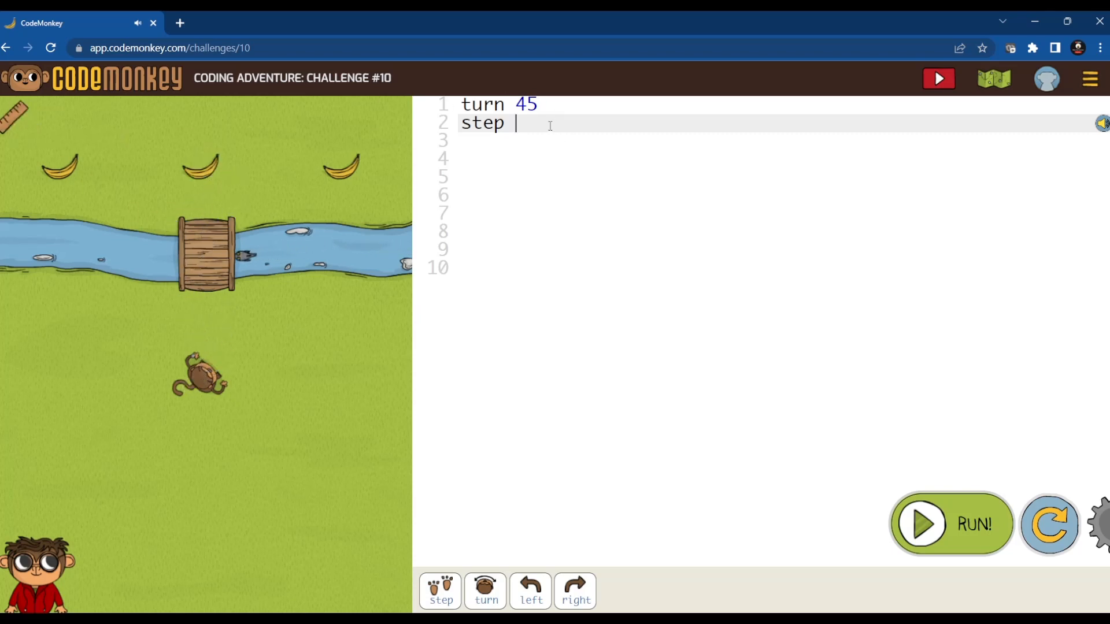
type("1")
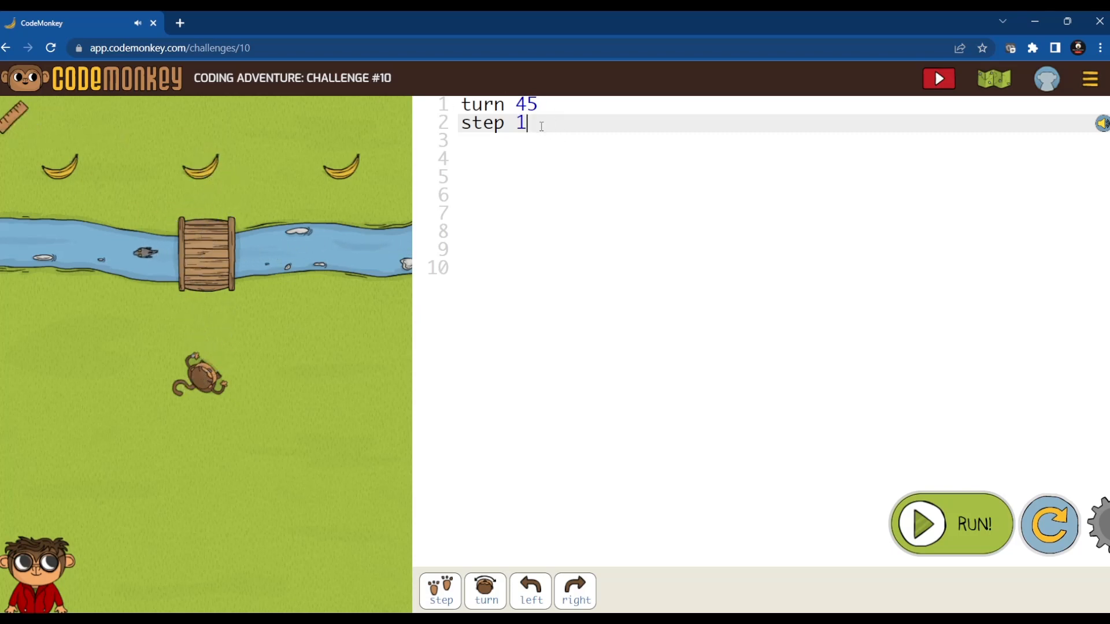
type("5")
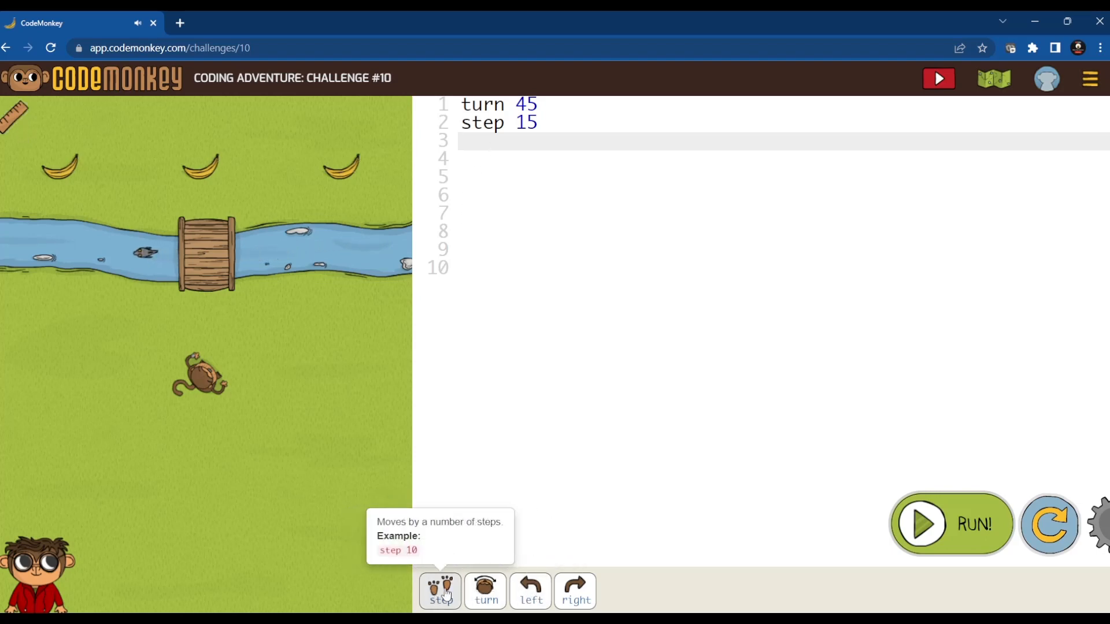
Add 'turn left' and 'step -10' lines to the Challenge #10 code.
type("turn left")
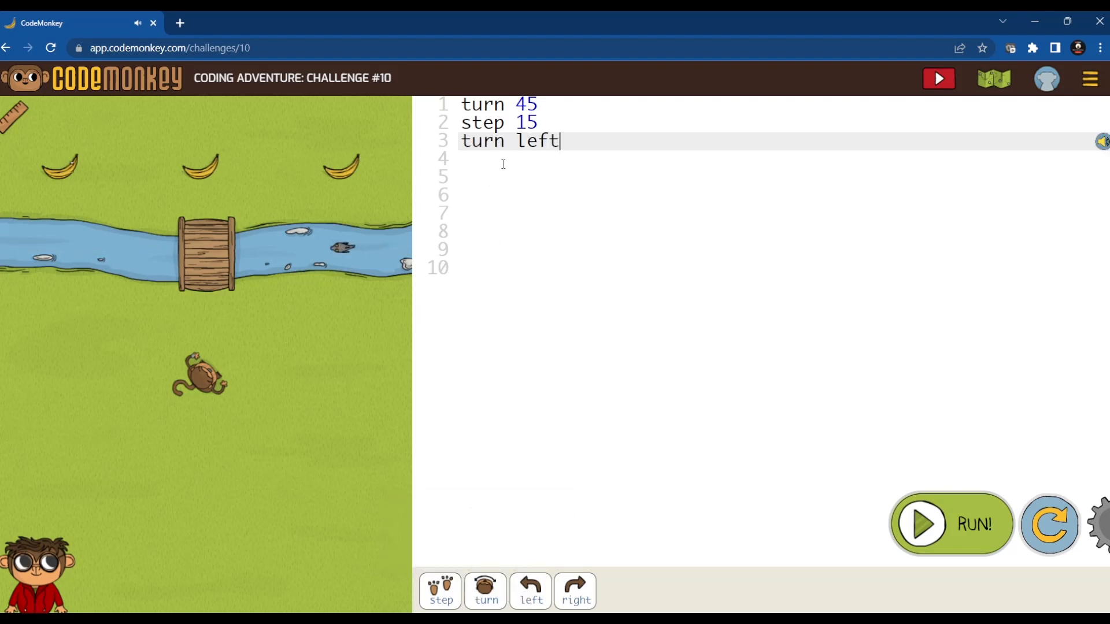
key("enter")
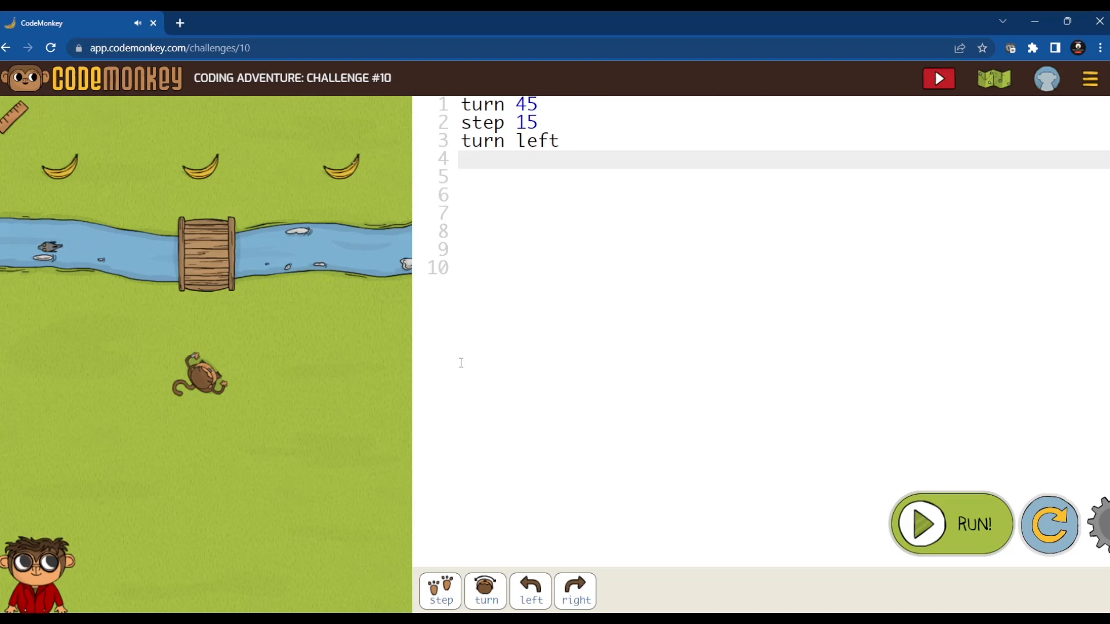
type("ste")
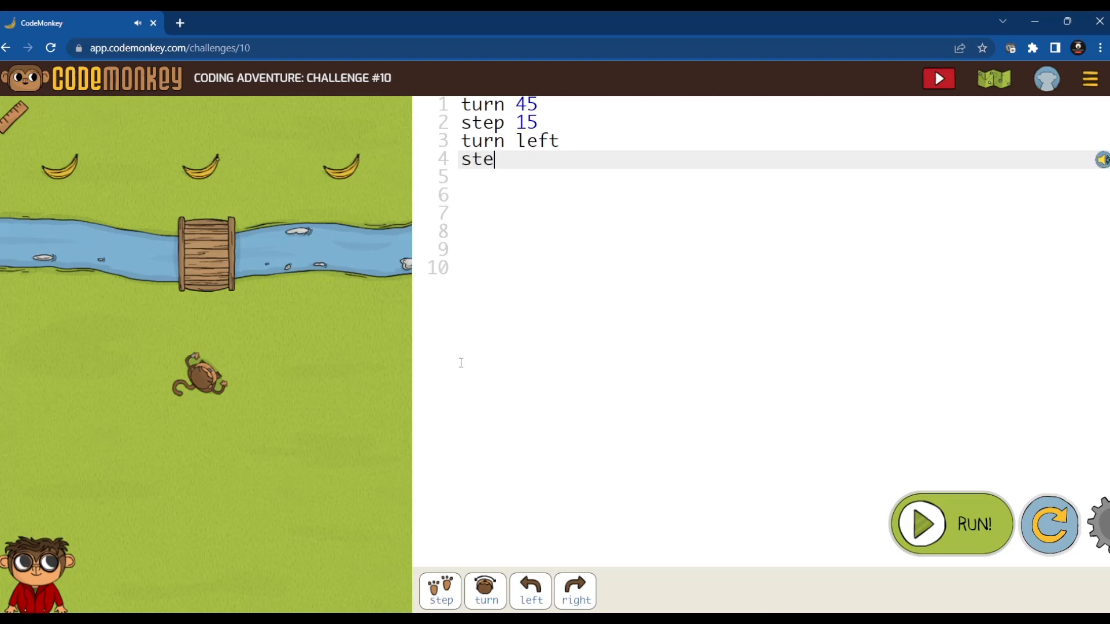
type("p")
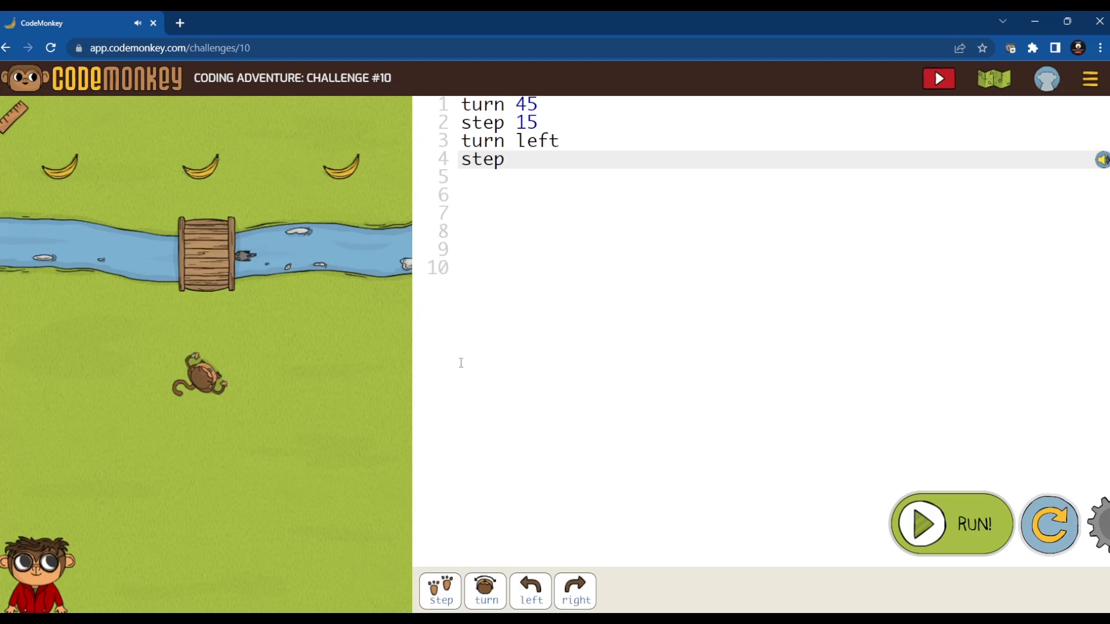
type("-")
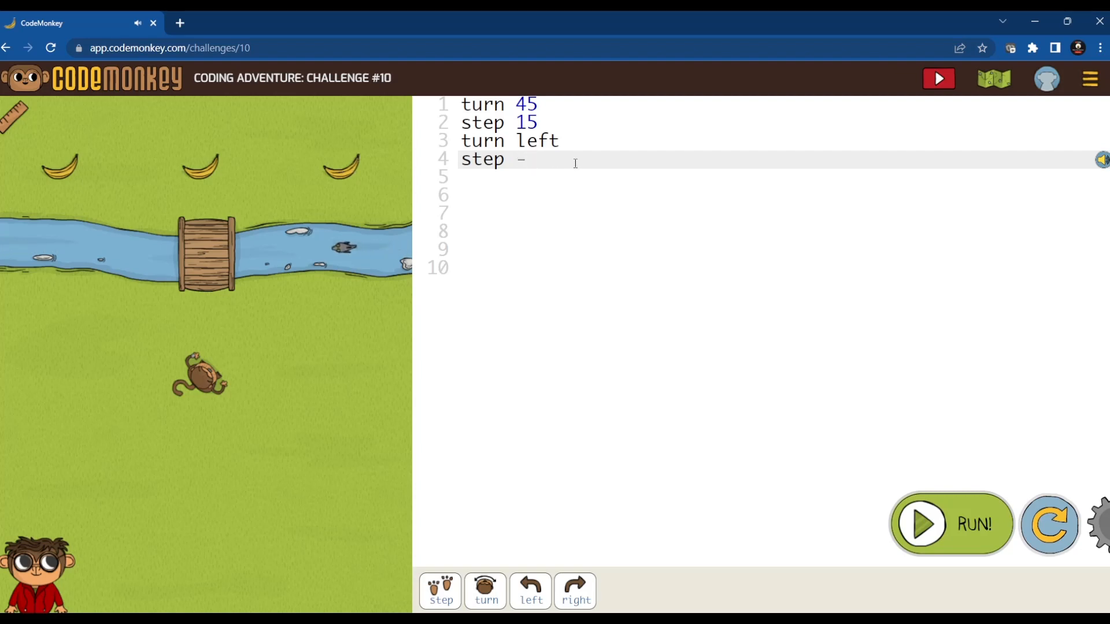
type("10")
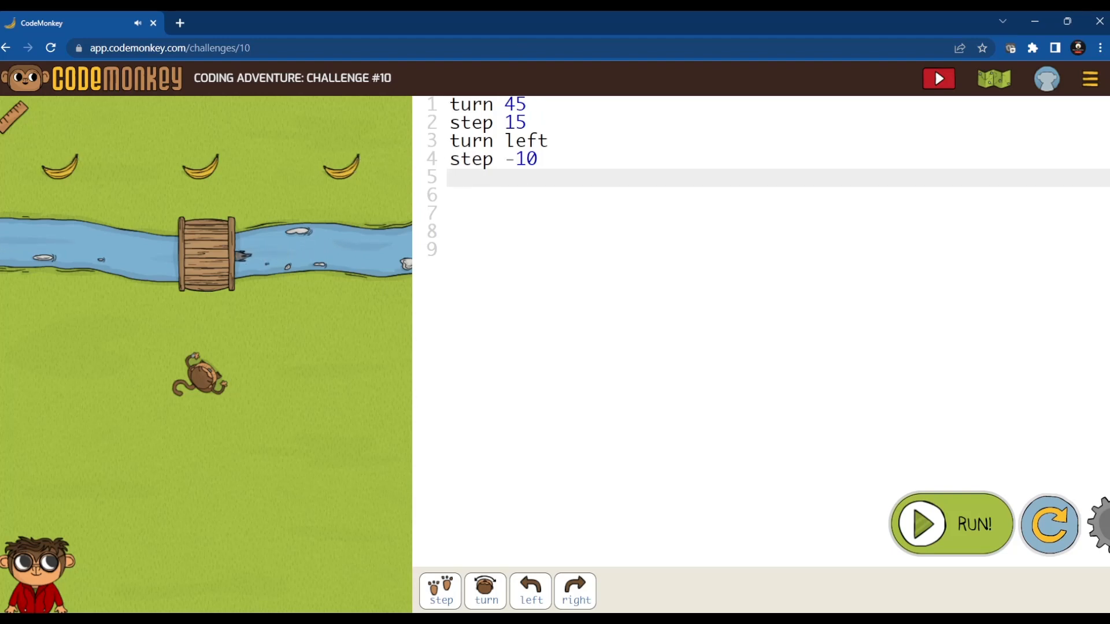
Add a final 'step 20' line and run the code.
type("step 2")
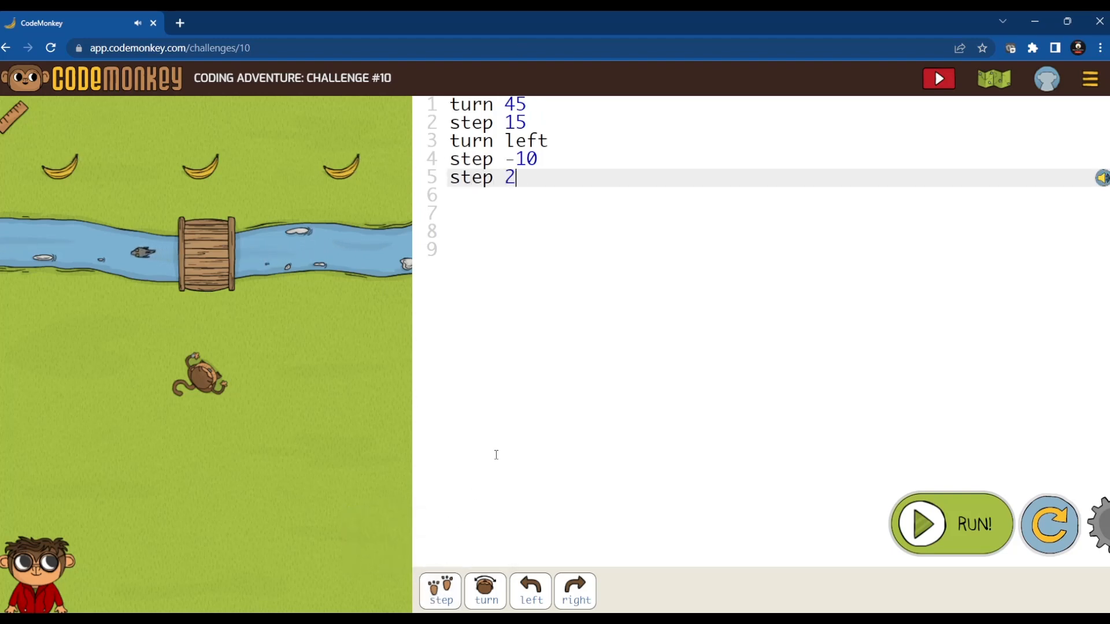
type("0")
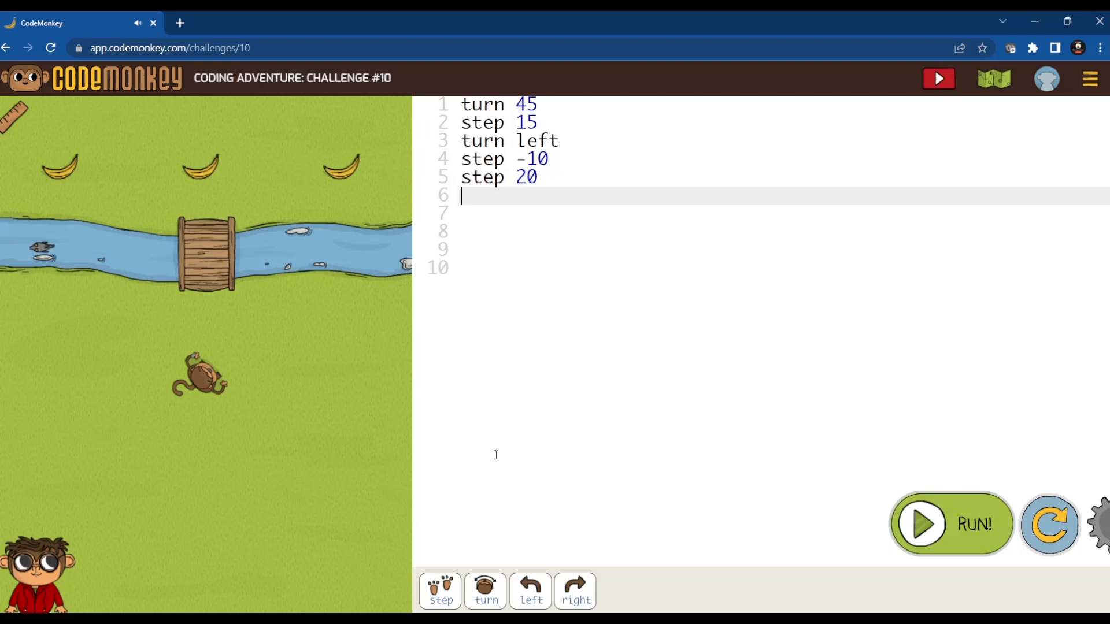
left_click(950, 524)
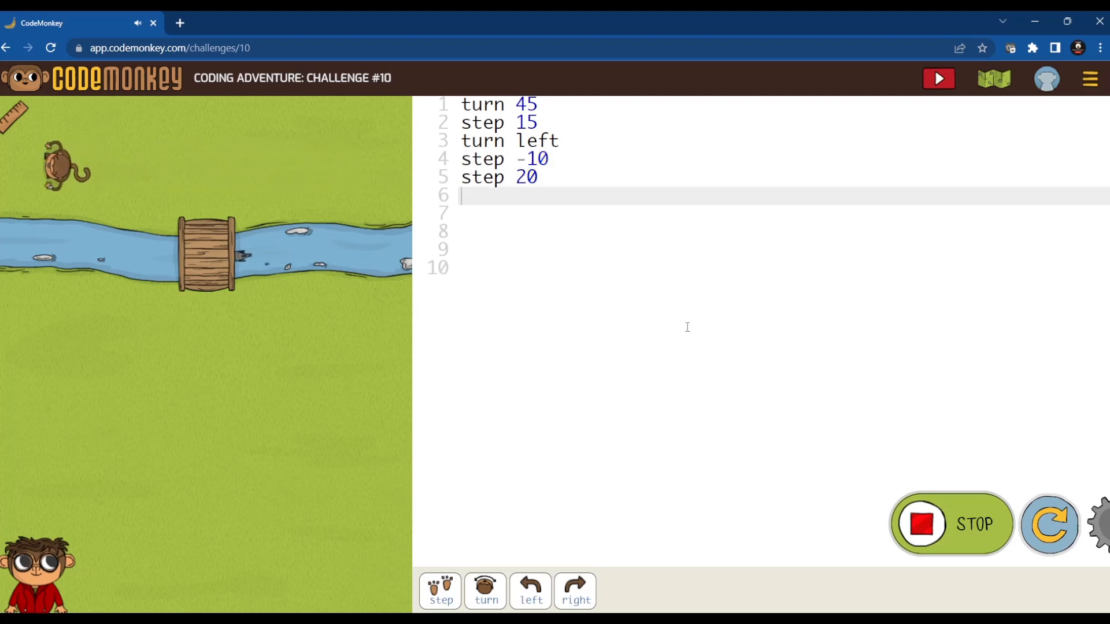
left_click(937, 78)
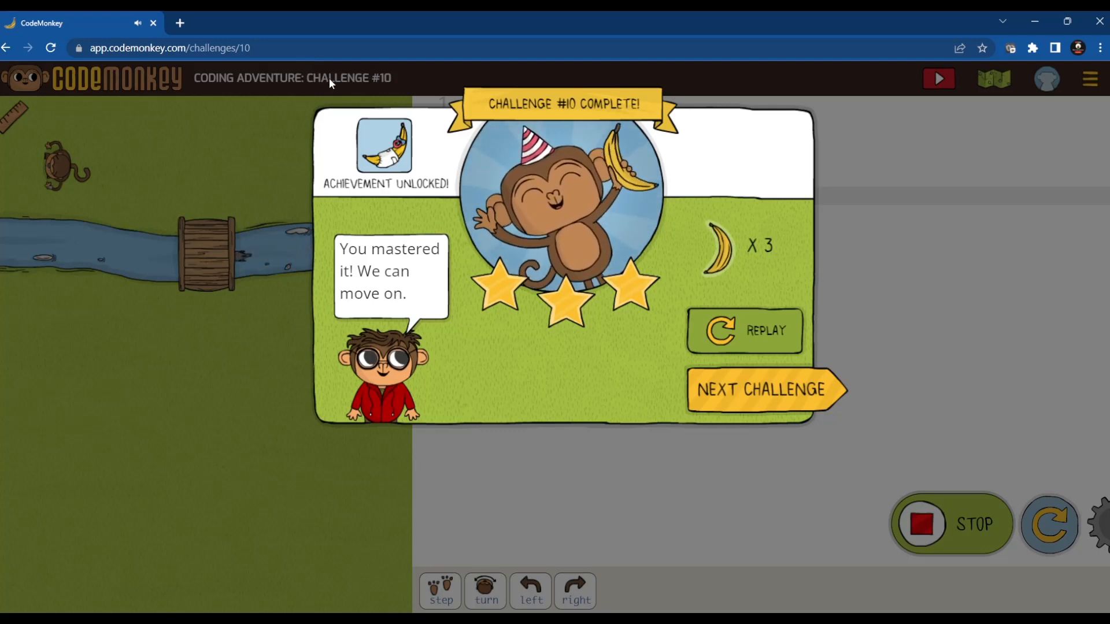
mouse_move(381, 91)
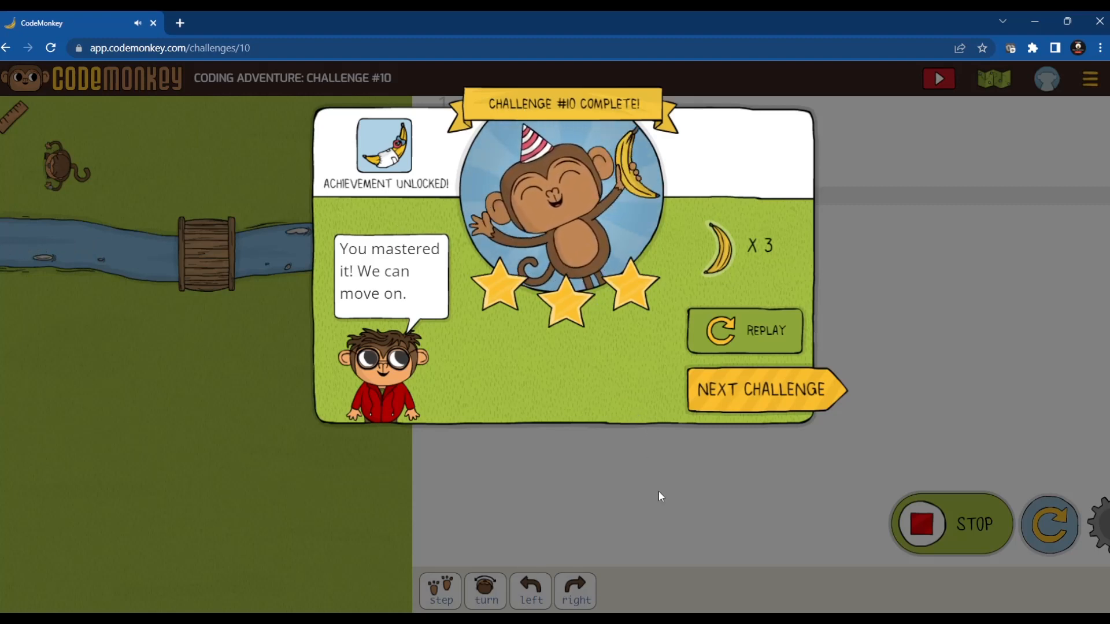
mouse_move(340, 485)
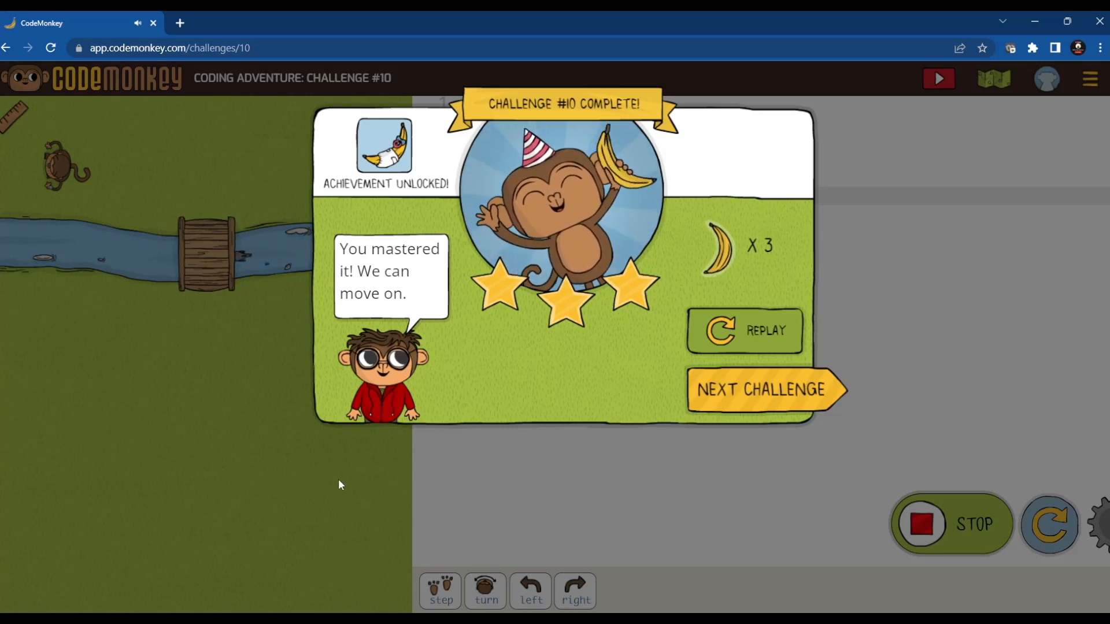